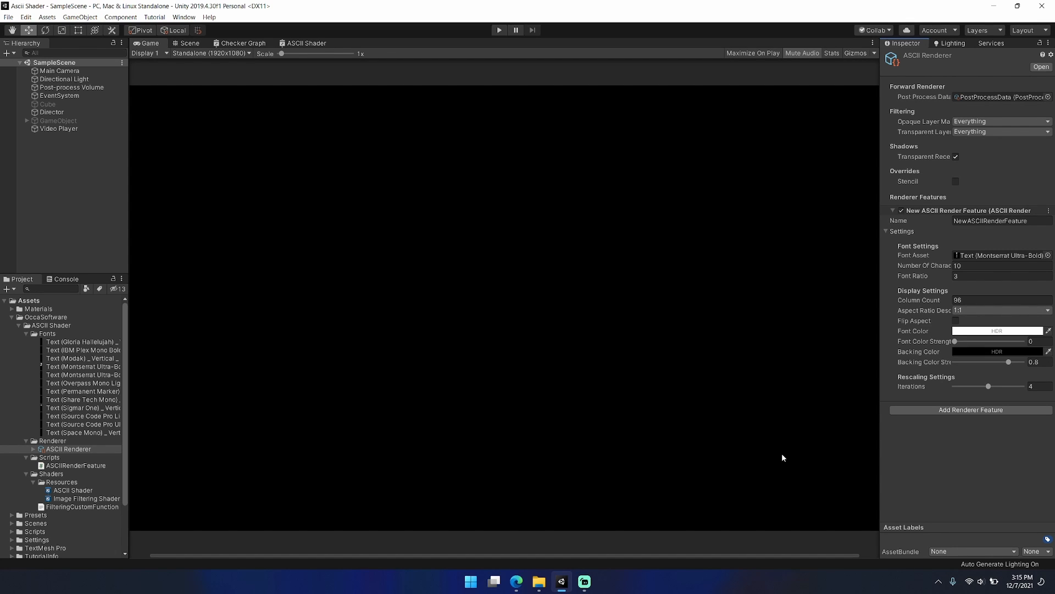
pyautogui.moveTo(805, 459)
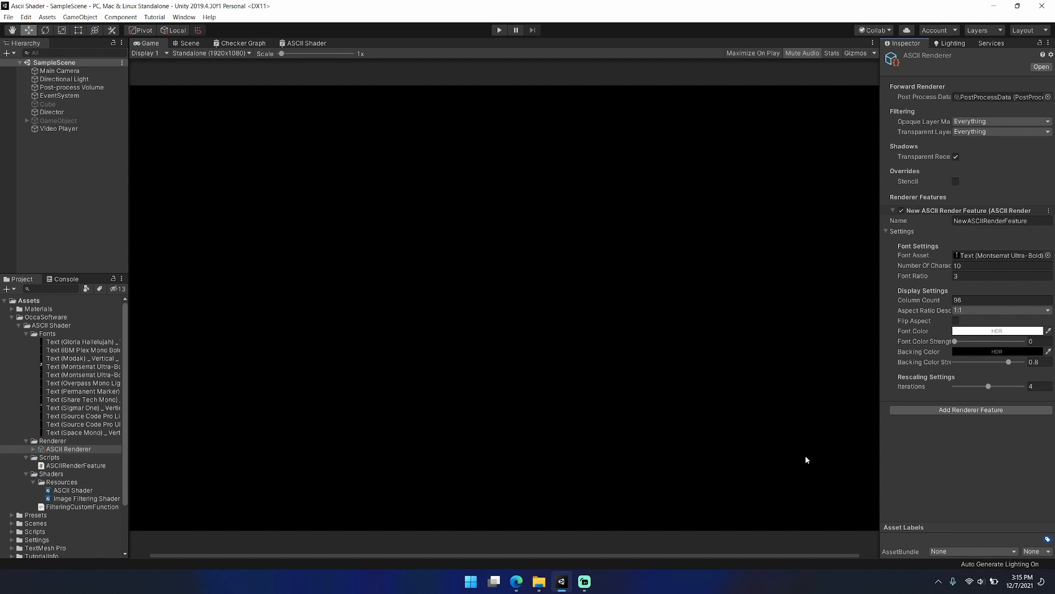
pyautogui.moveTo(957, 376)
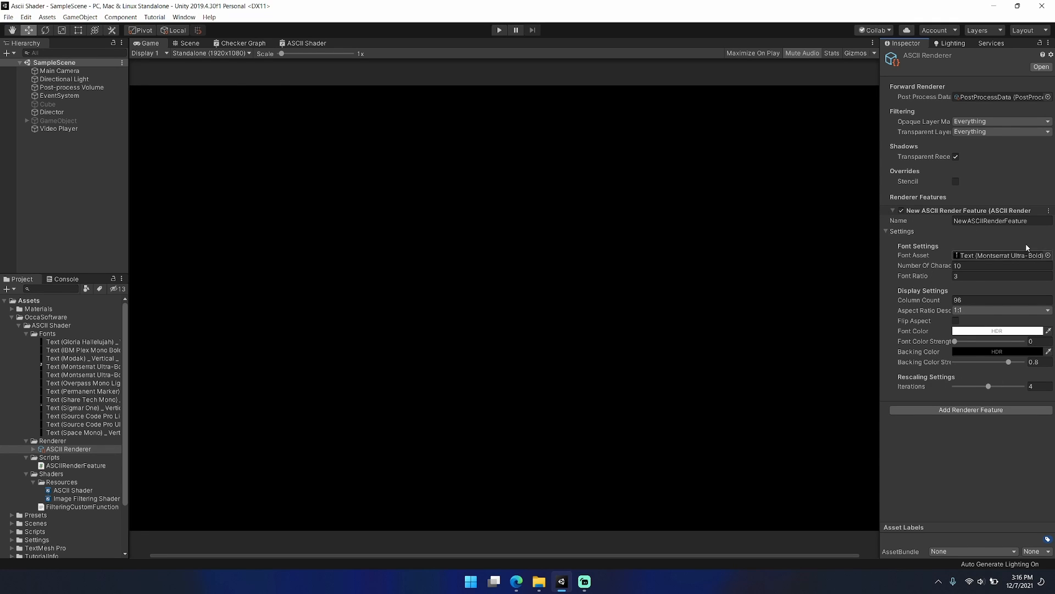
# - Remove and re-add the ASCII Render Feature with the Montserrat Ultra-Bold font texture, then start Play mode
pyautogui.click(1047, 210)
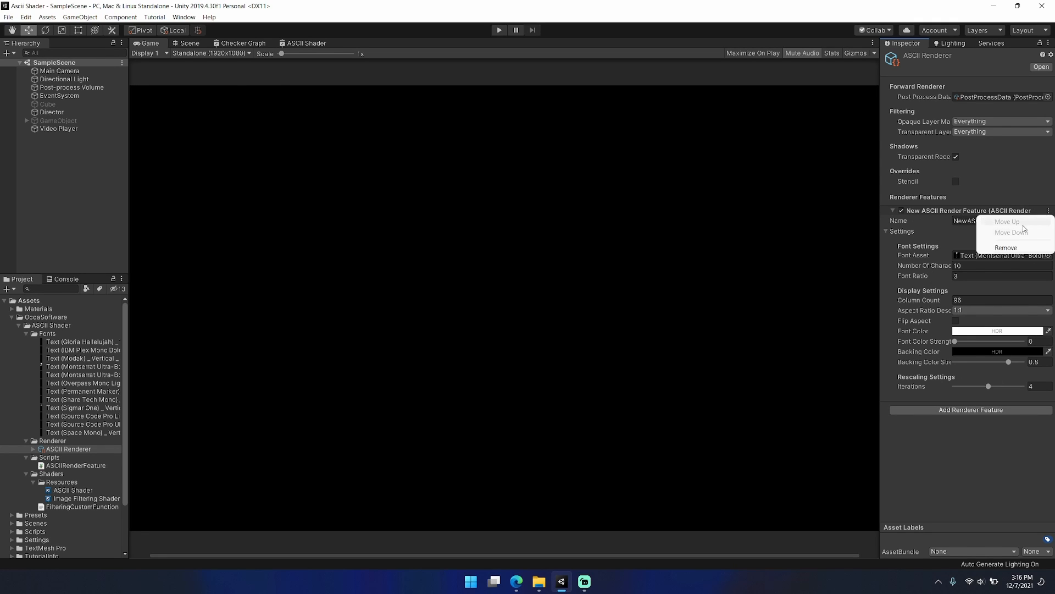
pyautogui.click(1005, 246)
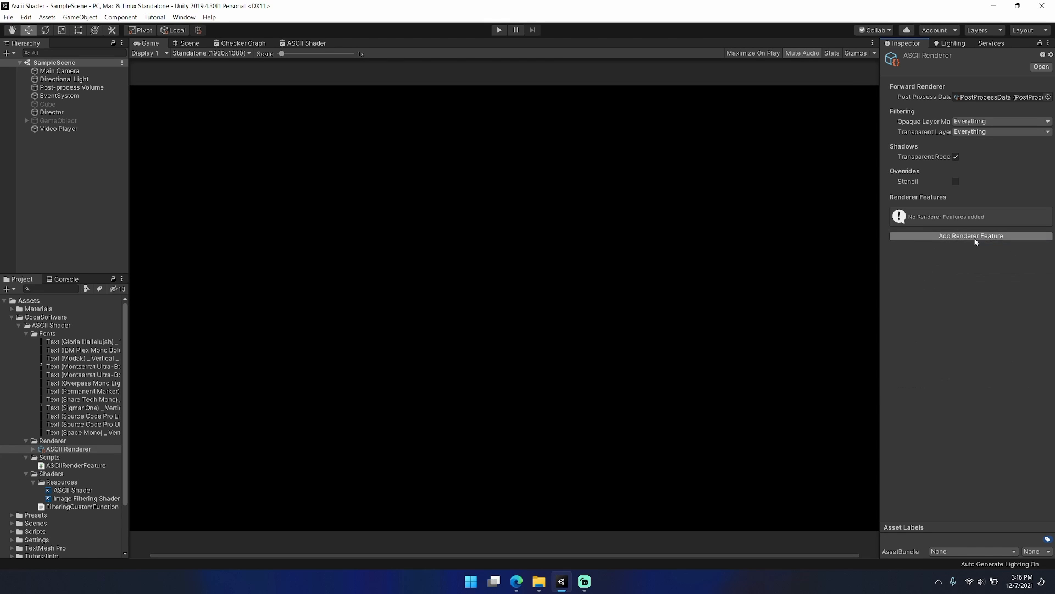
pyautogui.click(970, 235)
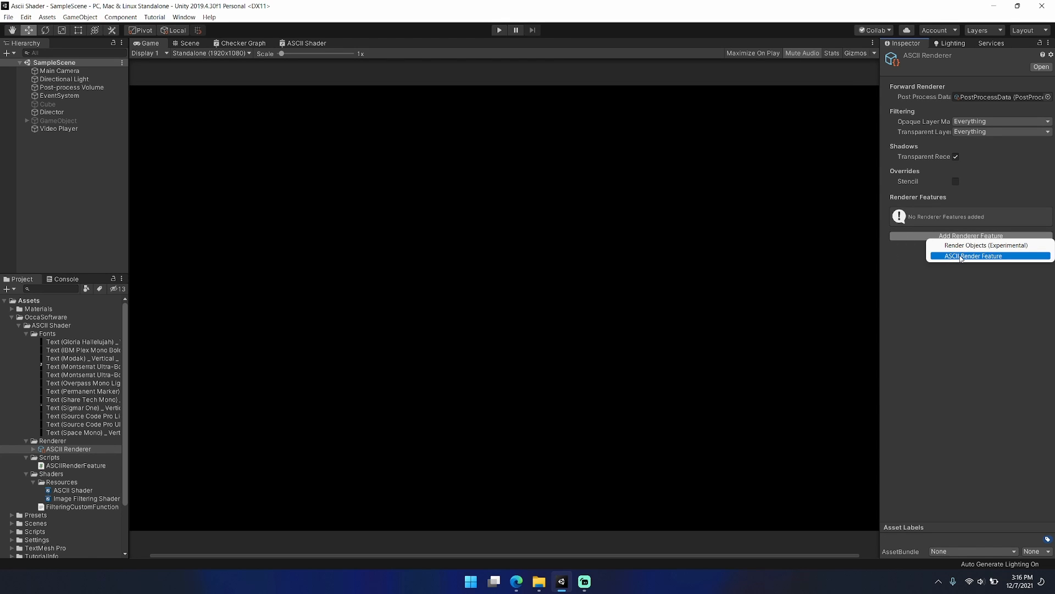
pyautogui.click(974, 255)
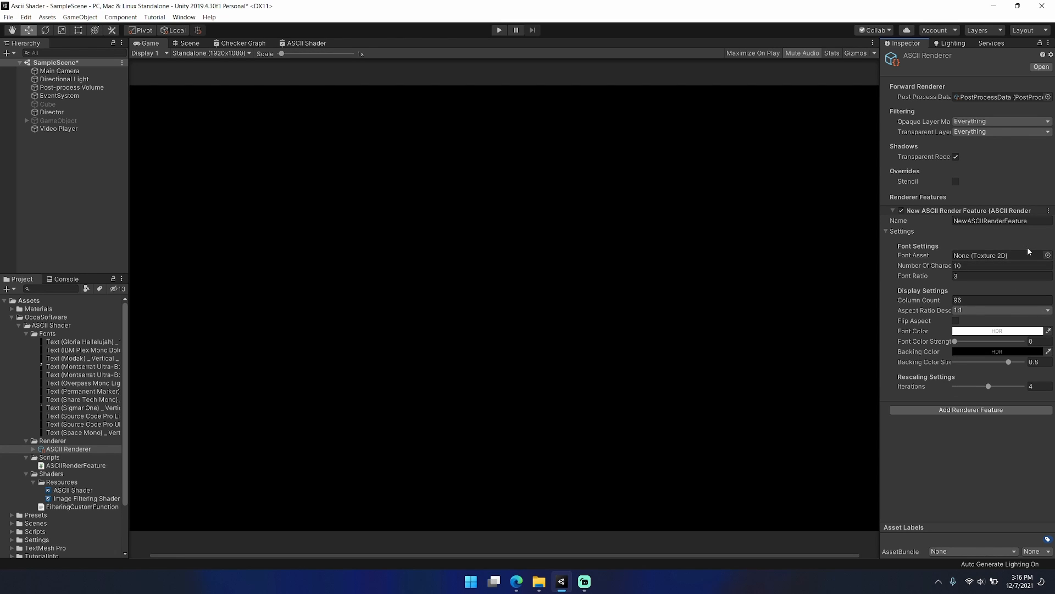
pyautogui.moveTo(186, 328)
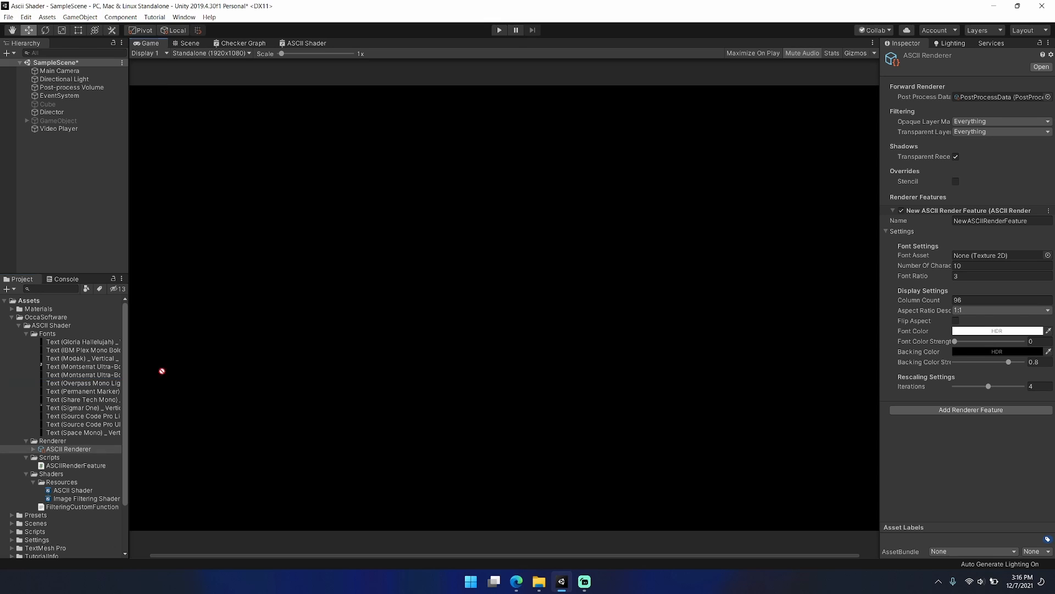
pyautogui.click(999, 255)
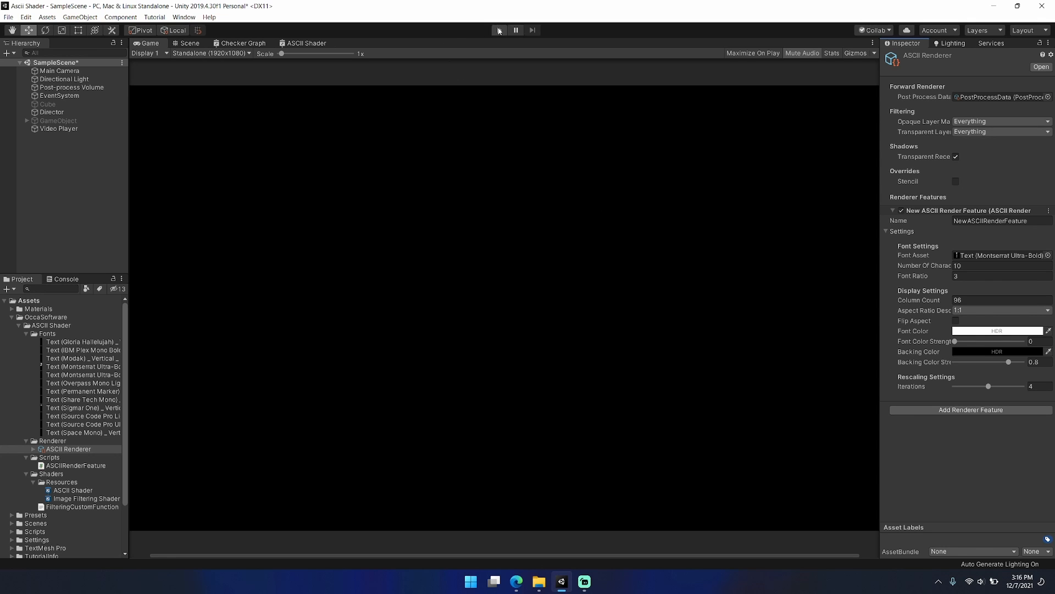
pyautogui.click(498, 30)
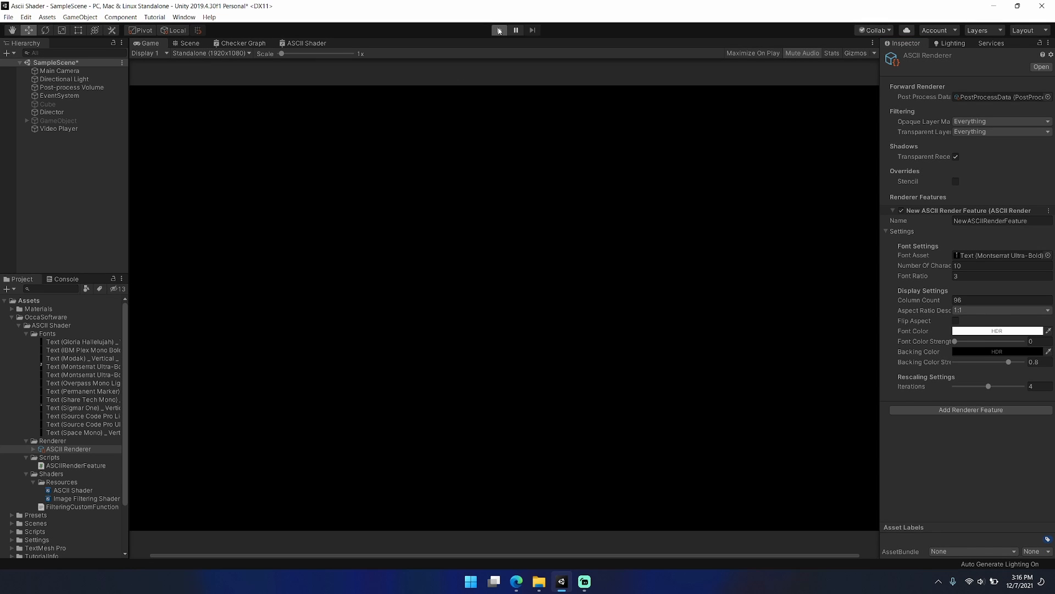
# - Run the scene and sweep rescaling iterations through 6, 1, 2 and 4, settling at 3
pyautogui.click(498, 29)
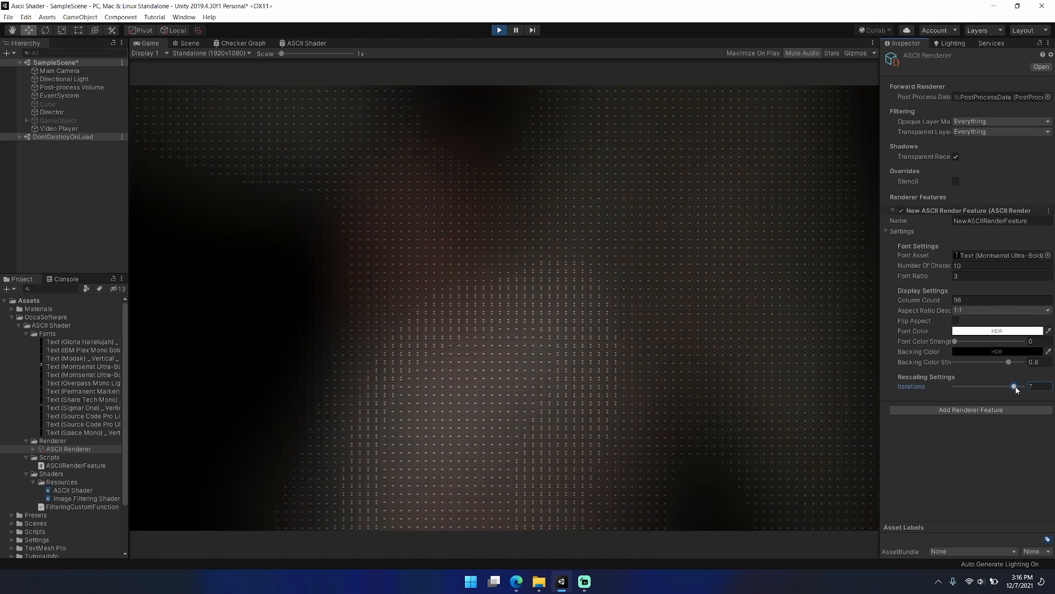
pyautogui.moveTo(1015, 386); pyautogui.dragTo(1004, 386)
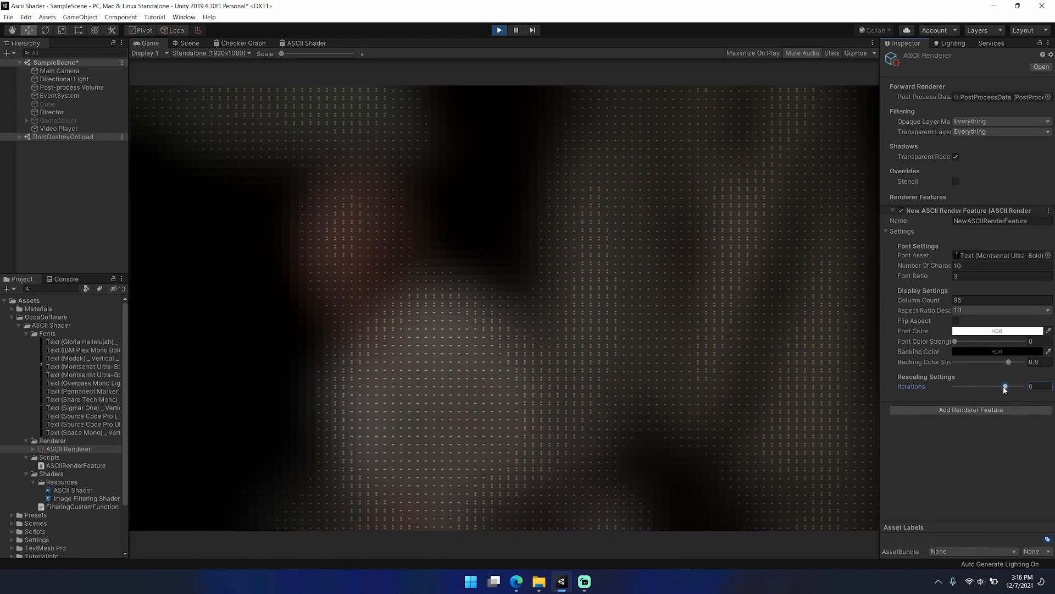
pyautogui.moveTo(1004, 387); pyautogui.dragTo(961, 386)
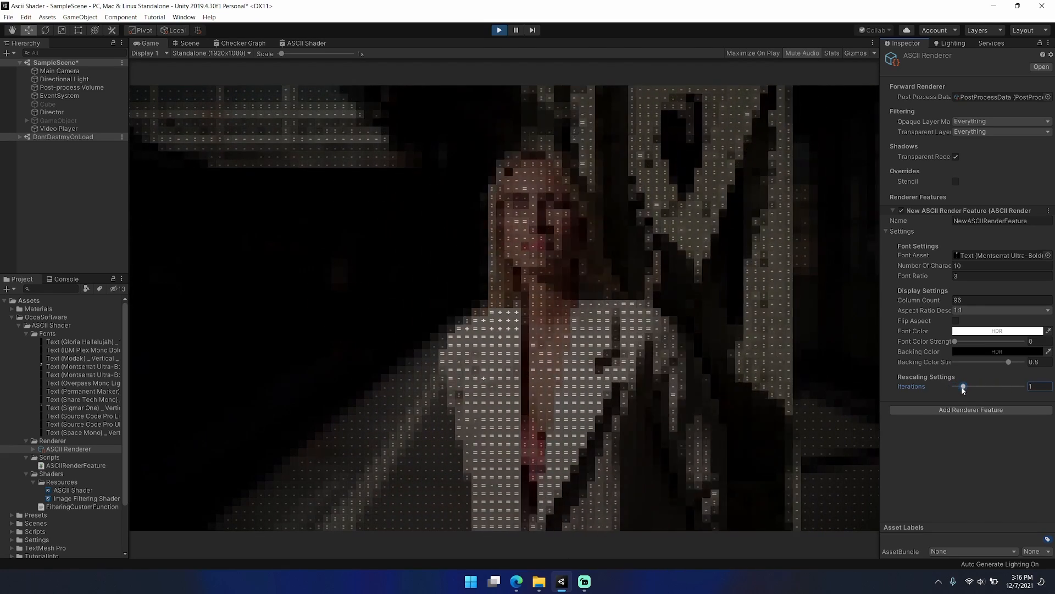
pyautogui.moveTo(962, 386); pyautogui.dragTo(971, 386)
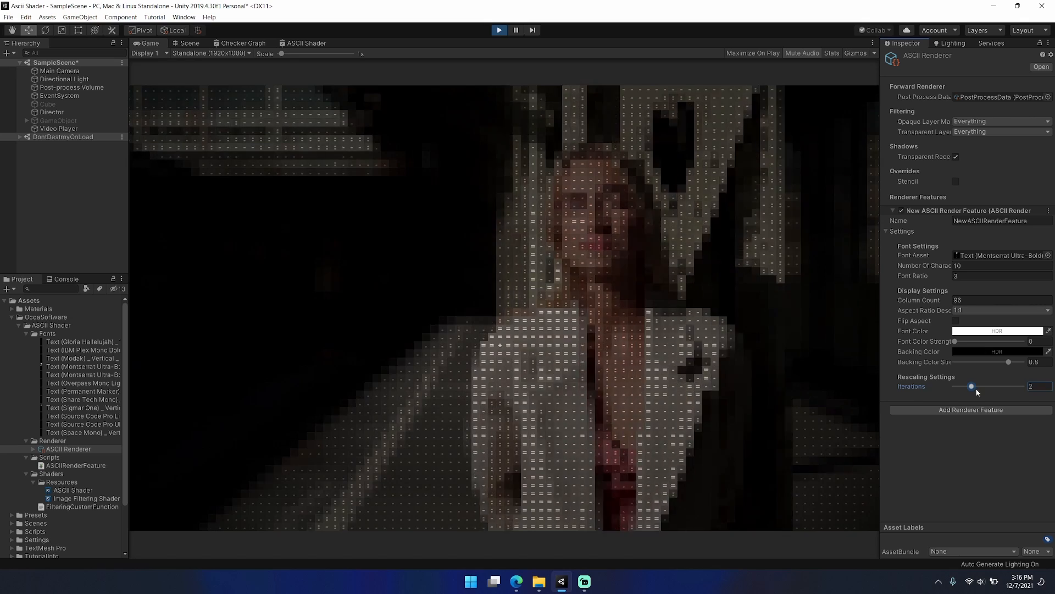
pyautogui.moveTo(971, 386); pyautogui.dragTo(989, 386)
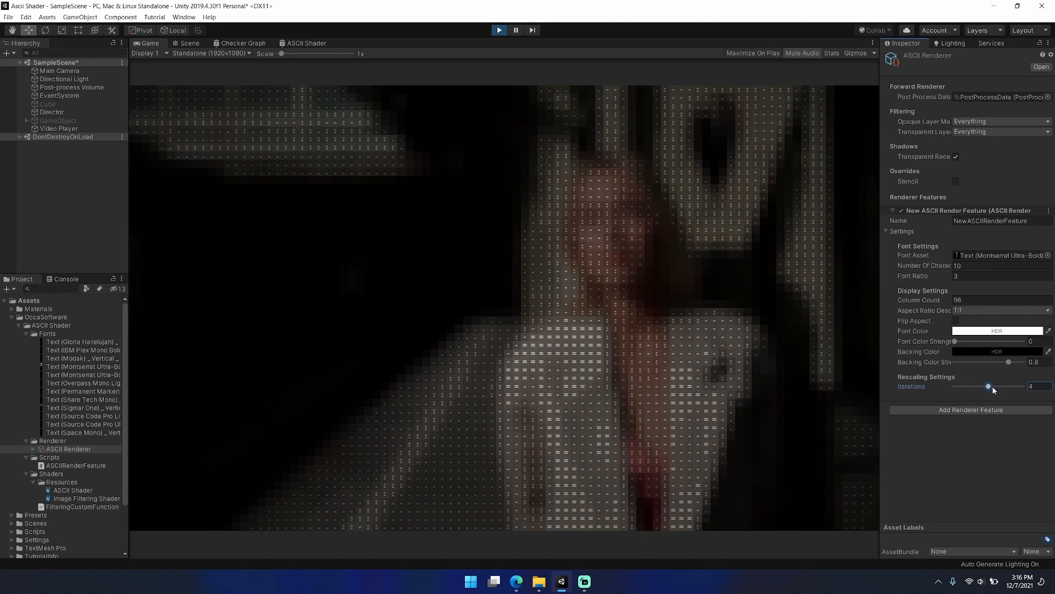
pyautogui.moveTo(988, 386); pyautogui.dragTo(980, 386)
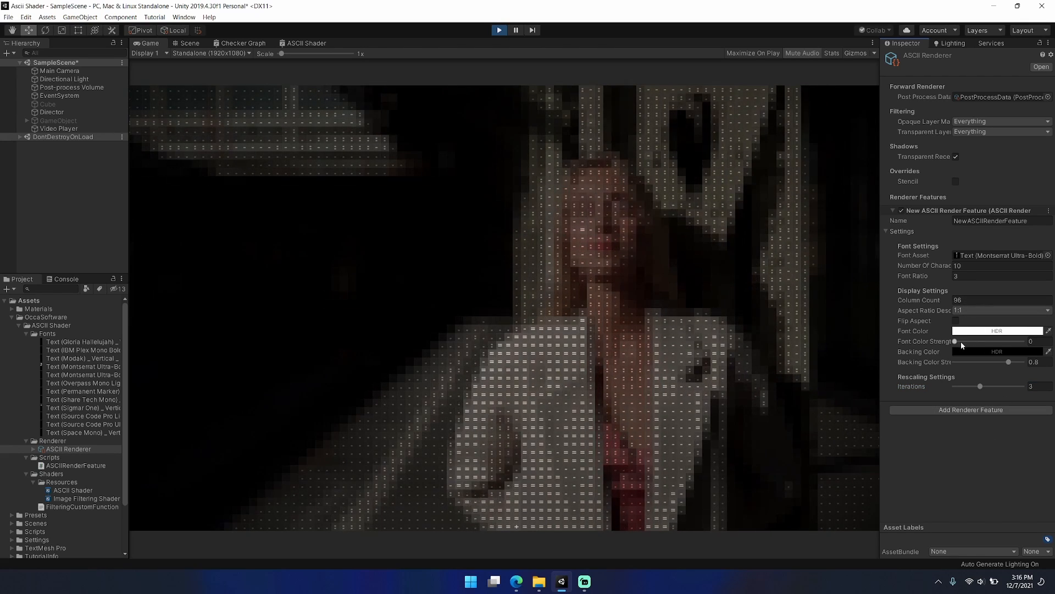
# - Set font and backing colour strengths to 1, then sweep iterations through 5 and 7 to 0
pyautogui.moveTo(954, 341); pyautogui.dragTo(1023, 342)
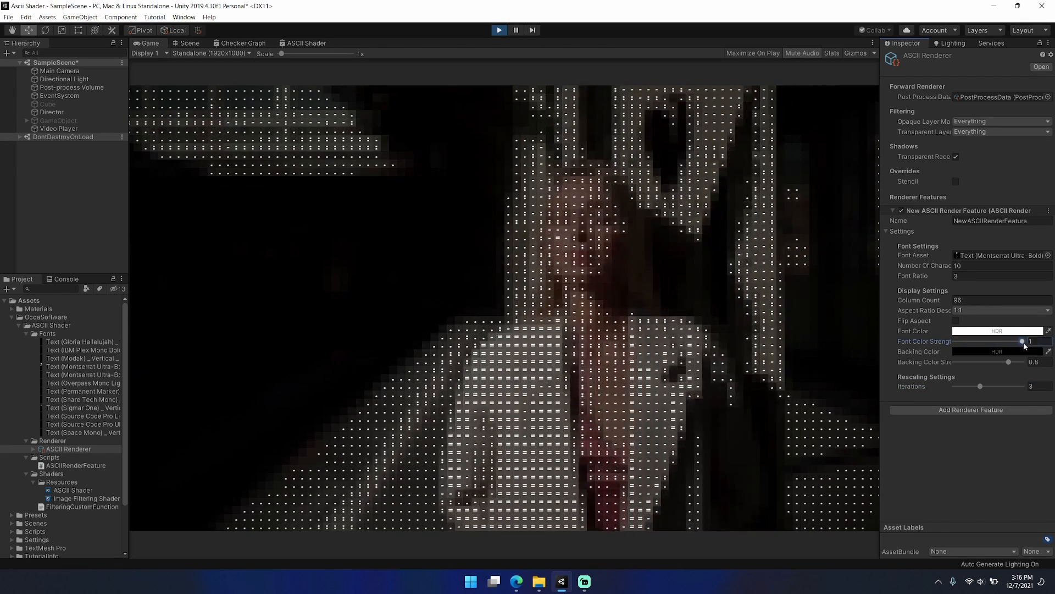
pyautogui.moveTo(1008, 362); pyautogui.dragTo(1018, 362)
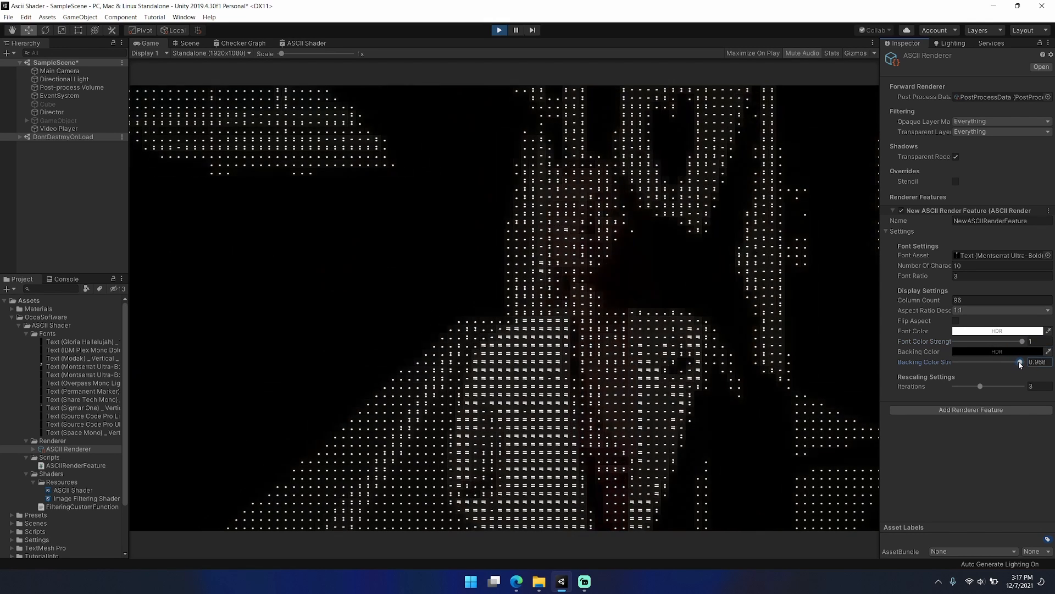
pyautogui.moveTo(1018, 362); pyautogui.dragTo(1042, 362)
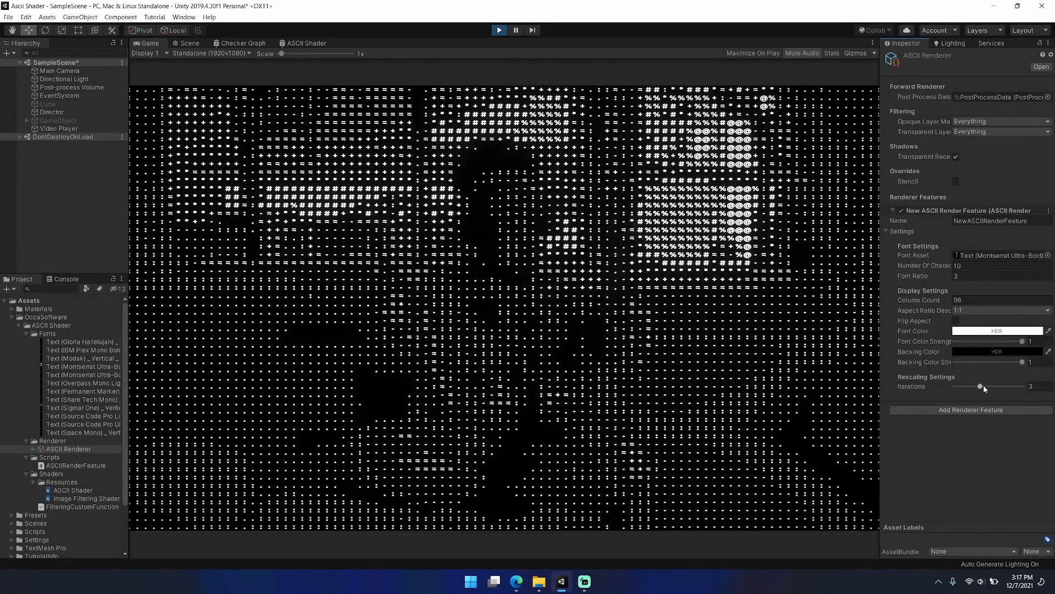
pyautogui.moveTo(980, 386); pyautogui.dragTo(996, 386)
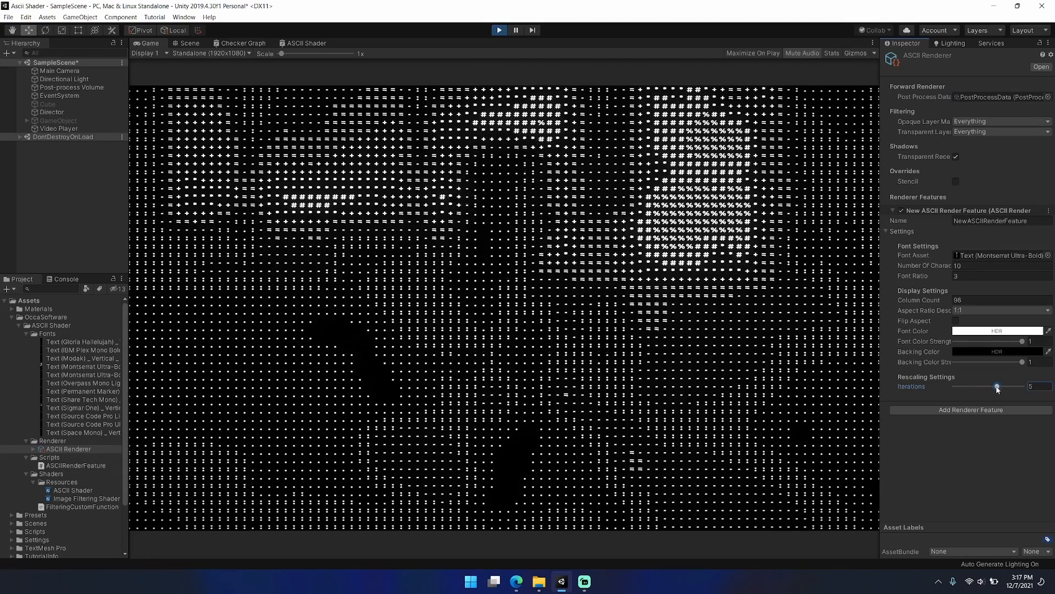
pyautogui.moveTo(997, 386); pyautogui.dragTo(1014, 387)
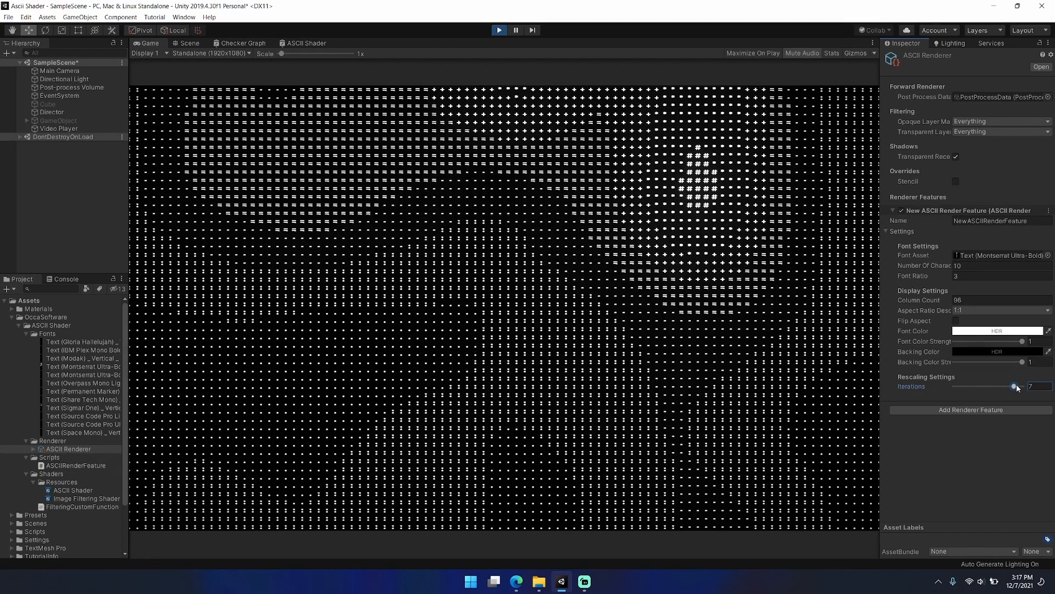
pyautogui.moveTo(1013, 386); pyautogui.dragTo(951, 386)
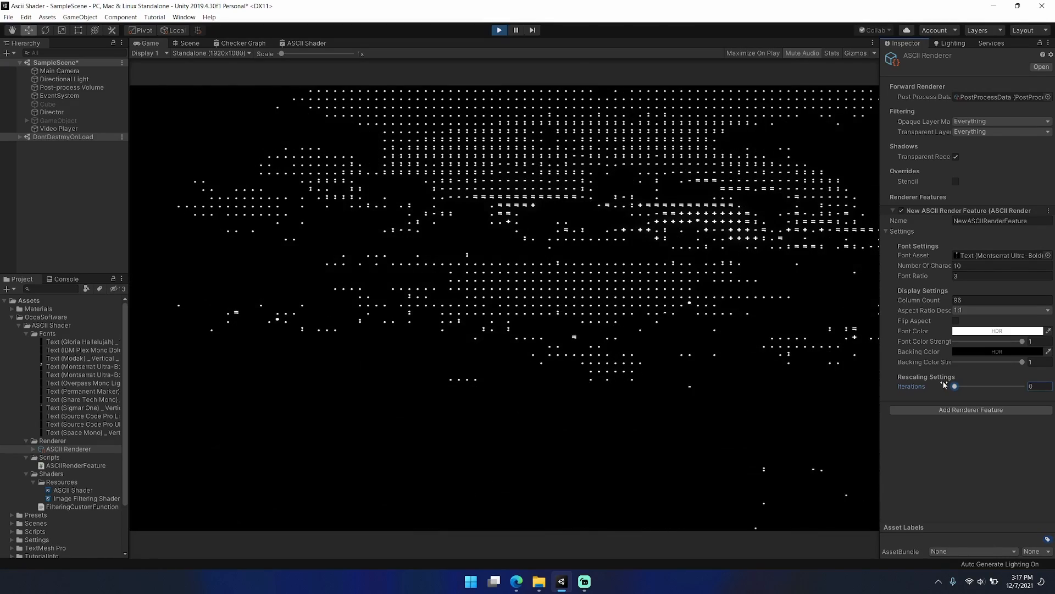
# - Set iterations to 1, backing colour strength to about 0.5, and font colour strength to 0
pyautogui.moveTo(953, 386); pyautogui.dragTo(963, 386)
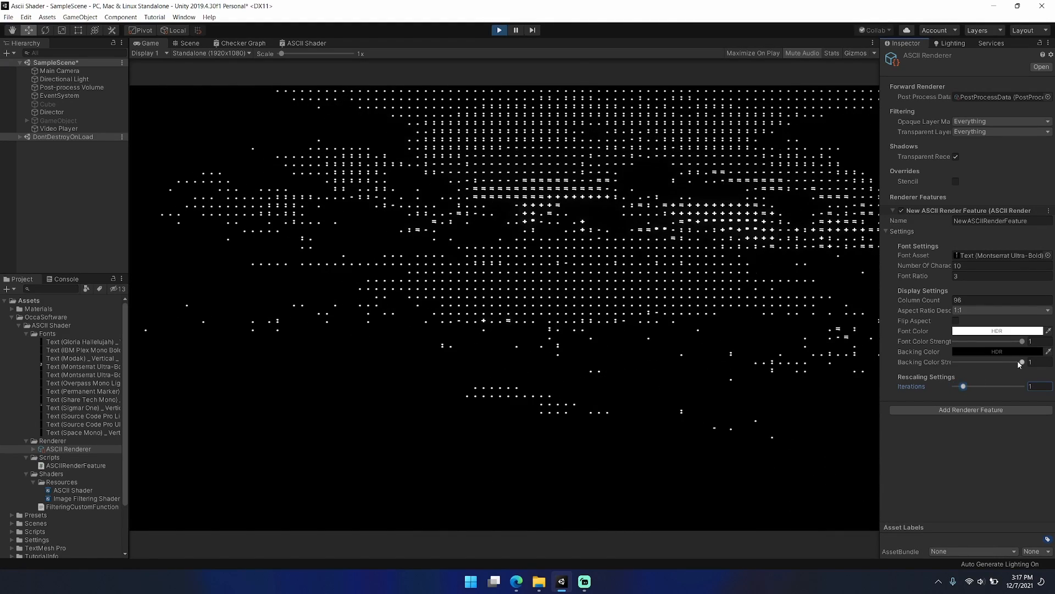
pyautogui.moveTo(1019, 362); pyautogui.dragTo(989, 363)
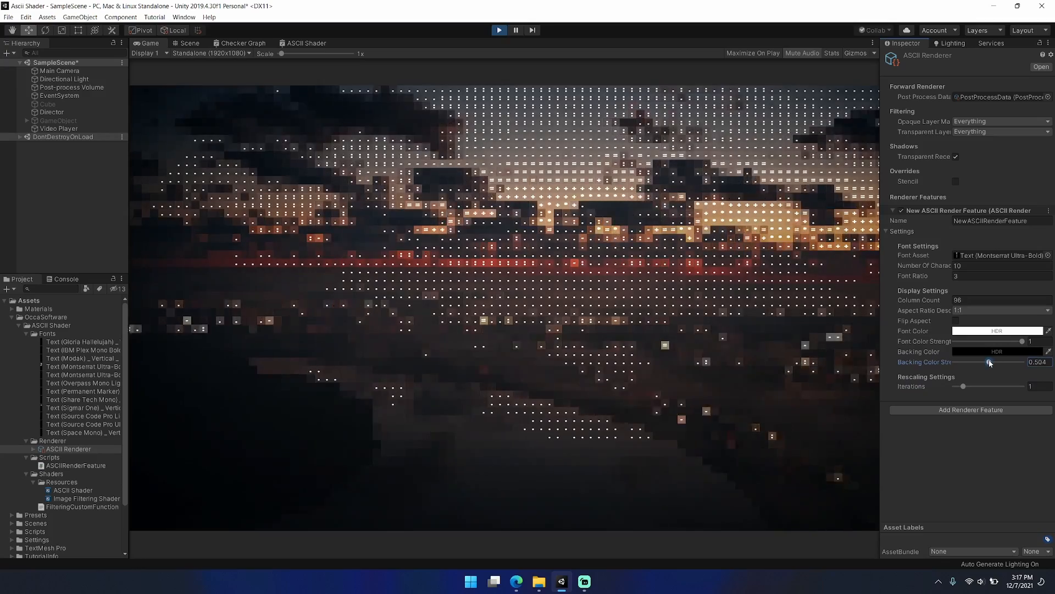
pyautogui.moveTo(990, 362); pyautogui.dragTo(987, 361)
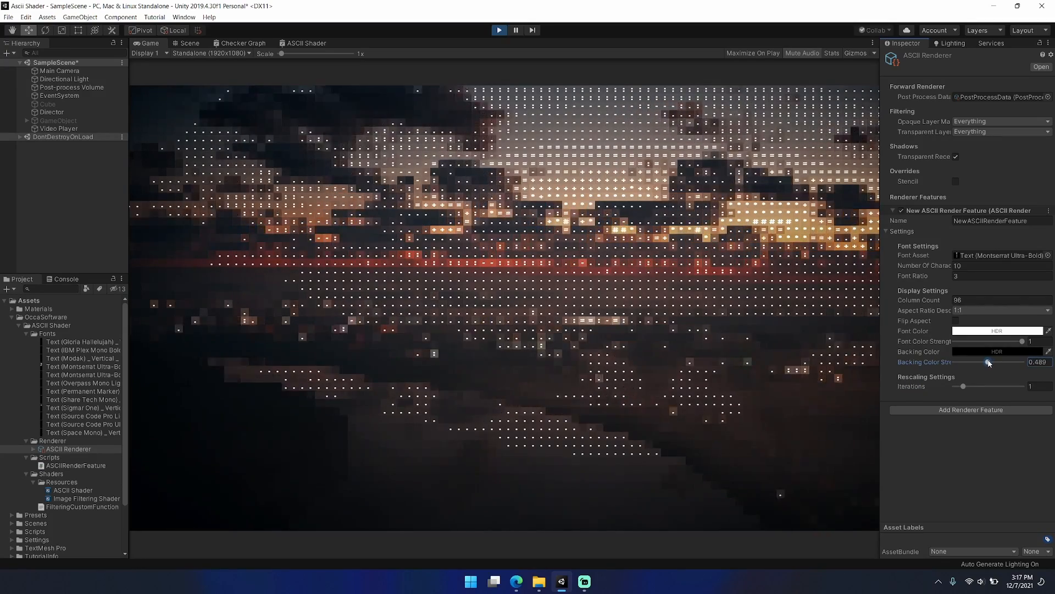
pyautogui.moveTo(987, 362); pyautogui.dragTo(989, 361)
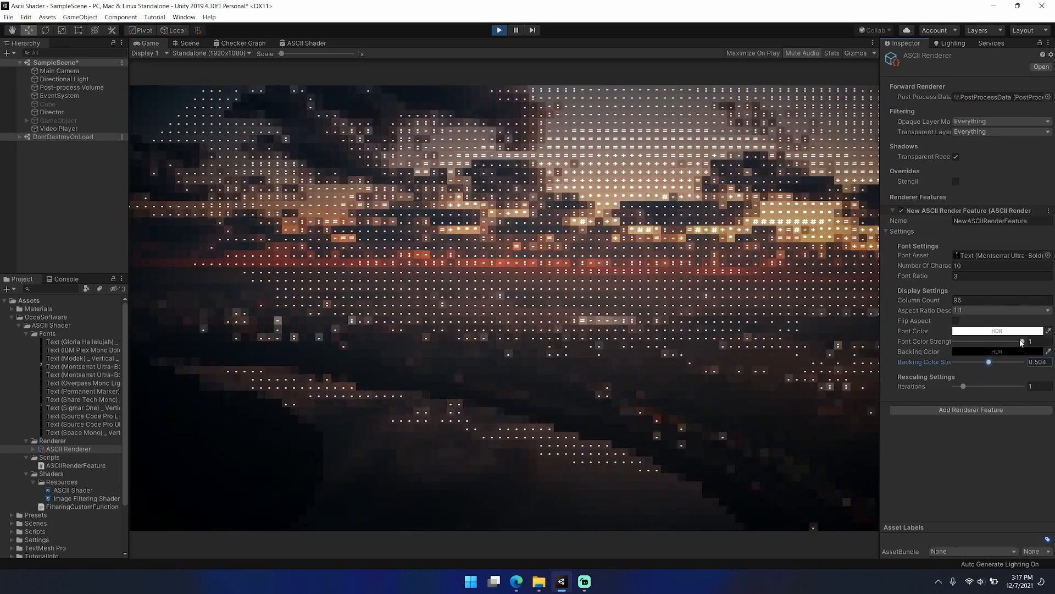
pyautogui.moveTo(1021, 341); pyautogui.dragTo(954, 341)
pyautogui.write('64')
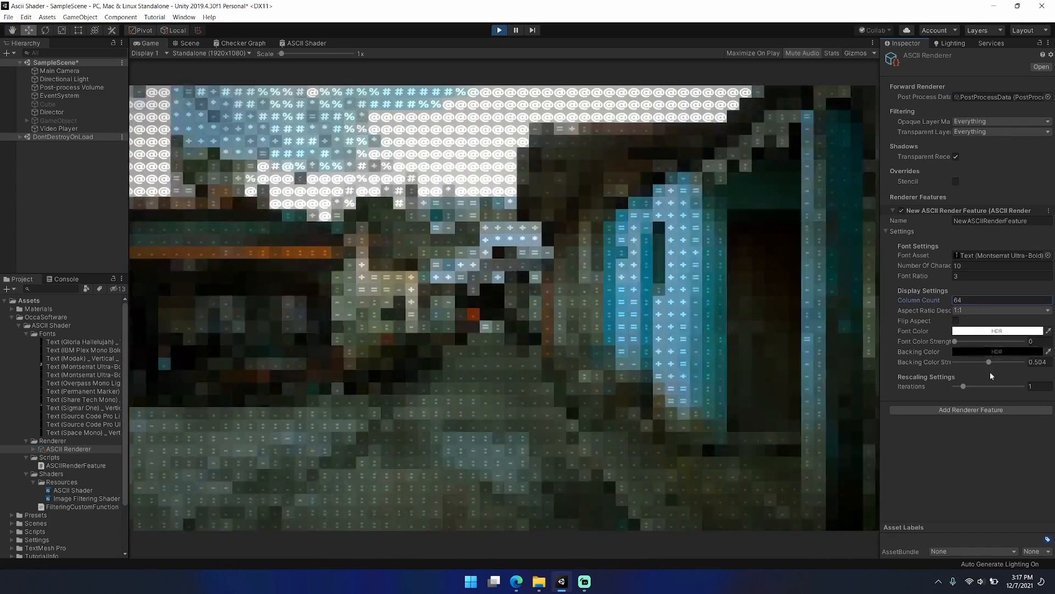
# - Set the column count to 128 and settle rescaling iterations at 2
pyautogui.moveTo(962, 385); pyautogui.dragTo(980, 386)
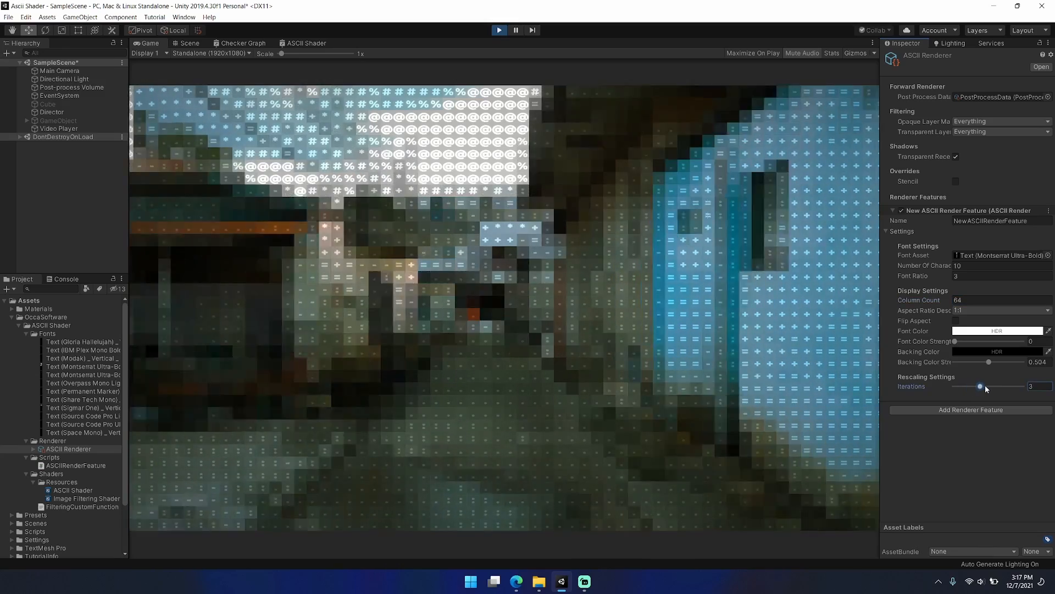
pyautogui.moveTo(980, 386); pyautogui.dragTo(988, 386)
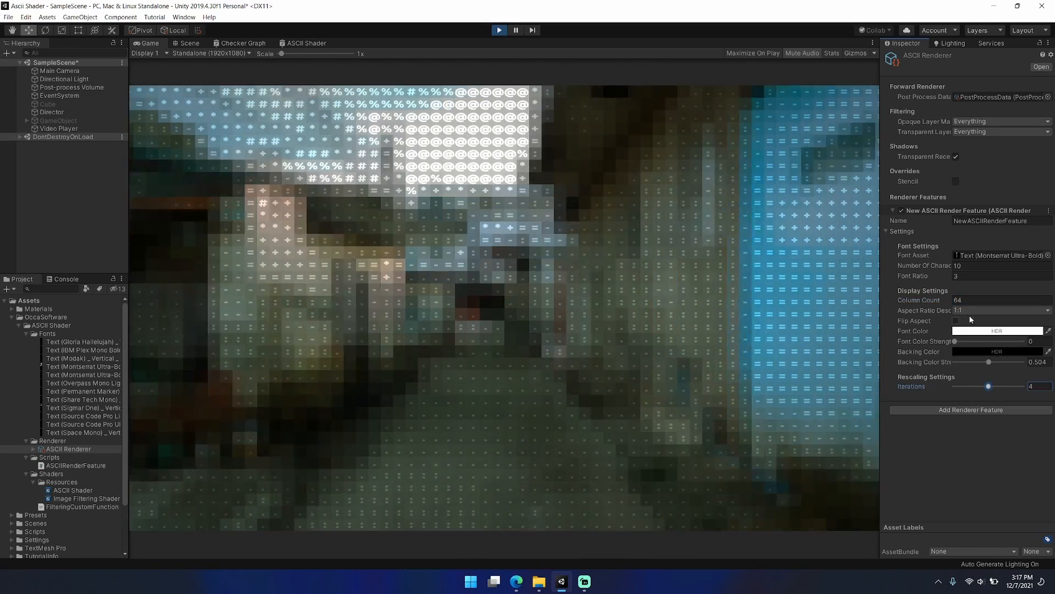
pyautogui.write('128')
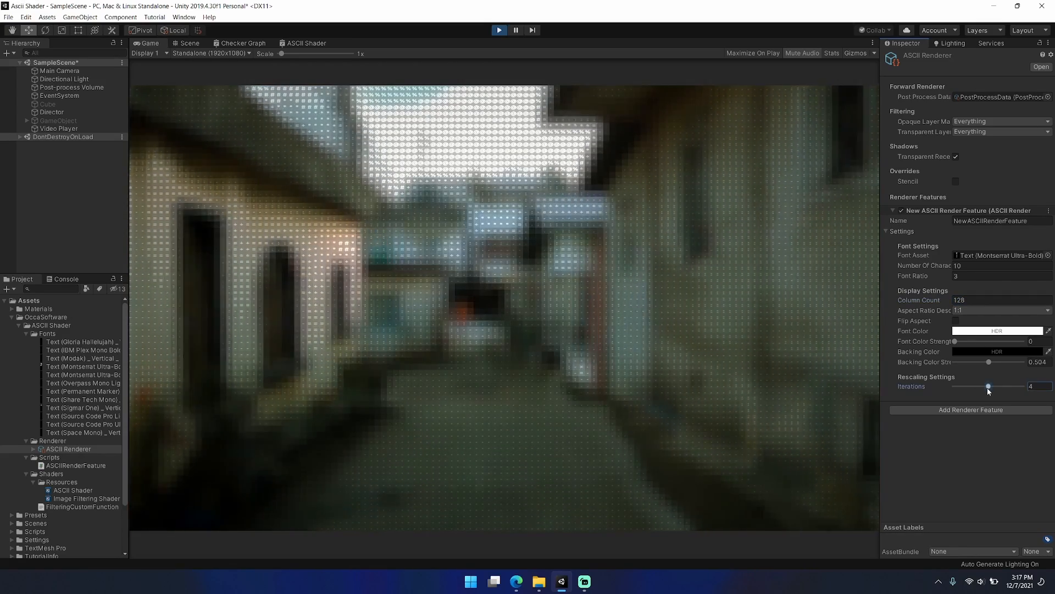
pyautogui.moveTo(988, 386); pyautogui.dragTo(969, 386)
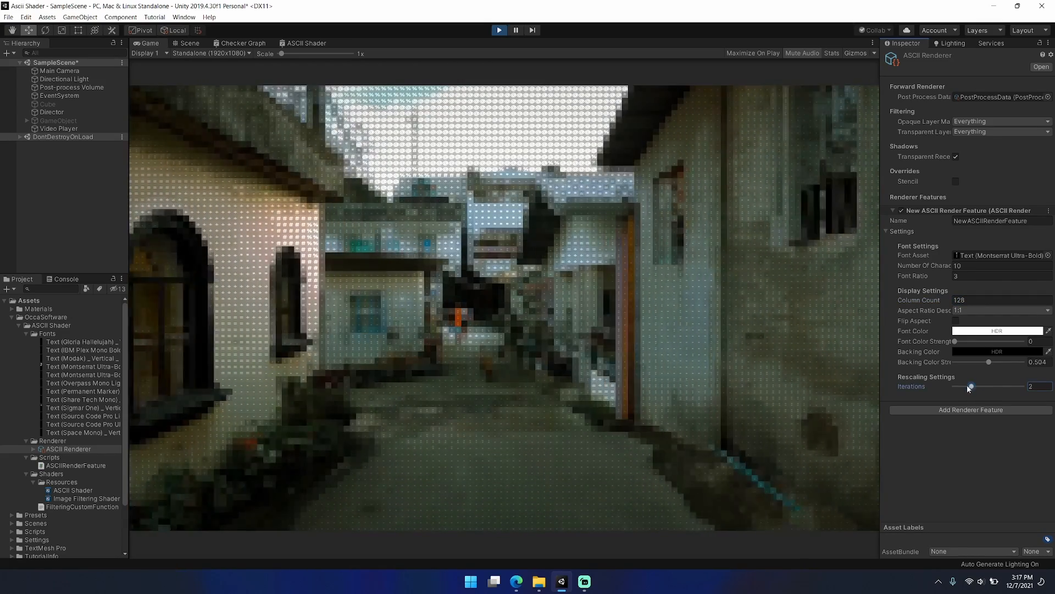
pyautogui.moveTo(971, 386); pyautogui.dragTo(965, 385)
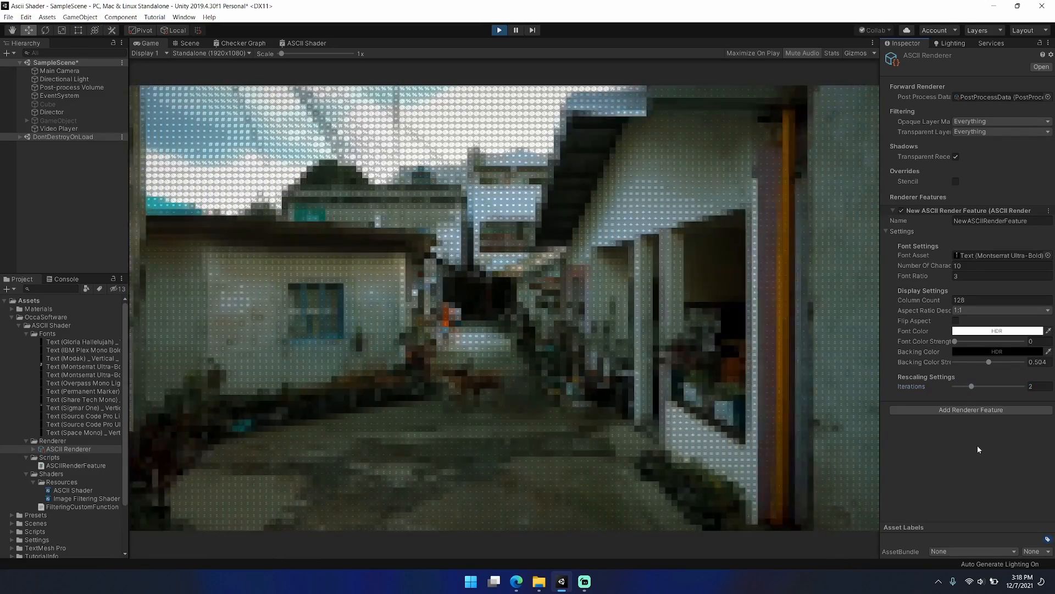
# - Push backing colour strength to 1 and return font colour strength to 0
pyautogui.moveTo(987, 363); pyautogui.dragTo(1007, 363)
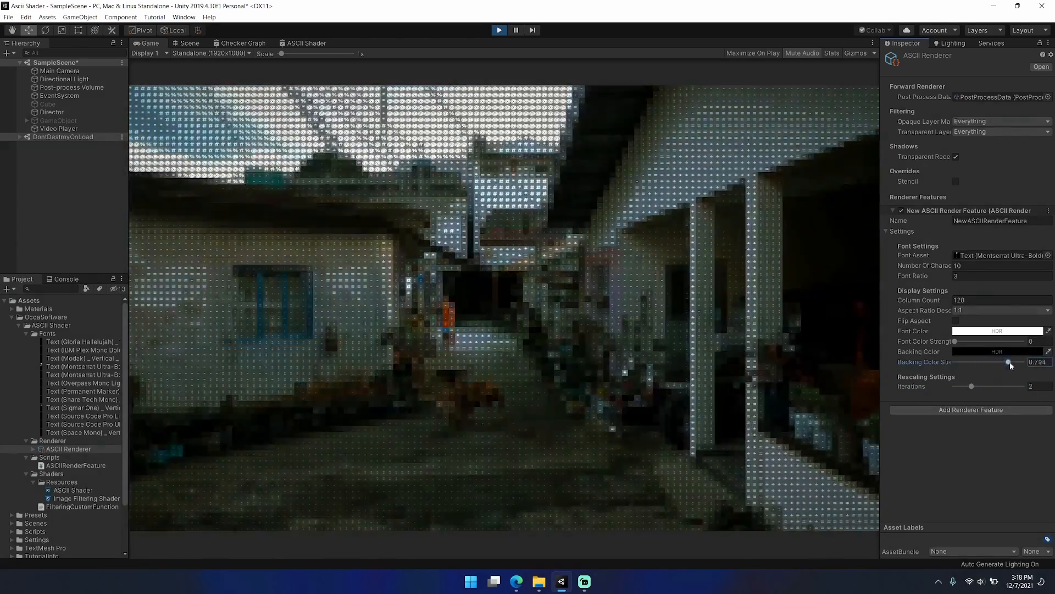
pyautogui.moveTo(1008, 362); pyautogui.dragTo(1022, 362)
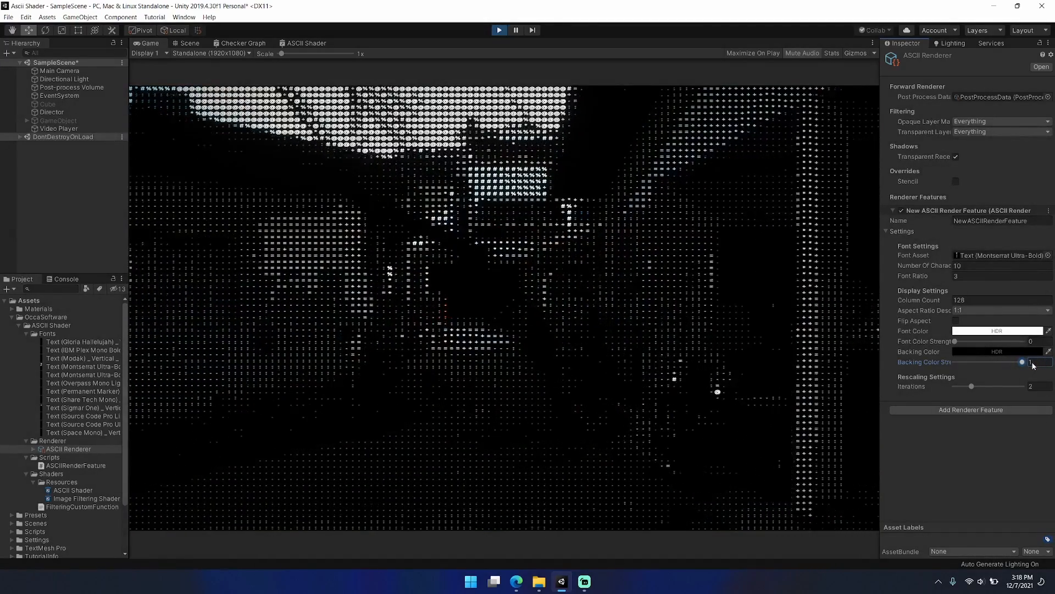
pyautogui.moveTo(1022, 361); pyautogui.dragTo(998, 362)
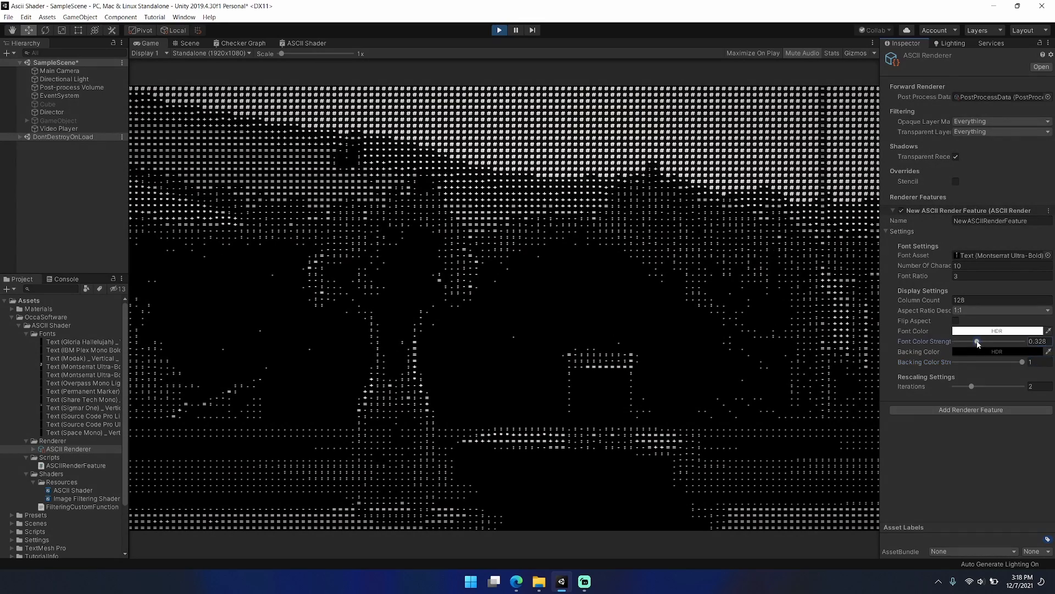
pyautogui.moveTo(978, 341); pyautogui.dragTo(952, 341)
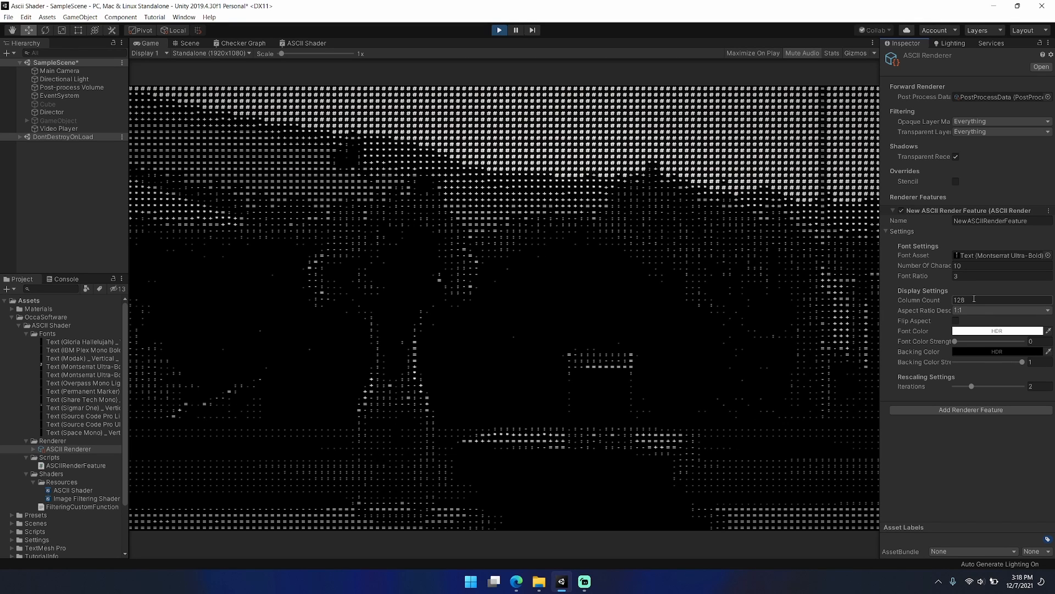
# - Set the column count to 64 and raise rescaling iterations to 4
pyautogui.click(82, 342)
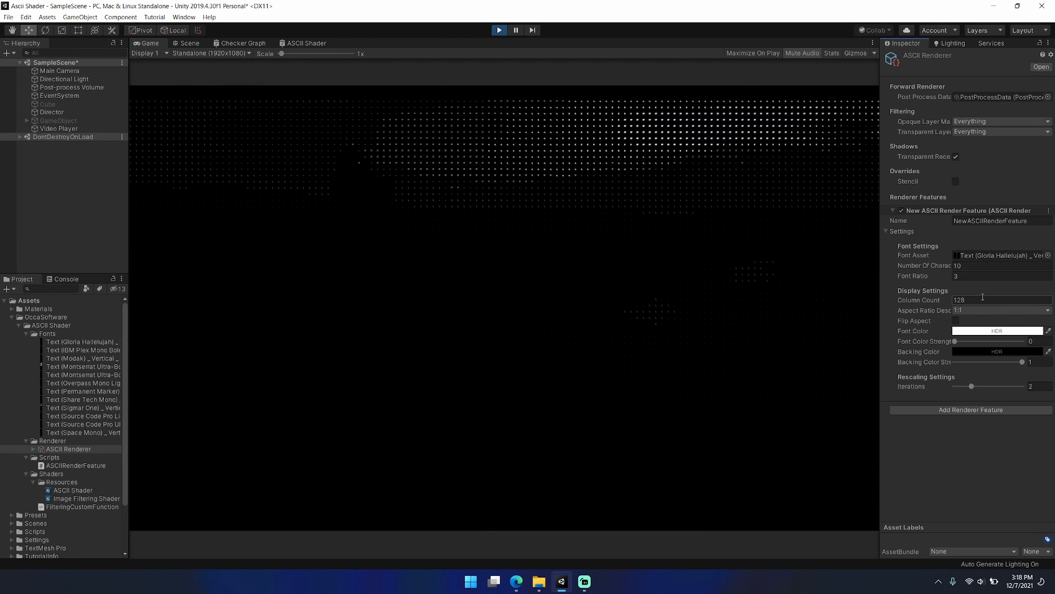
pyautogui.write('64')
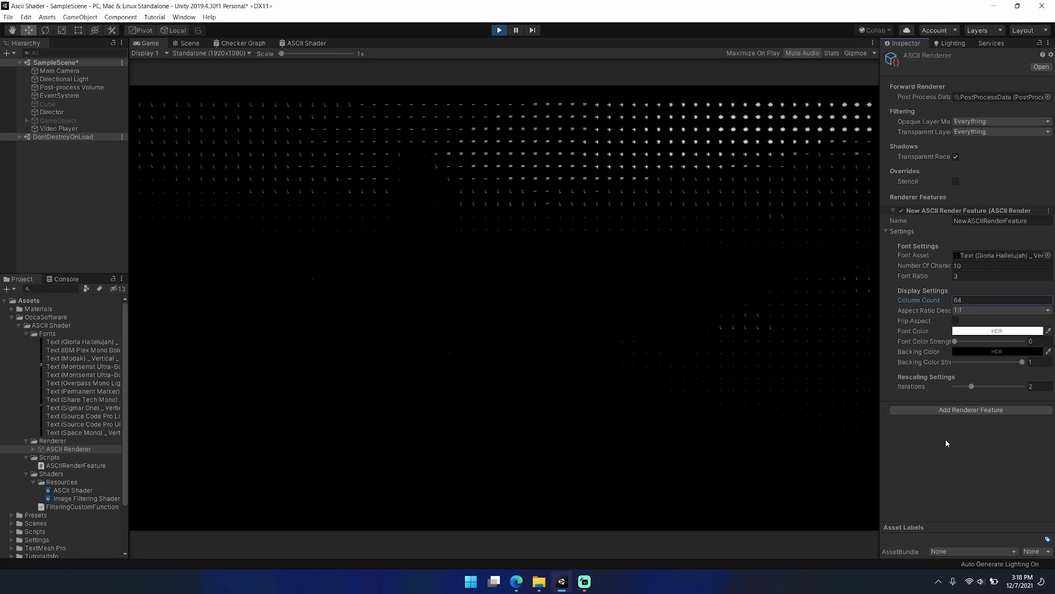
pyautogui.moveTo(971, 386); pyautogui.dragTo(981, 386)
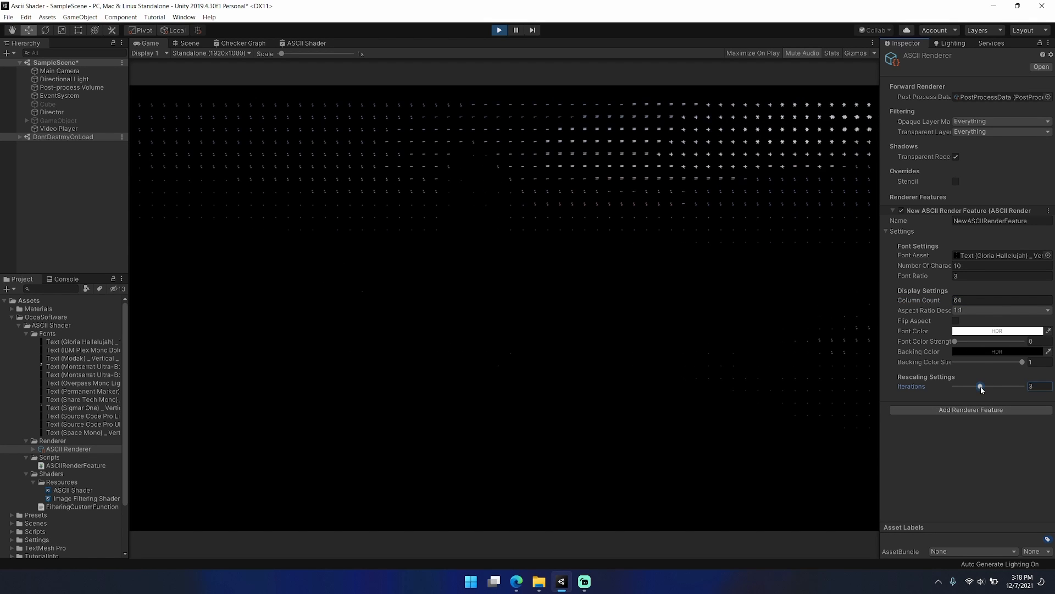
pyautogui.moveTo(980, 386); pyautogui.dragTo(987, 386)
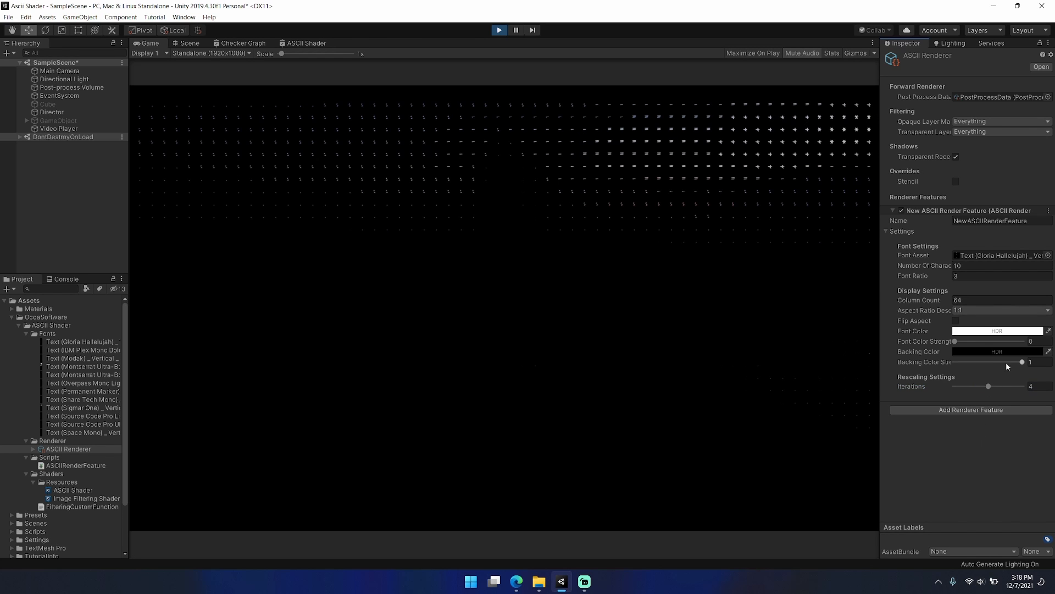
# - Lower backing colour strength to 0.8, return iterations to 3, and assign the Modak font
pyautogui.moveTo(1022, 361); pyautogui.dragTo(1010, 362)
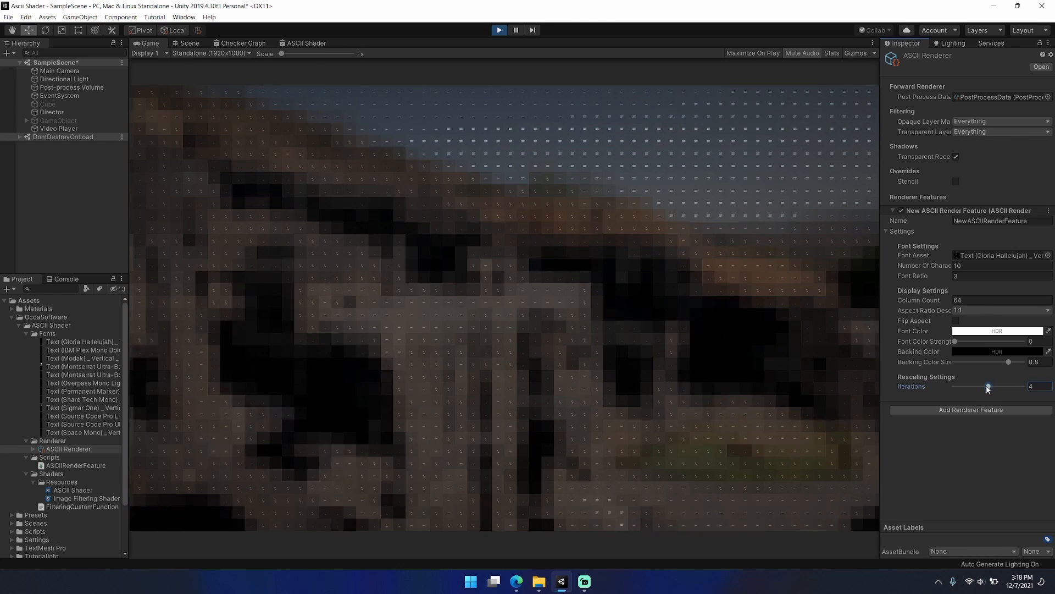
pyautogui.moveTo(988, 387); pyautogui.dragTo(981, 387)
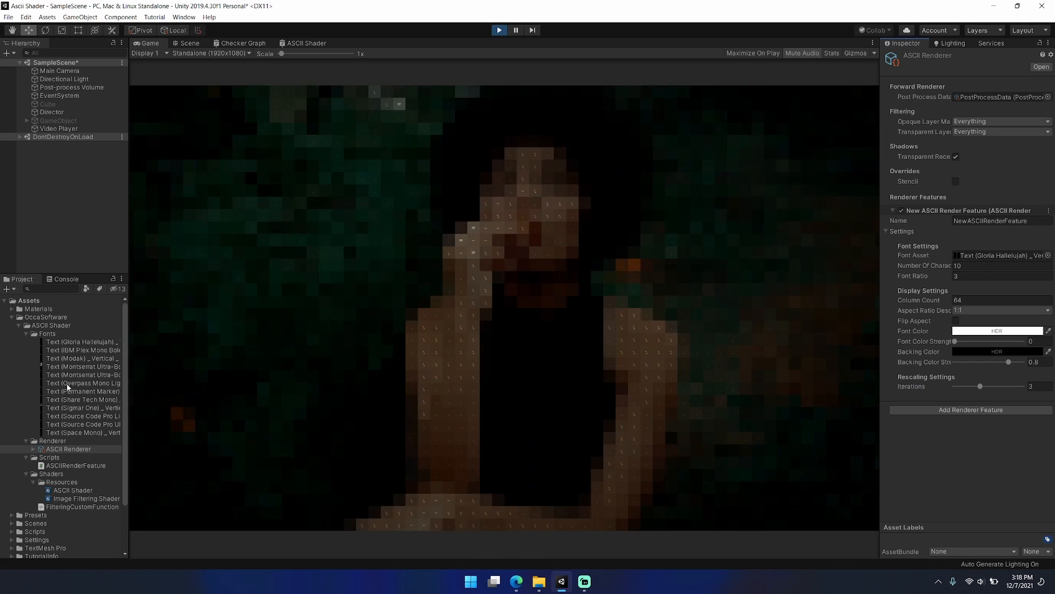
pyautogui.click(999, 255)
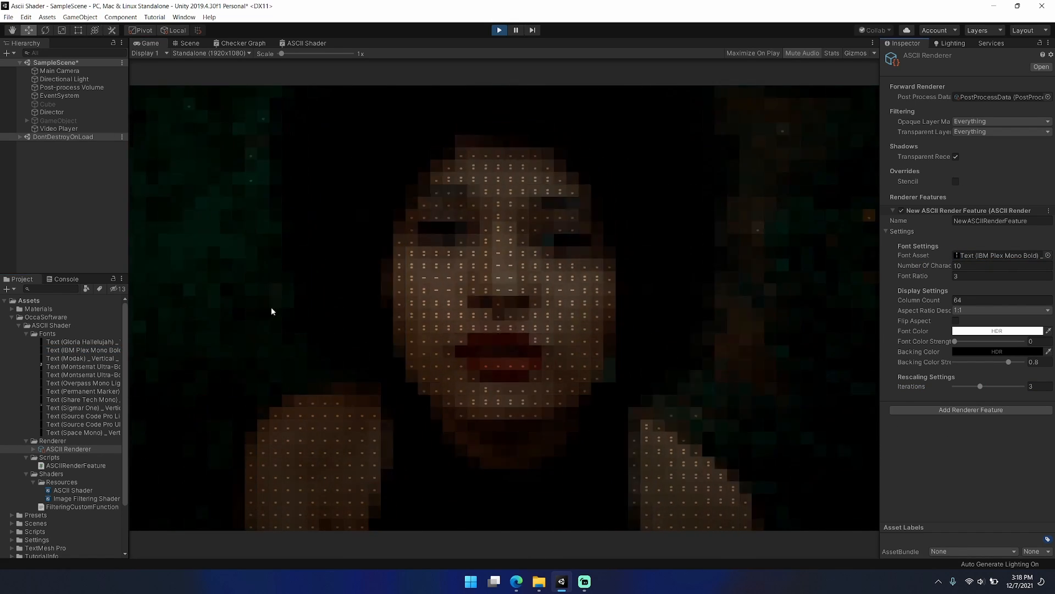
pyautogui.click(81, 358)
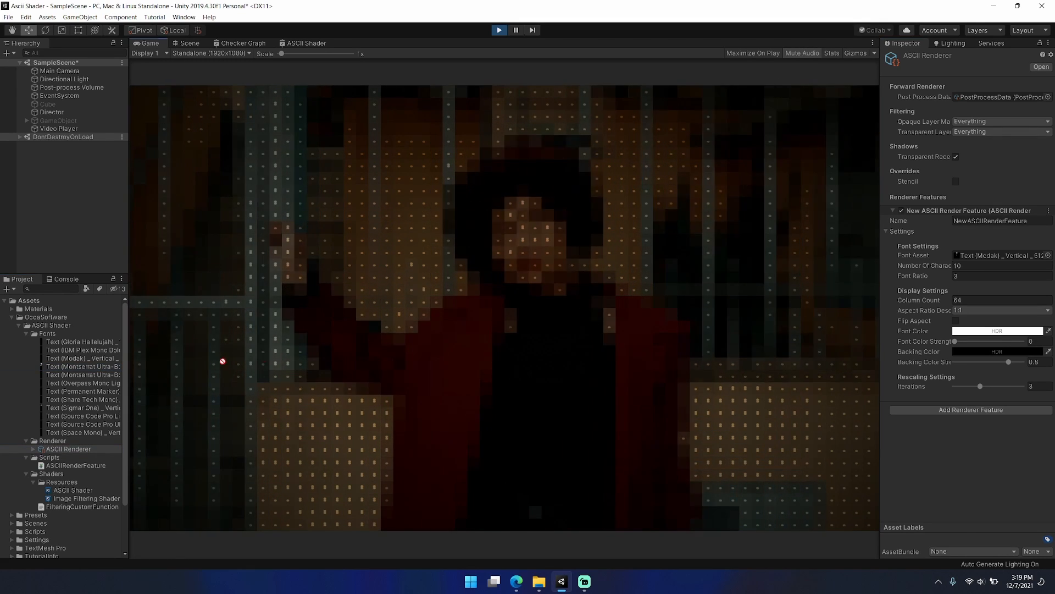
# - Assign the Overpass Mono Light font and settle on 32 columns with 16:9 aspect ratio
pyautogui.click(1001, 255)
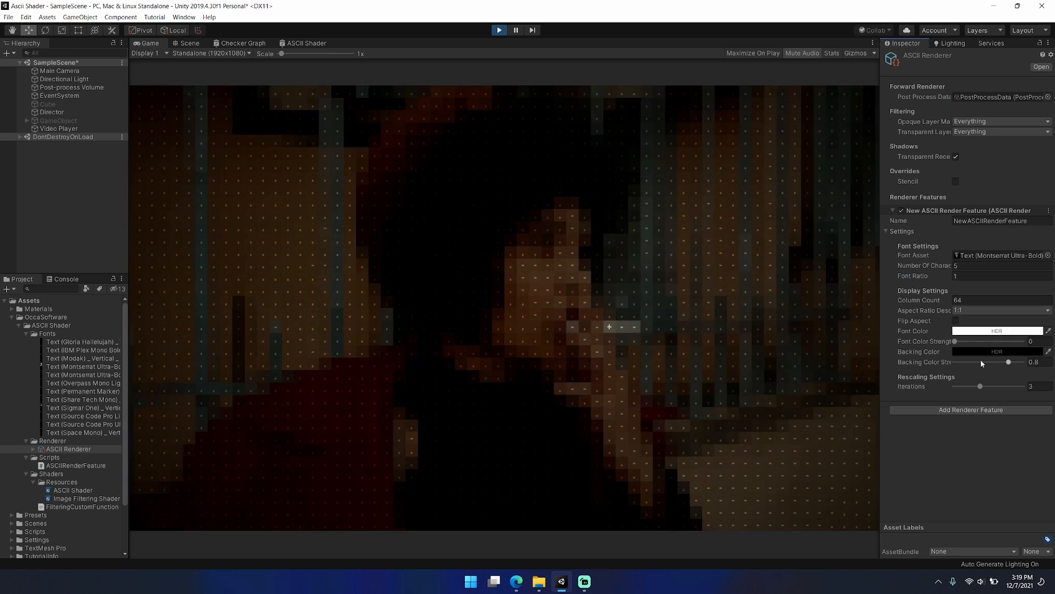
pyautogui.write('32')
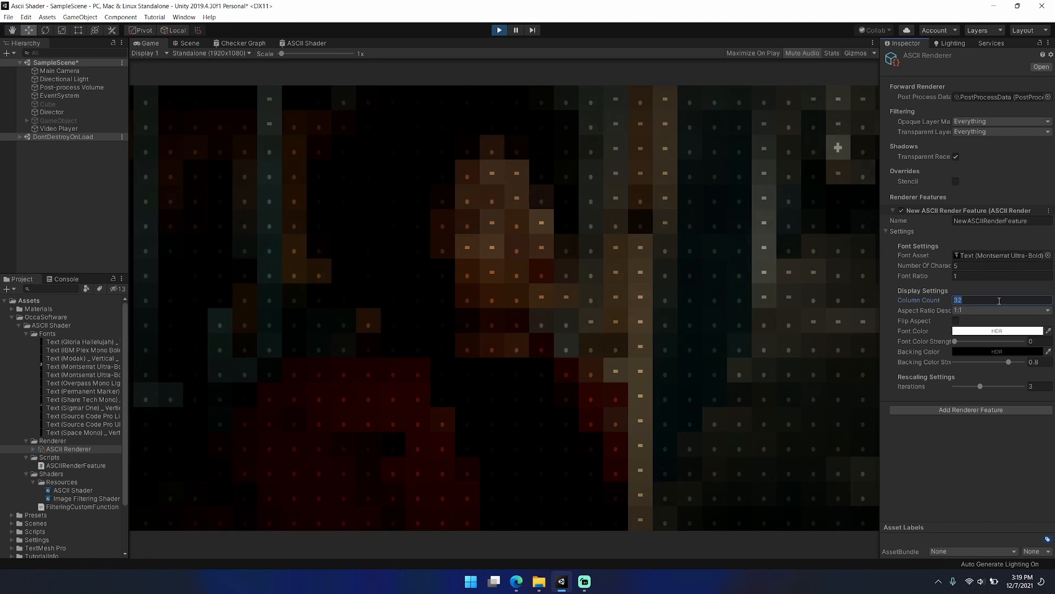
pyautogui.write('64')
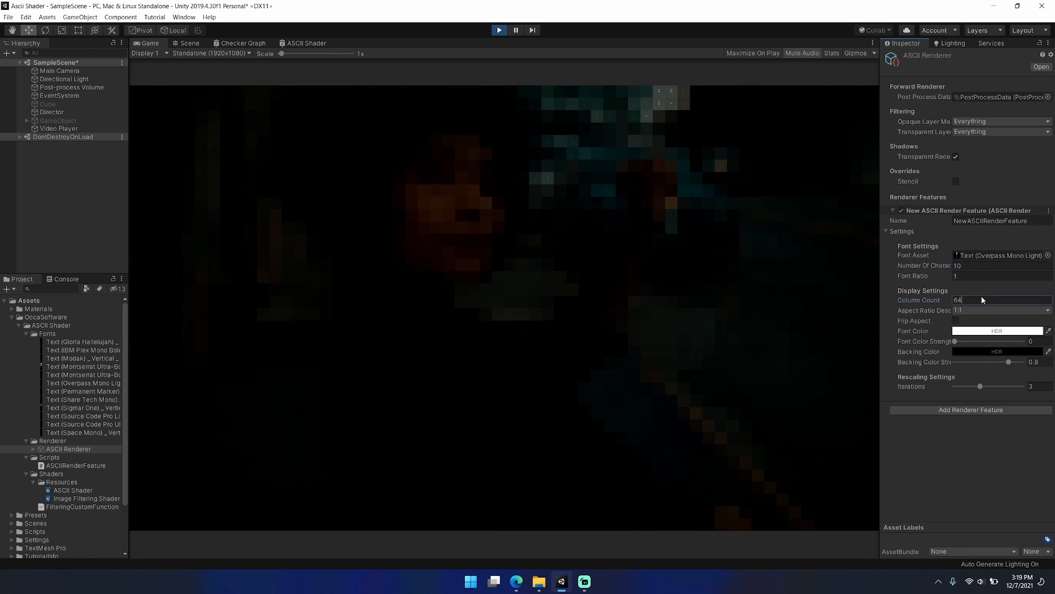
pyautogui.write('32')
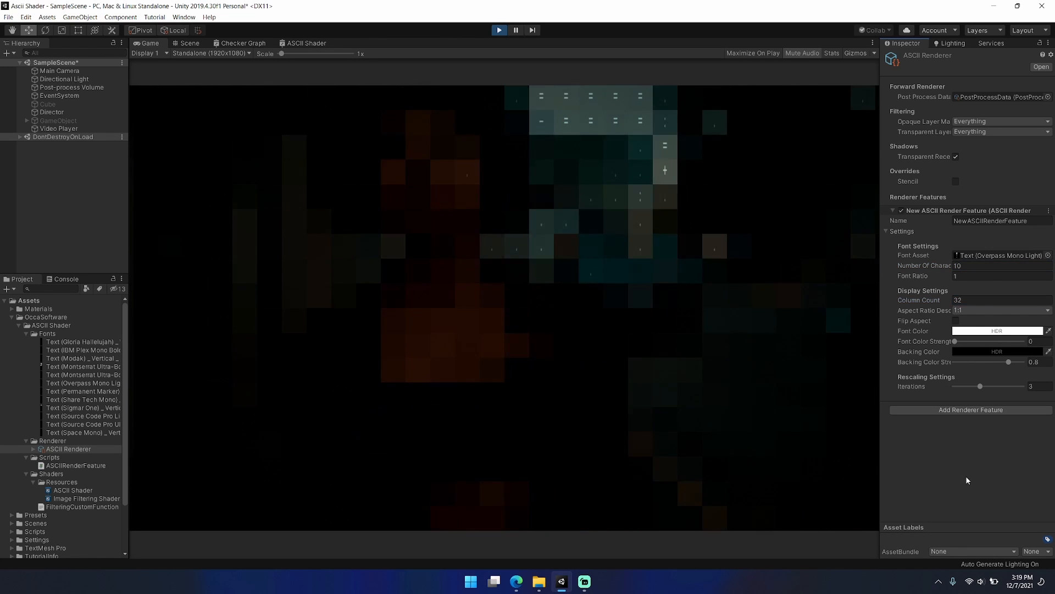
pyautogui.click(1001, 310)
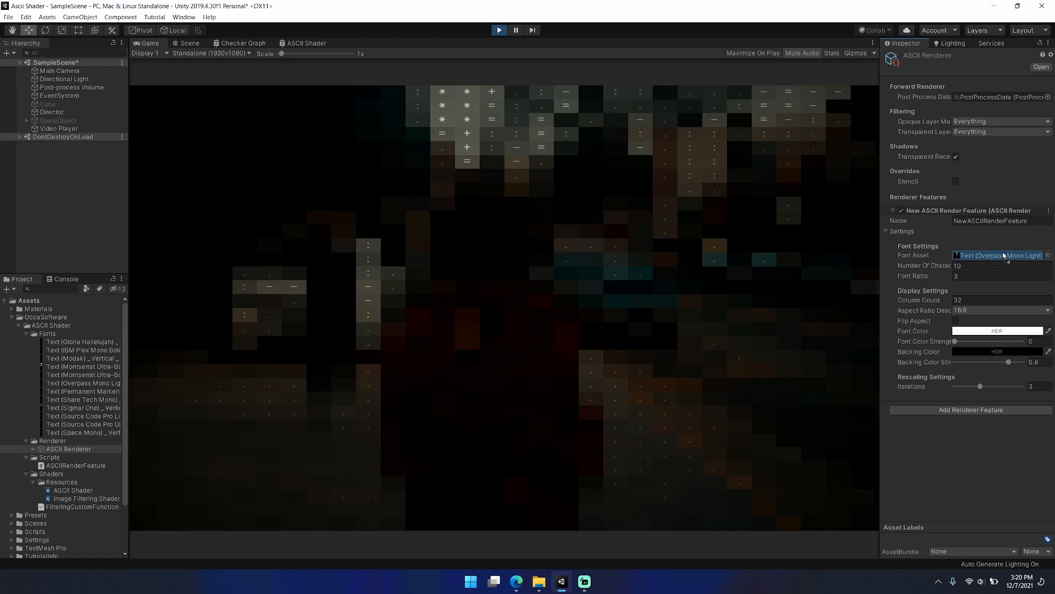
# - Assign the Permanent Marker font at 1:1, settle iterations at 3, and enter column count 65
pyautogui.click(1001, 255)
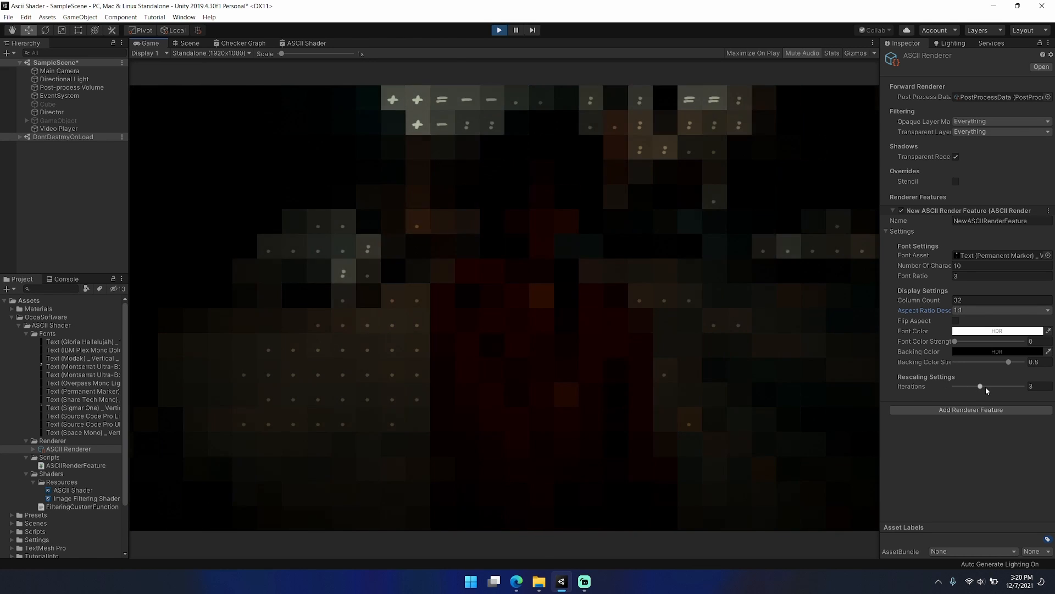
pyautogui.moveTo(980, 386); pyautogui.dragTo(1004, 386)
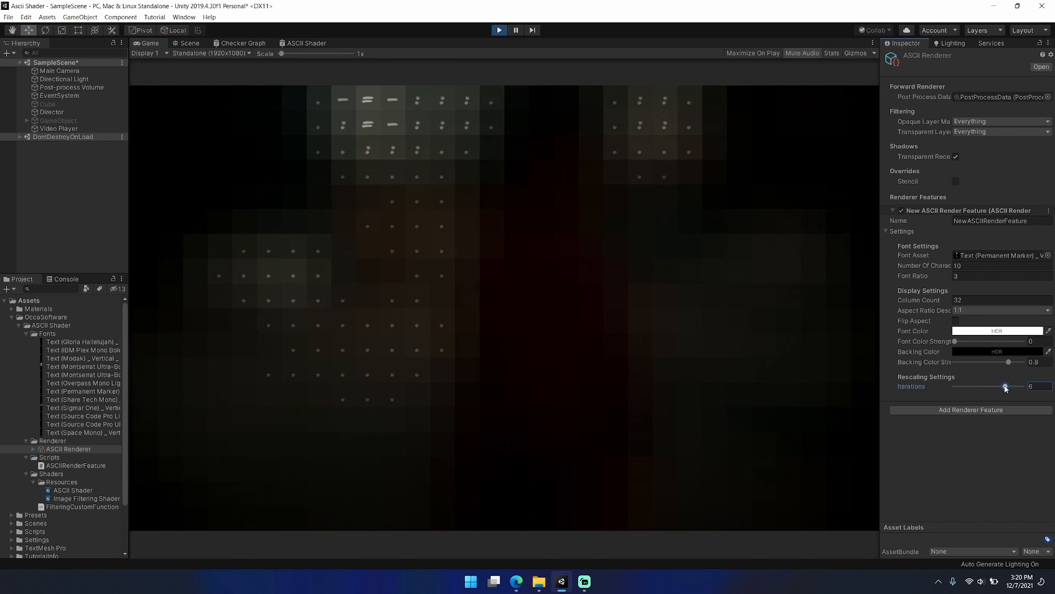
pyautogui.moveTo(1005, 385); pyautogui.dragTo(1015, 386)
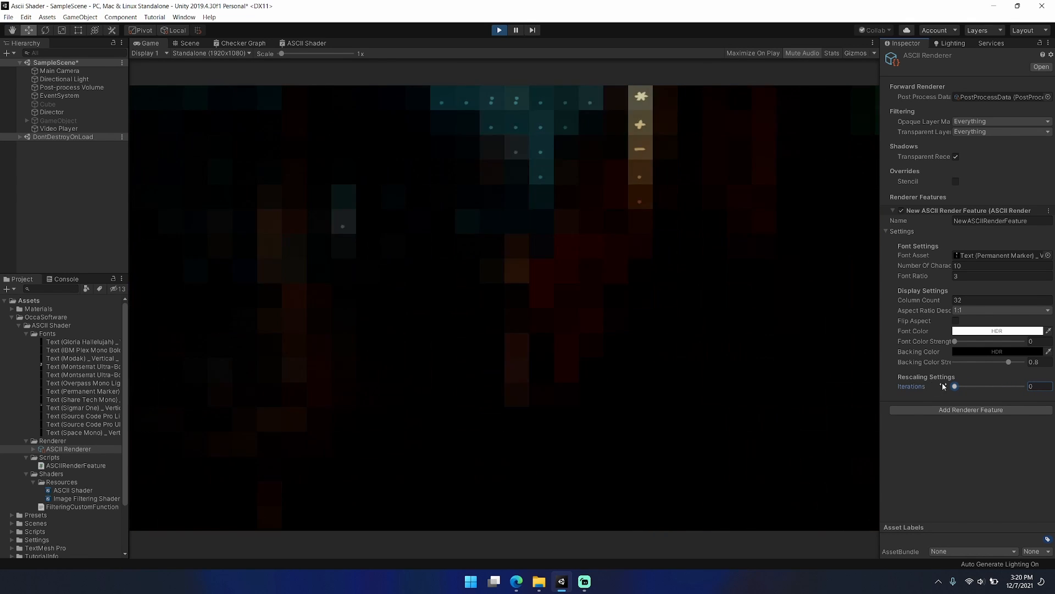
pyautogui.moveTo(953, 386); pyautogui.dragTo(980, 386)
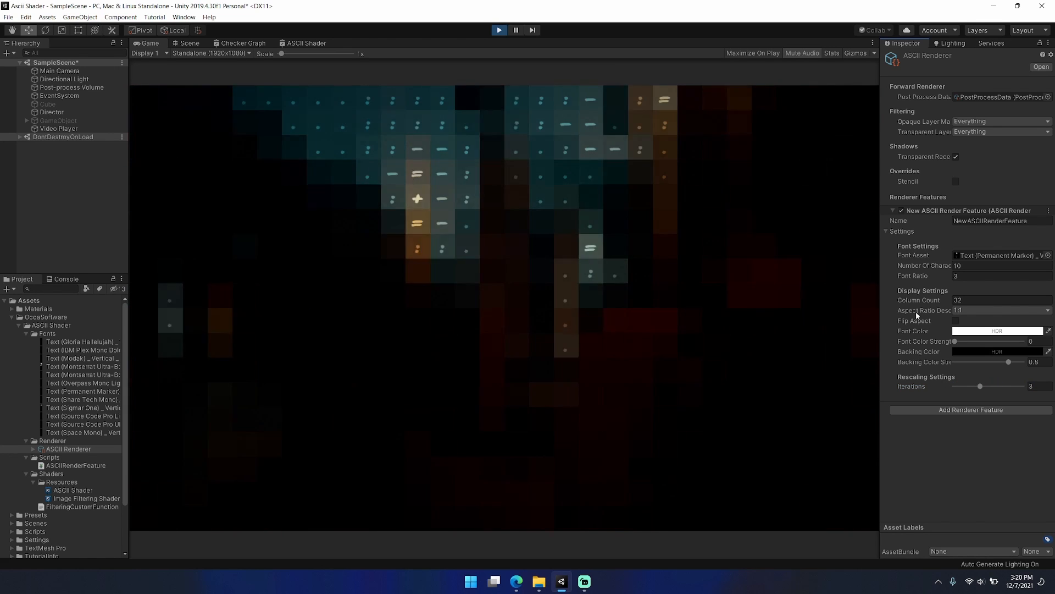
pyautogui.write('65')
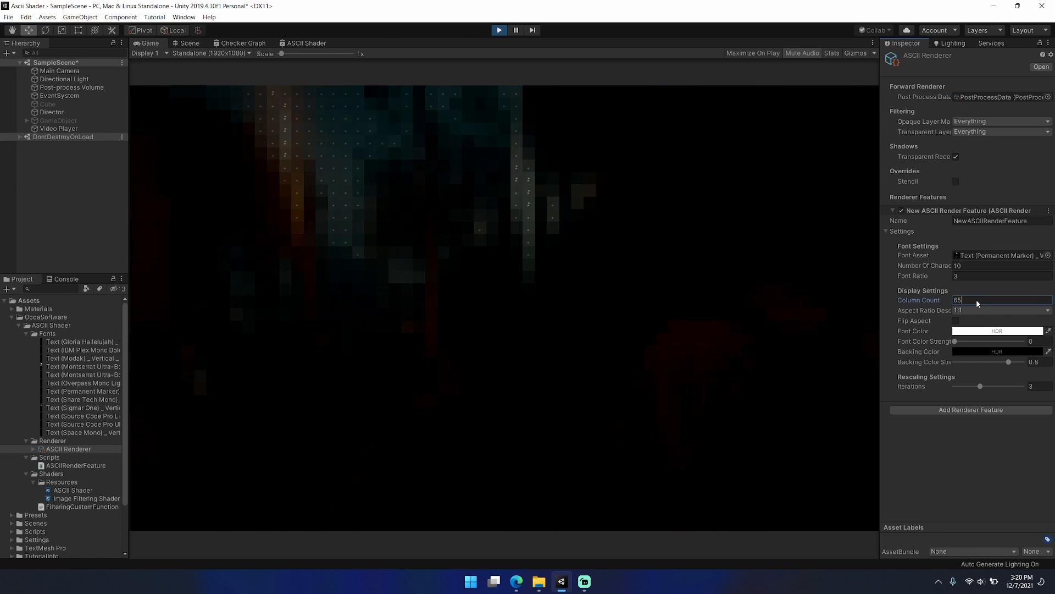
# - Set the column count to 64 and drop backing colour strength to 0
pyautogui.write('64')
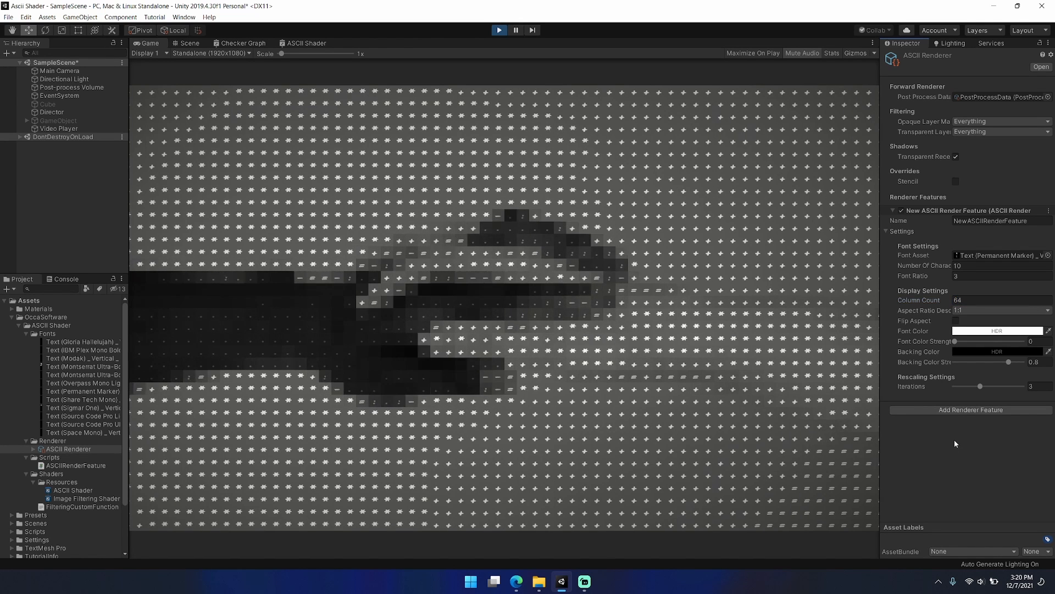
pyautogui.moveTo(1009, 362); pyautogui.dragTo(995, 361)
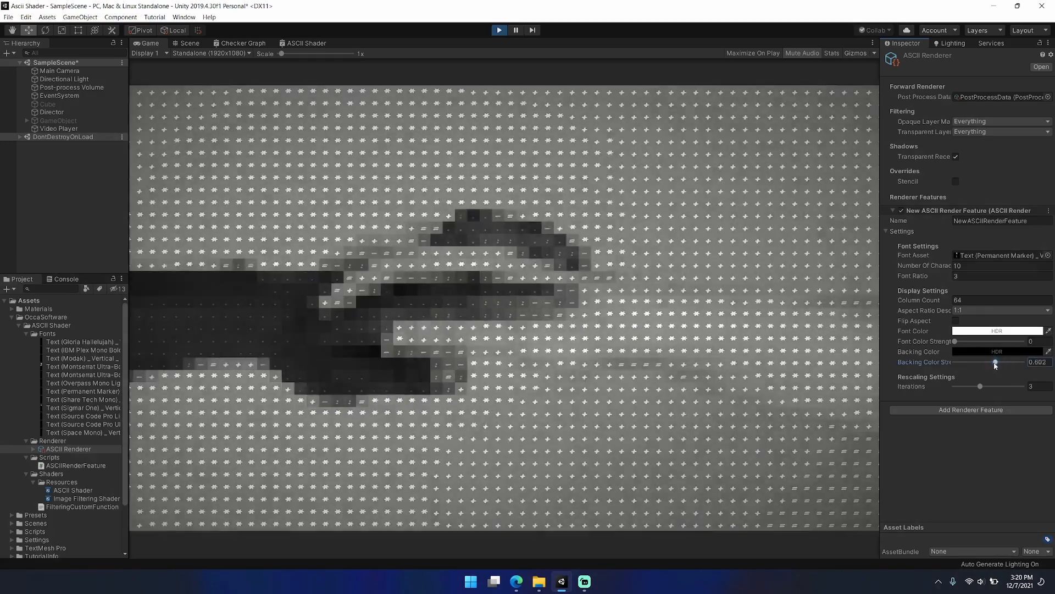
pyautogui.moveTo(994, 362); pyautogui.dragTo(954, 361)
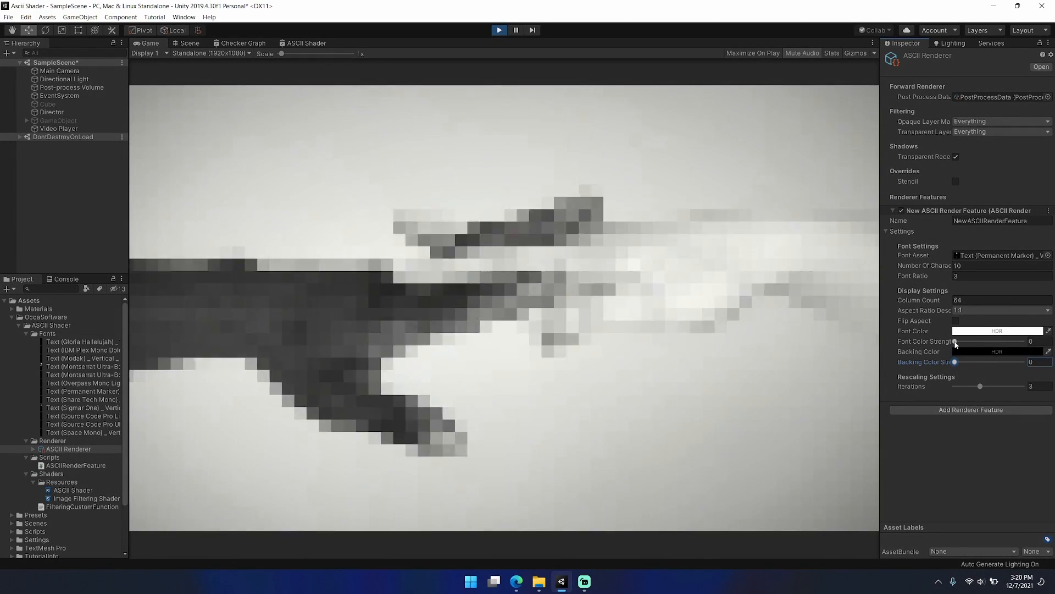
# - Make the characters black with stronger font colour and a fully opaque white backing
pyautogui.click(997, 331)
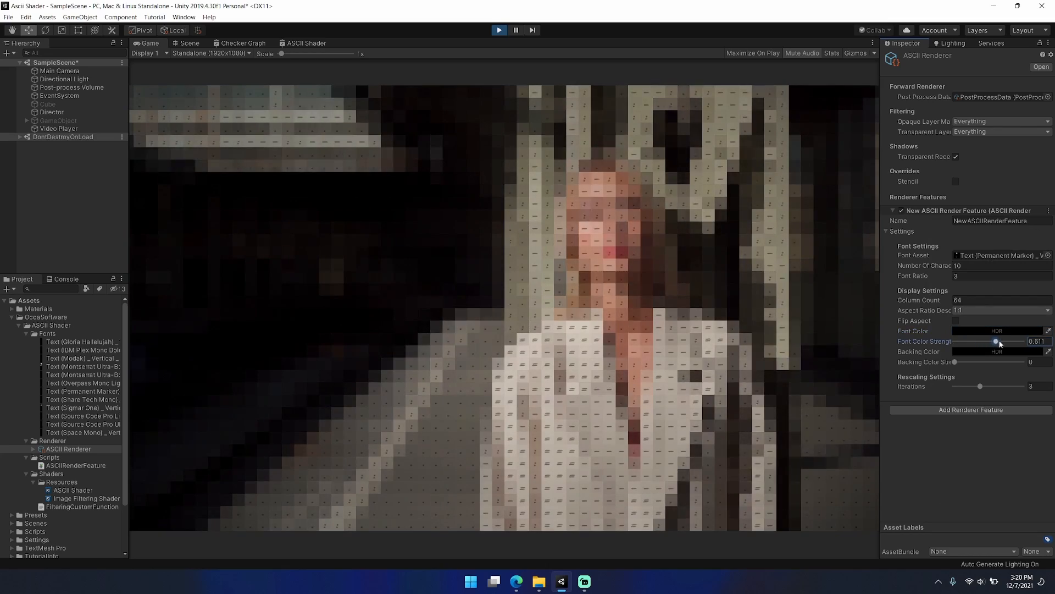
pyautogui.moveTo(995, 341); pyautogui.dragTo(1023, 341)
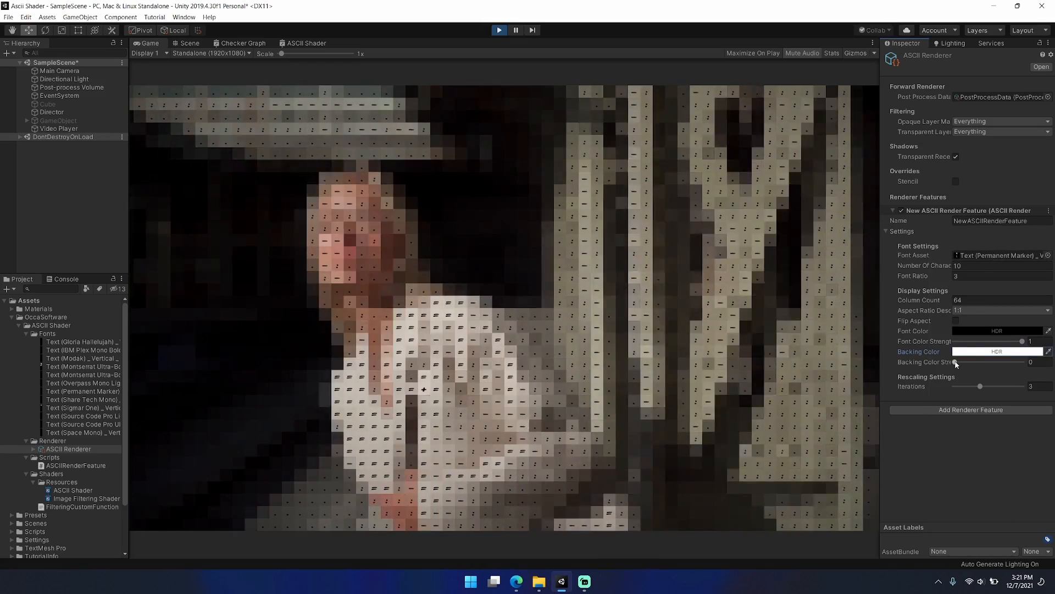
pyautogui.moveTo(956, 361); pyautogui.dragTo(995, 361)
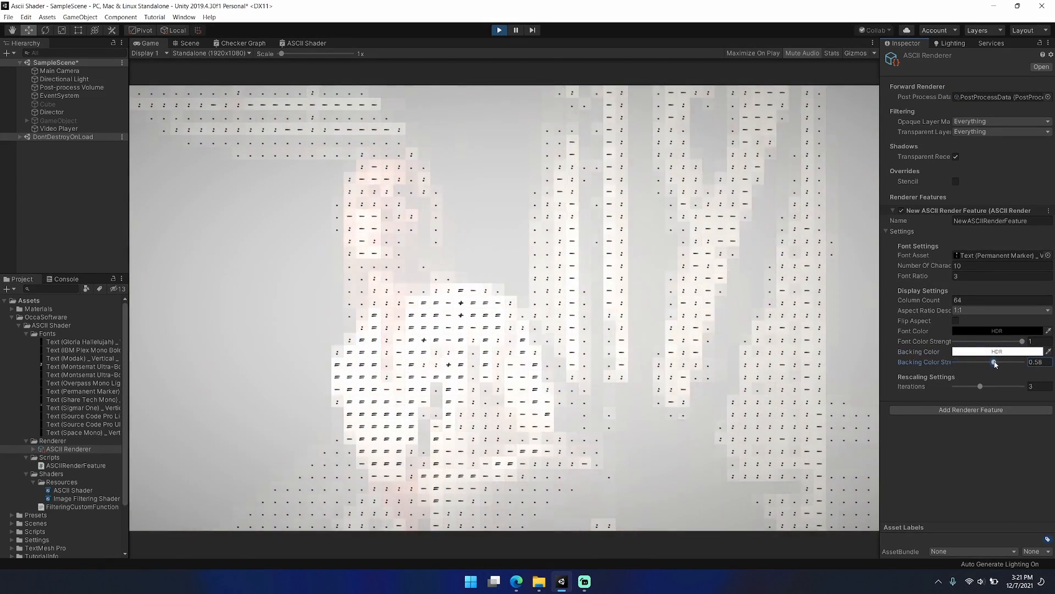
pyautogui.moveTo(994, 362); pyautogui.dragTo(1021, 363)
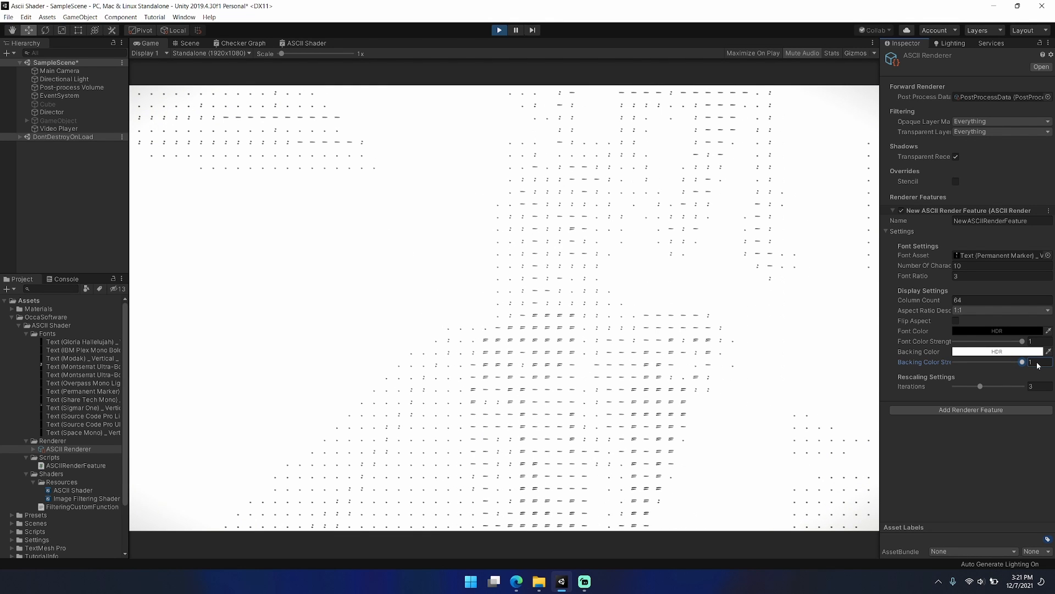
# - Set the character colour to white and the backing colour to purple-brown
pyautogui.click(997, 351)
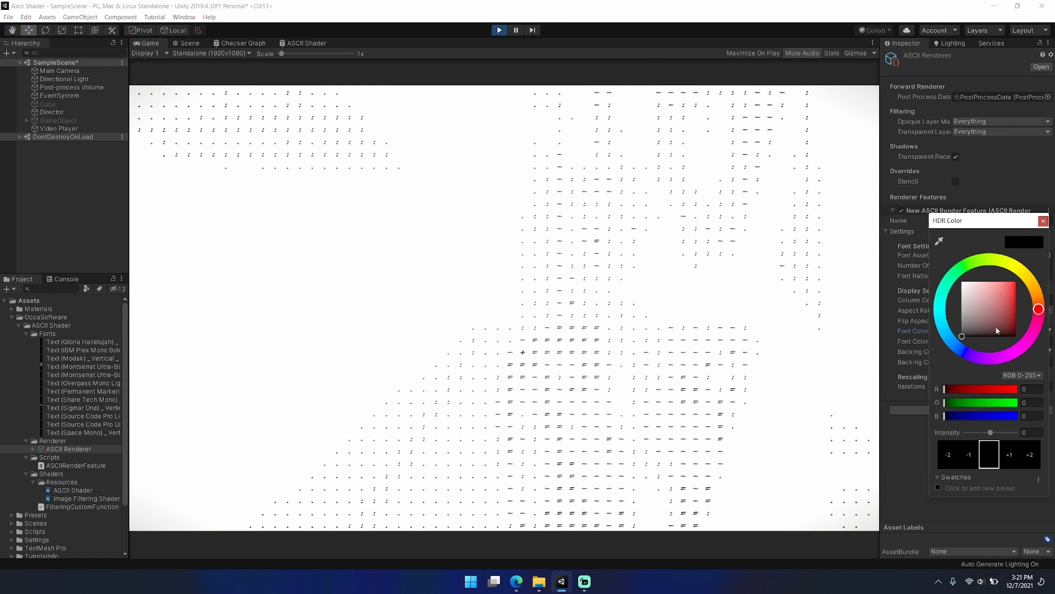
pyautogui.click(962, 281)
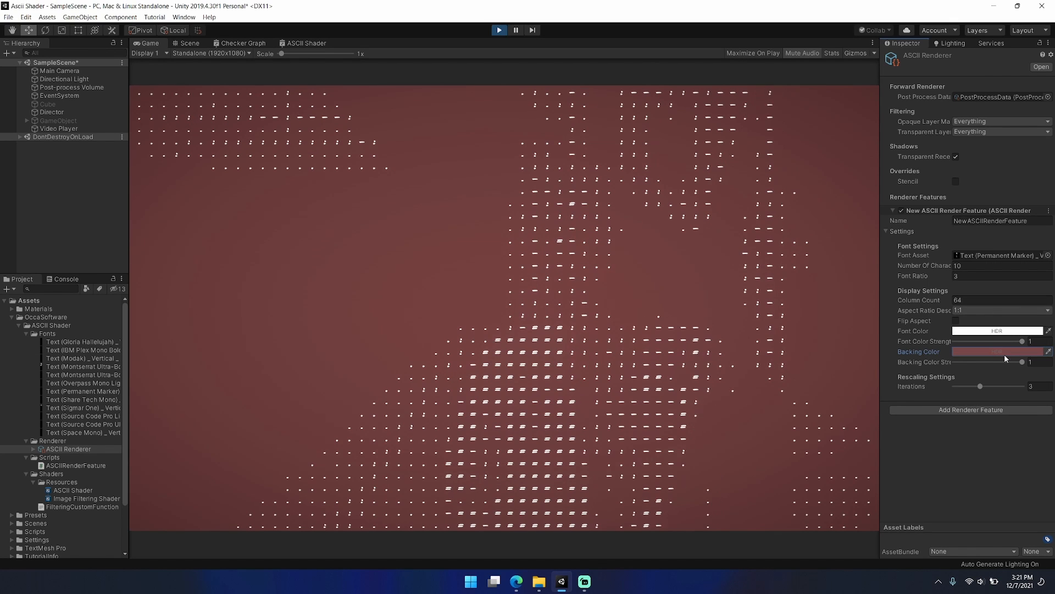
pyautogui.click(996, 351)
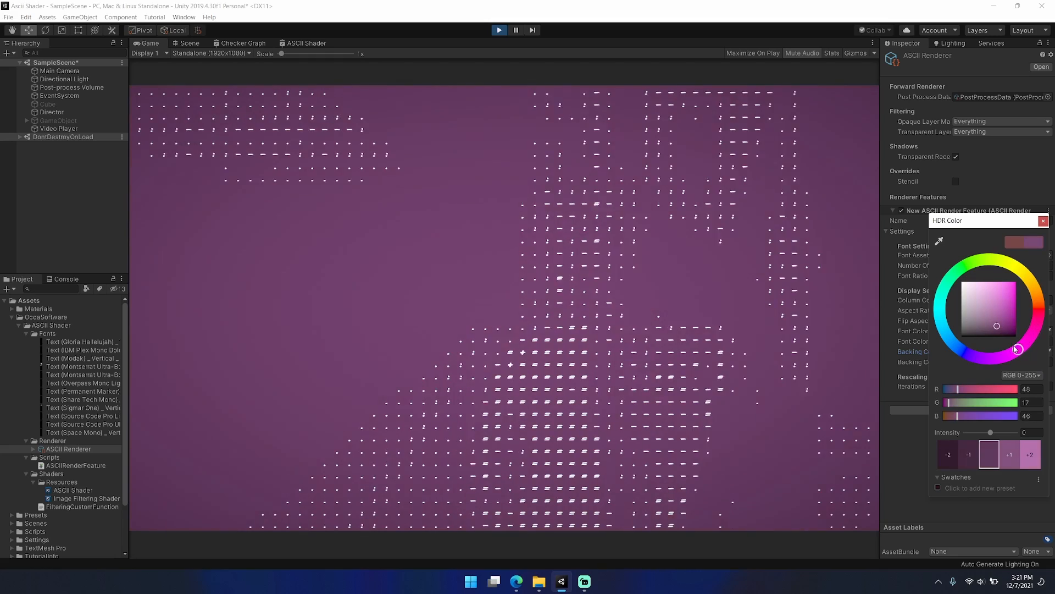
pyautogui.click(950, 280)
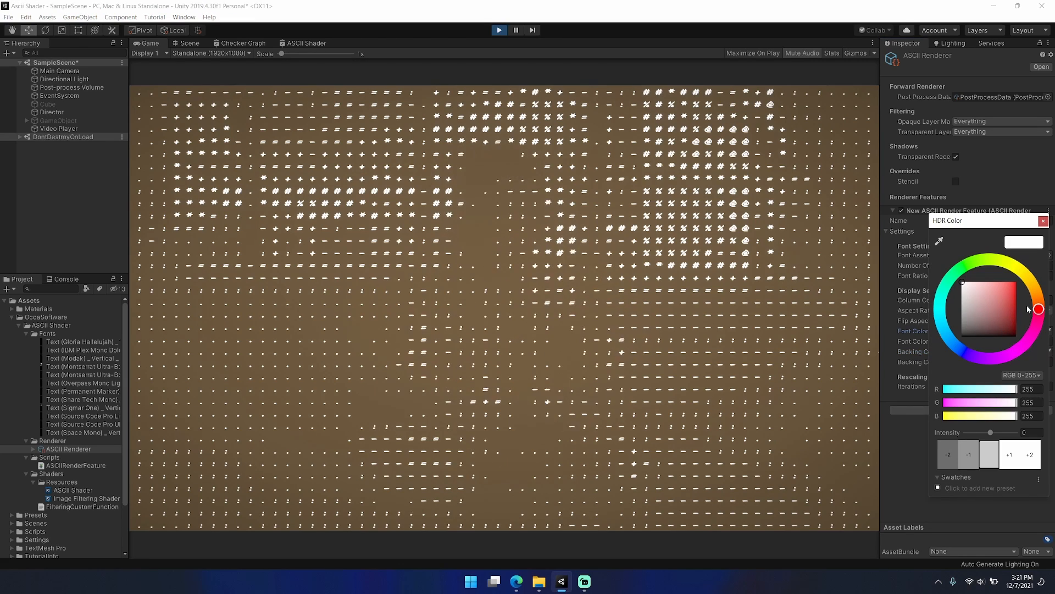
# - Tint the characters reddish pink, then shift them to a pale yellow
pyautogui.click(983, 285)
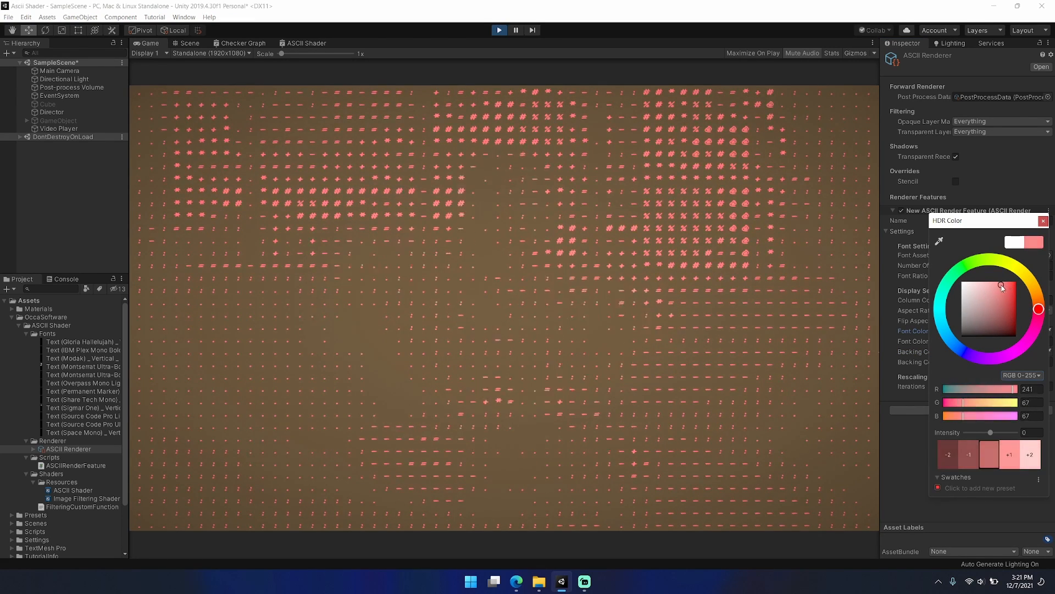
pyautogui.moveTo(999, 286); pyautogui.dragTo(998, 288)
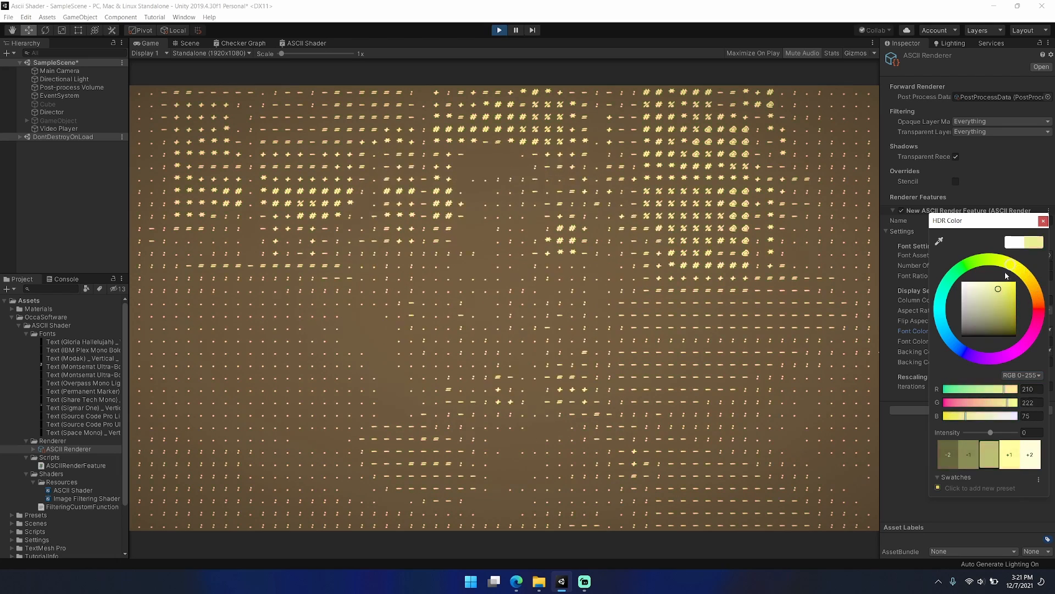
pyautogui.moveTo(998, 288); pyautogui.dragTo(1019, 347)
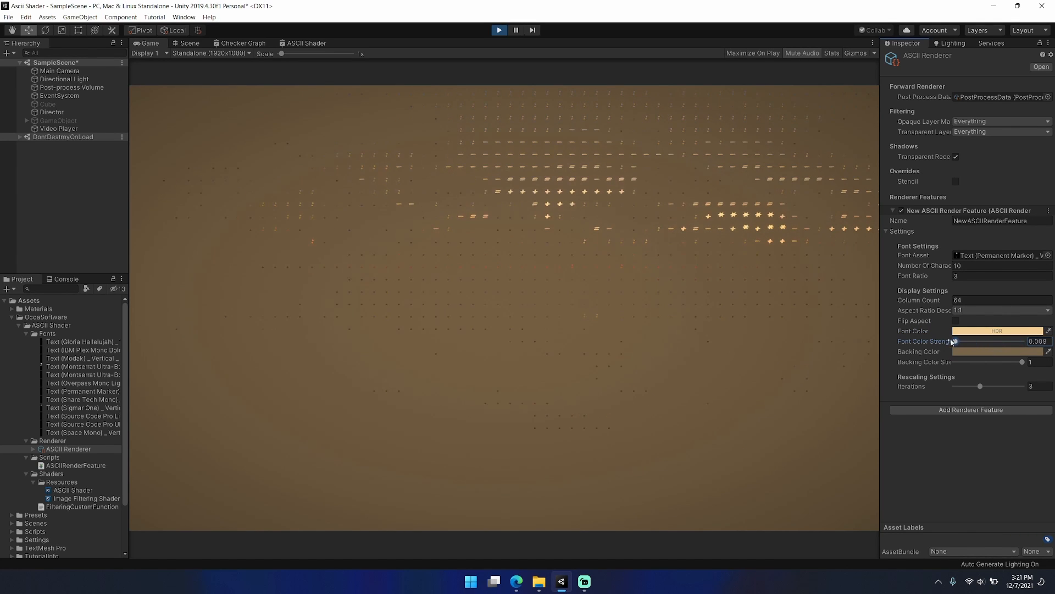
# - Sweep the font and backing colour strengths across their ranges, leaving font strength near 0.59
pyautogui.moveTo(954, 342); pyautogui.dragTo(987, 341)
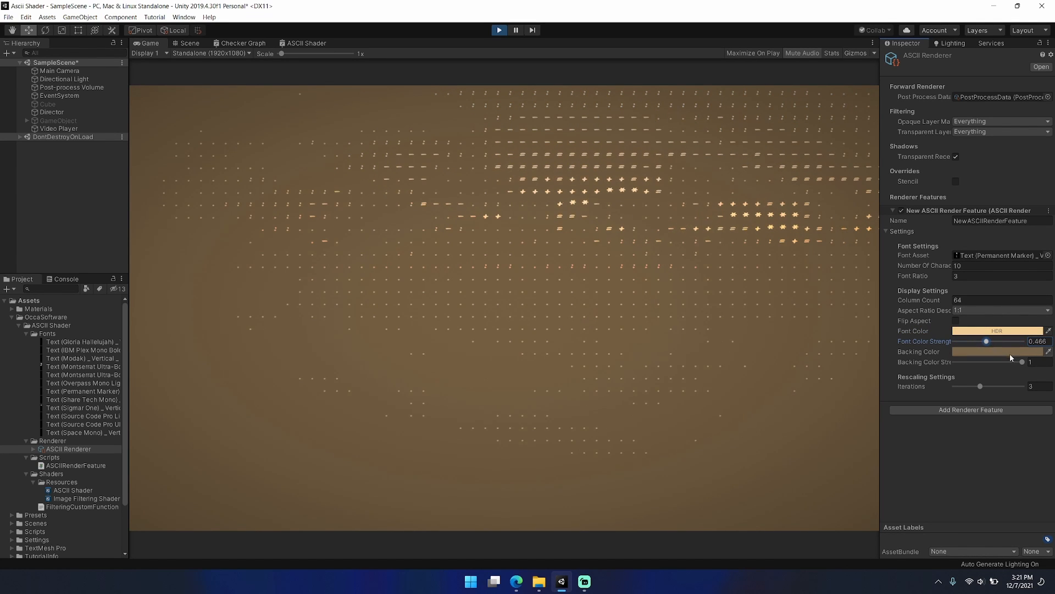
pyautogui.moveTo(1022, 361); pyautogui.dragTo(1003, 361)
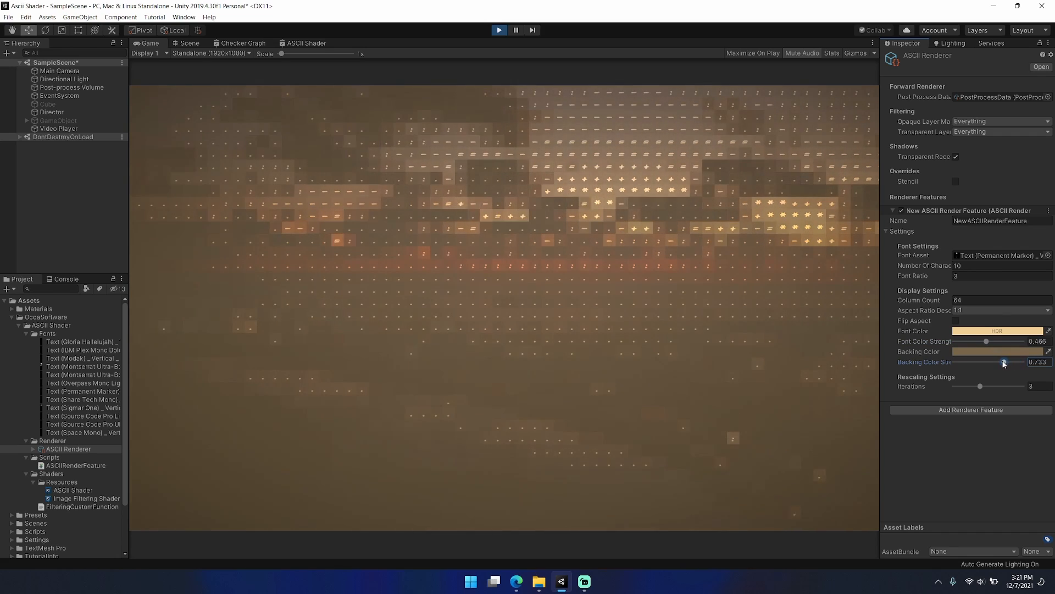
pyautogui.moveTo(1002, 363); pyautogui.dragTo(953, 362)
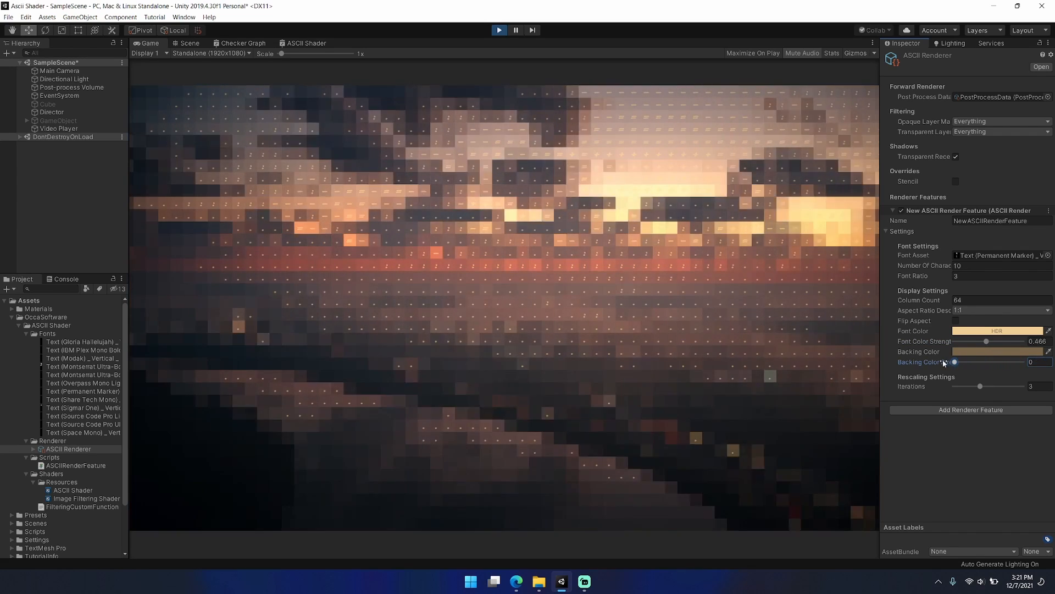
pyautogui.moveTo(986, 341); pyautogui.dragTo(1022, 341)
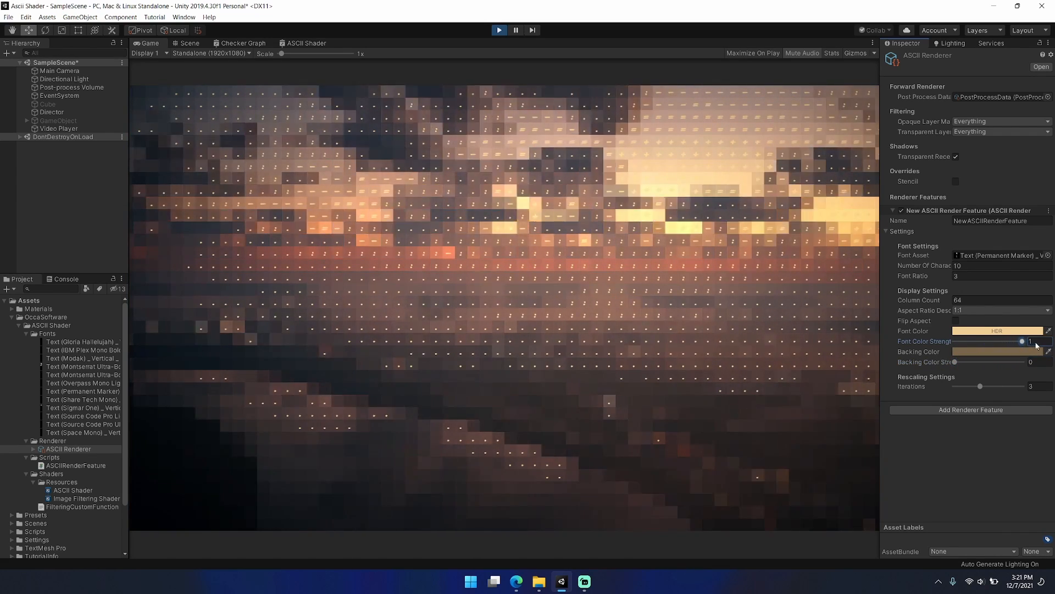
pyautogui.moveTo(1021, 342); pyautogui.dragTo(954, 341)
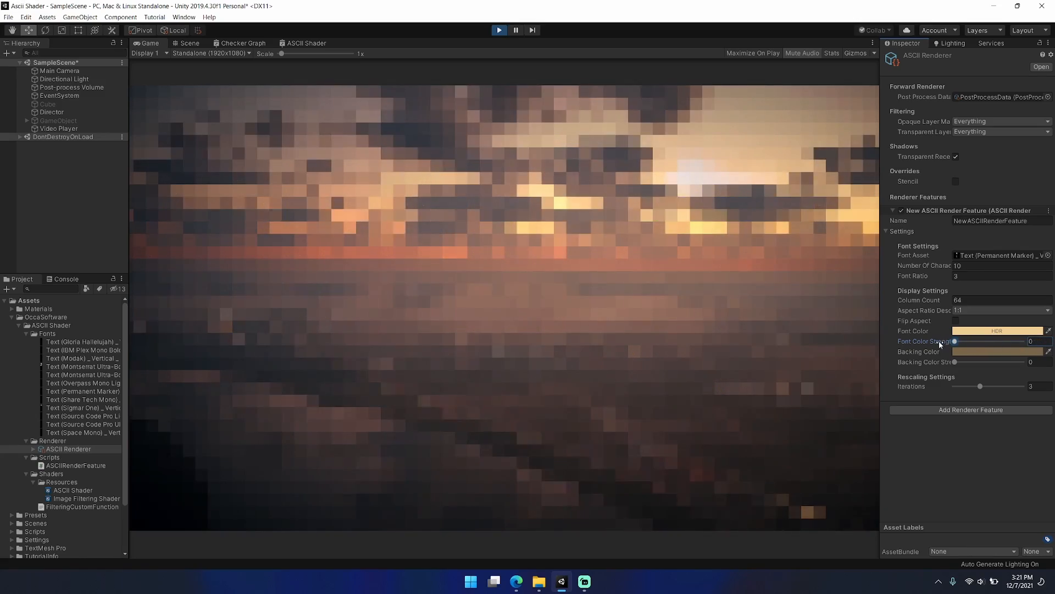
pyautogui.moveTo(953, 342); pyautogui.dragTo(994, 341)
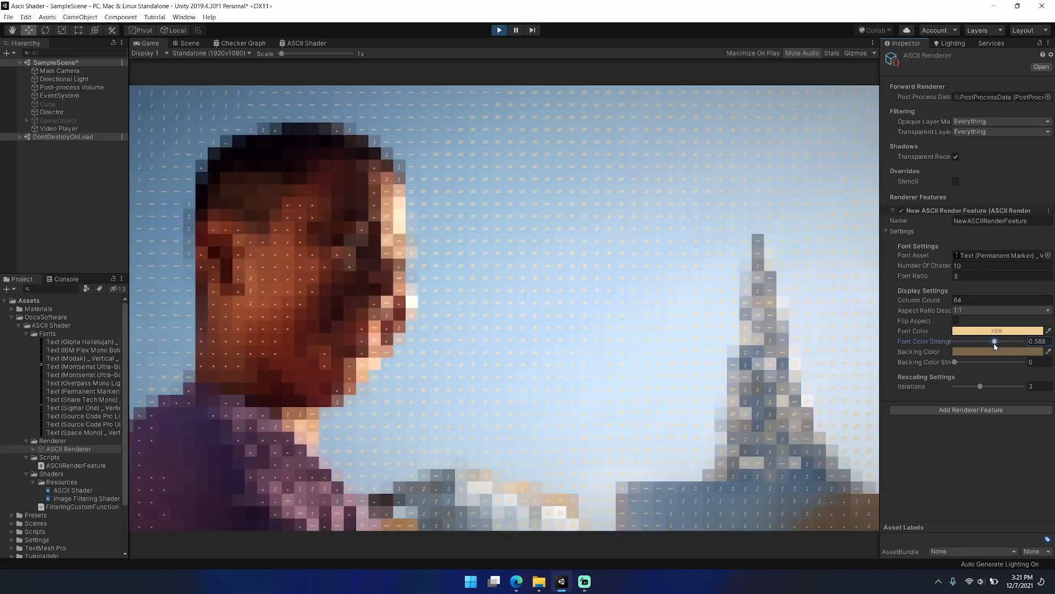
# - Pick a new character colour in the colour picker, then restore font colour strength from zero
pyautogui.click(998, 330)
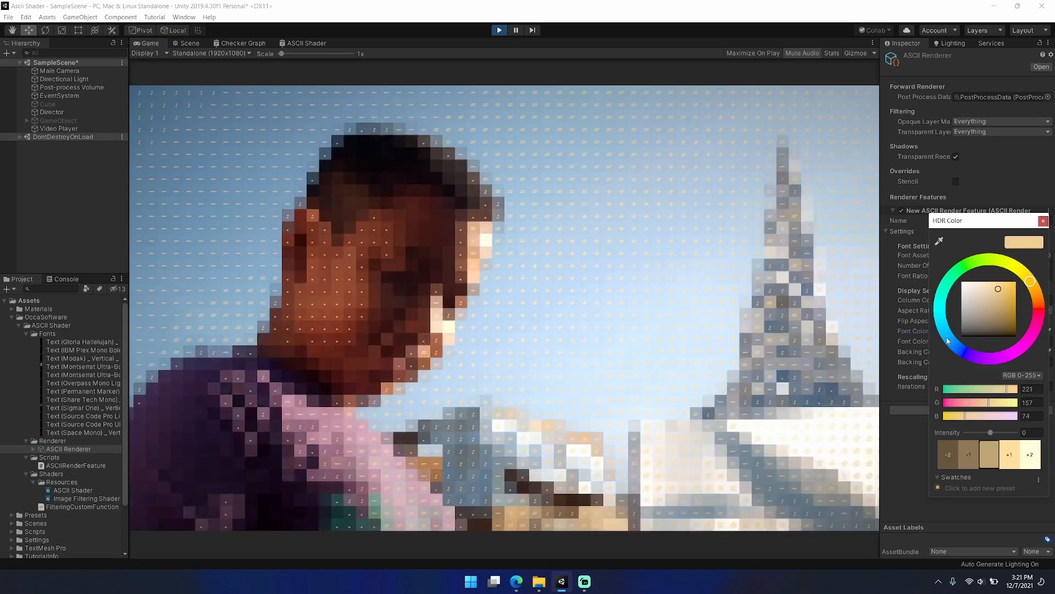
pyautogui.click(981, 291)
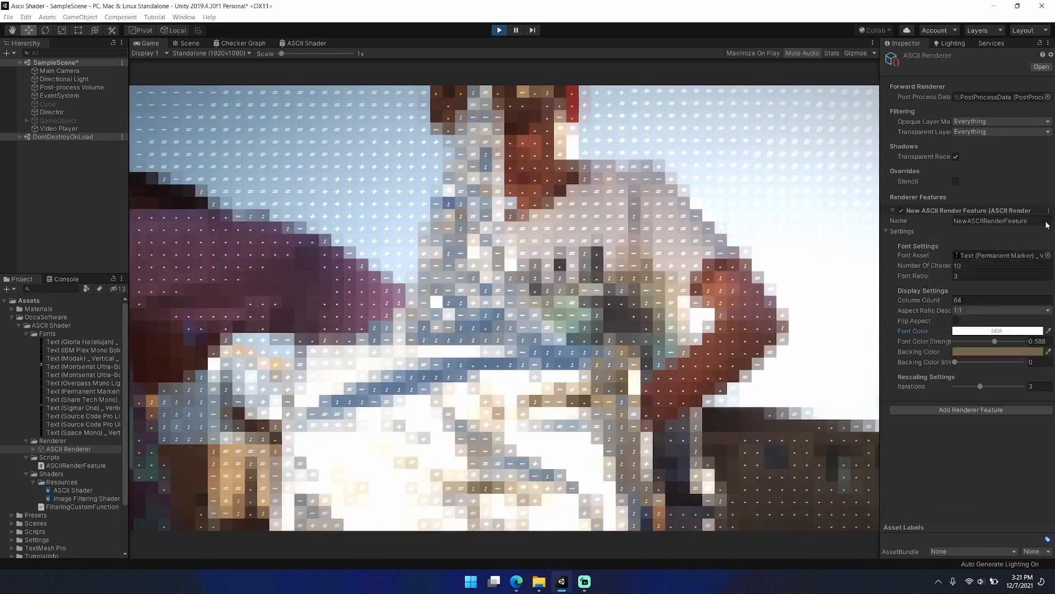
pyautogui.moveTo(994, 342); pyautogui.dragTo(953, 341)
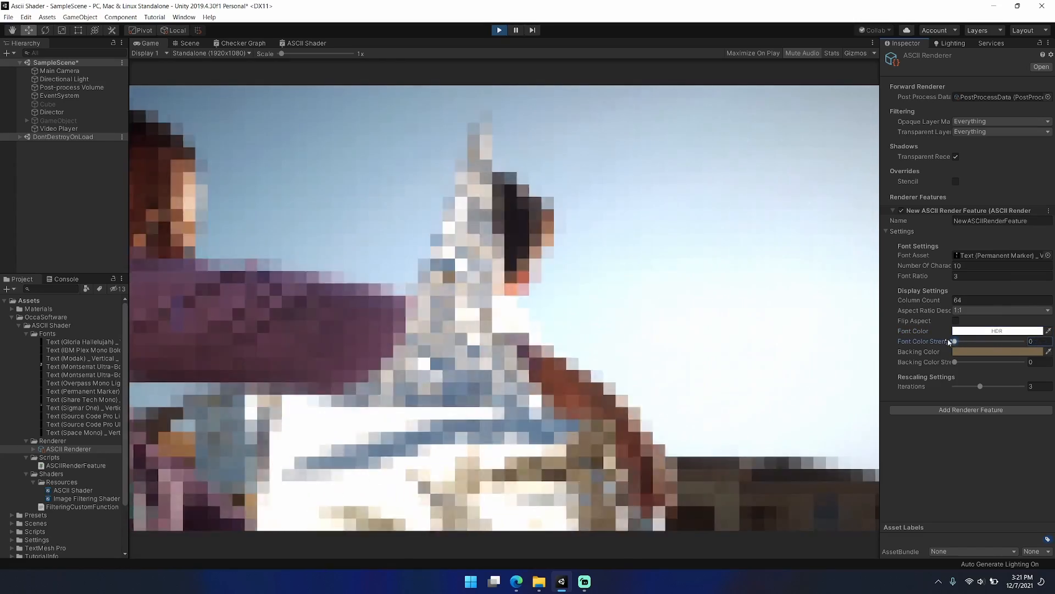
pyautogui.moveTo(953, 341); pyautogui.dragTo(1000, 342)
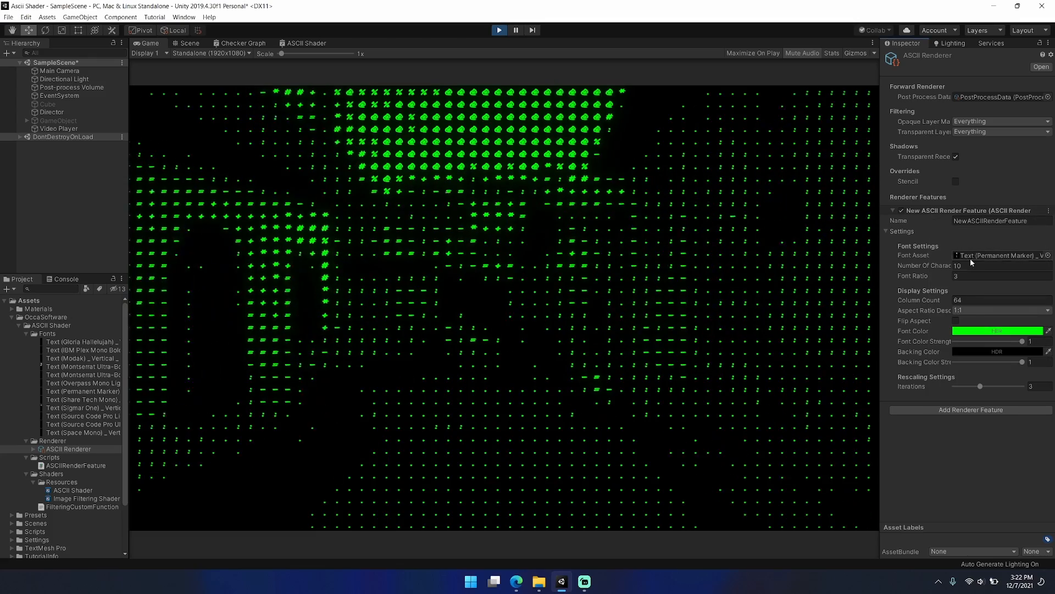
# - Set Column Count to 128 and settle rescaling iterations at 3 after testing 6, 0 and 2
pyautogui.write('128')
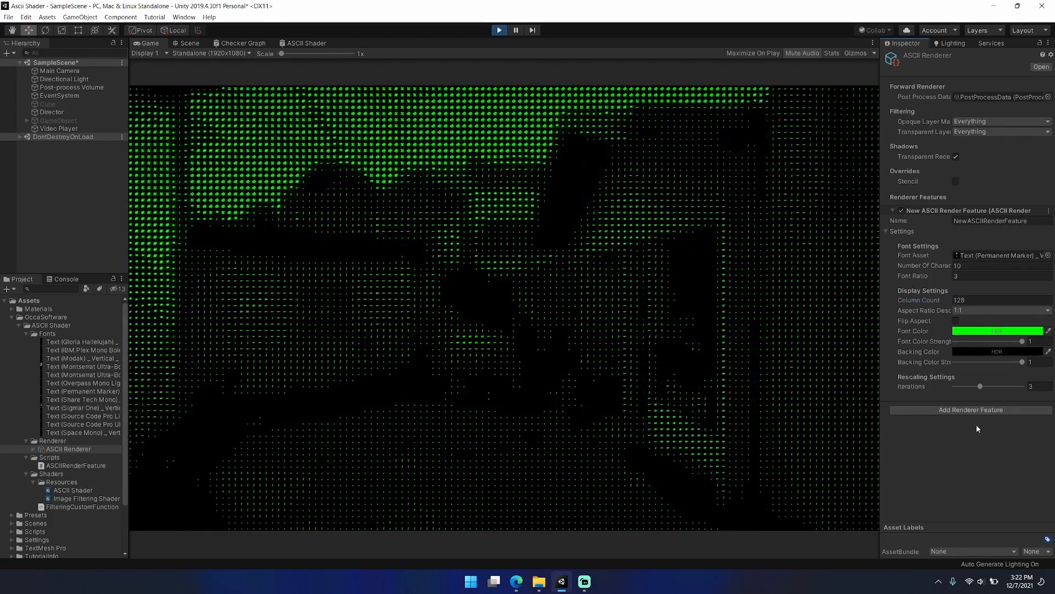
pyautogui.moveTo(980, 386); pyautogui.dragTo(1006, 386)
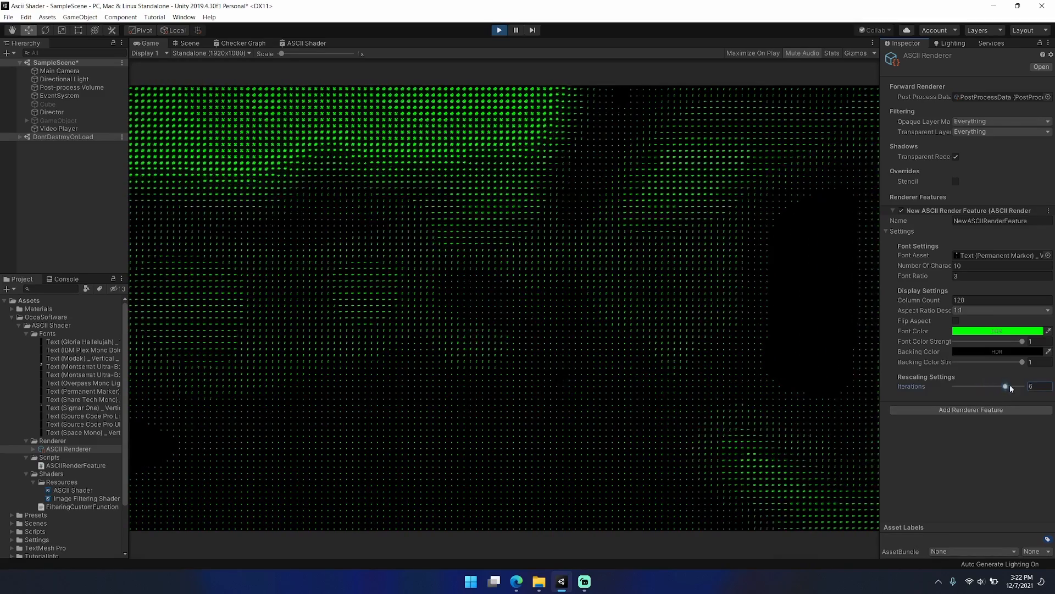
pyautogui.moveTo(1008, 386); pyautogui.dragTo(953, 386)
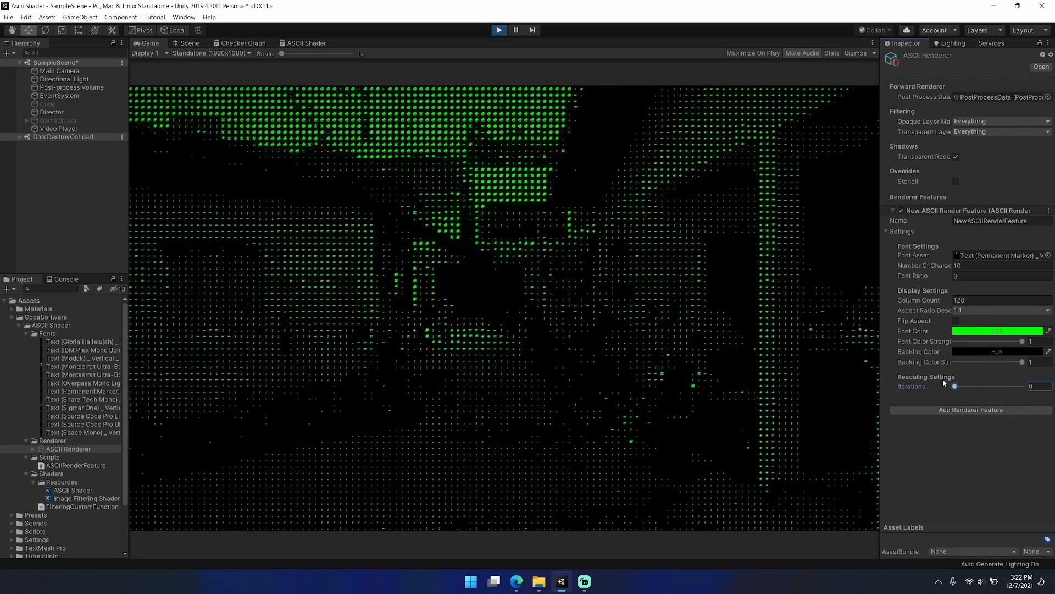
pyautogui.moveTo(953, 386); pyautogui.dragTo(972, 386)
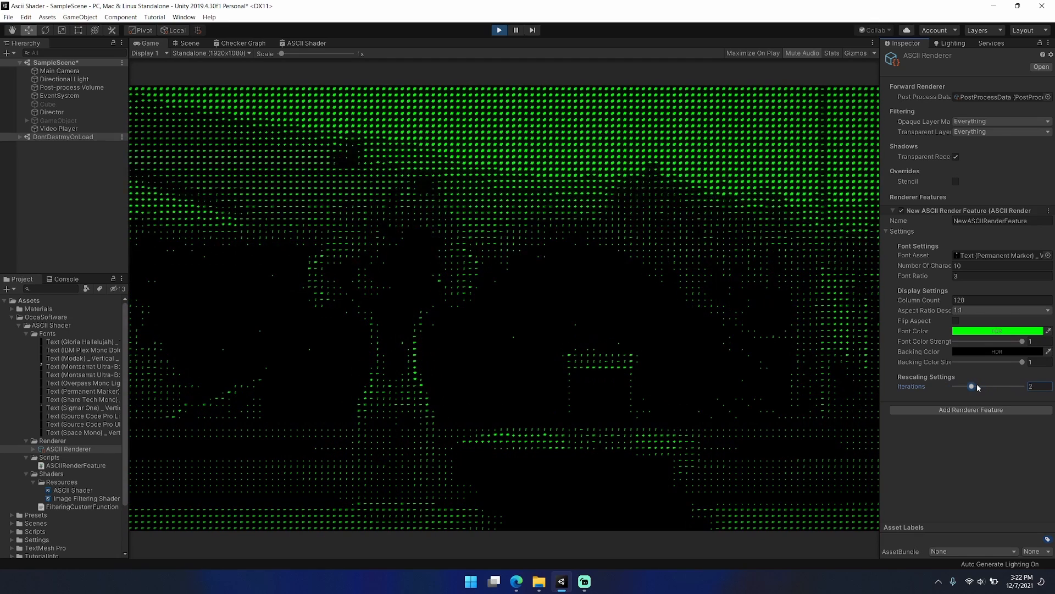
pyautogui.moveTo(971, 385); pyautogui.dragTo(980, 385)
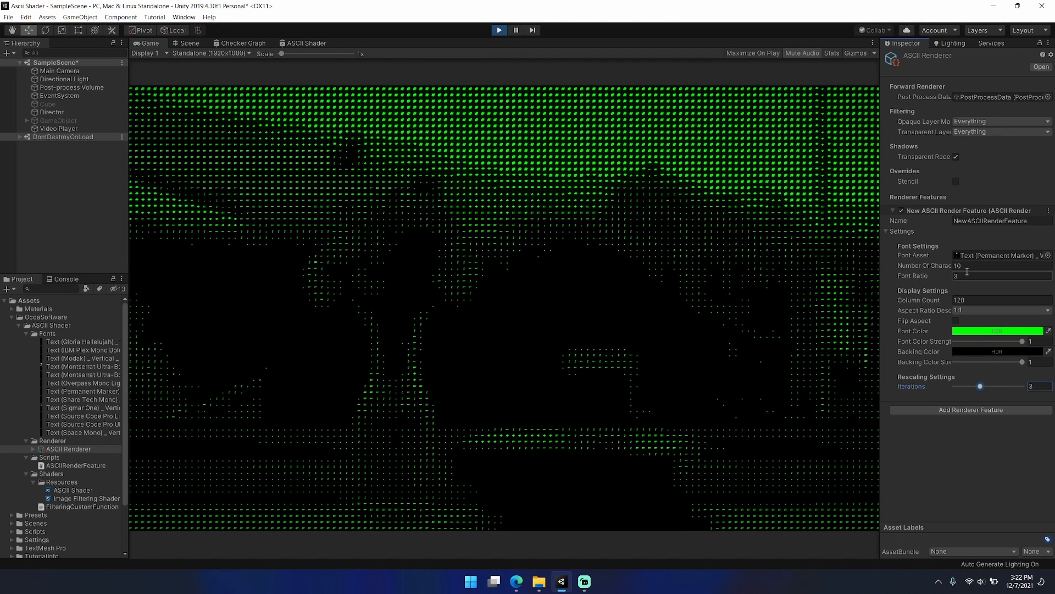
# - Assign a heavier Source Code Pro font as the character Font Asset
pyautogui.click(80, 416)
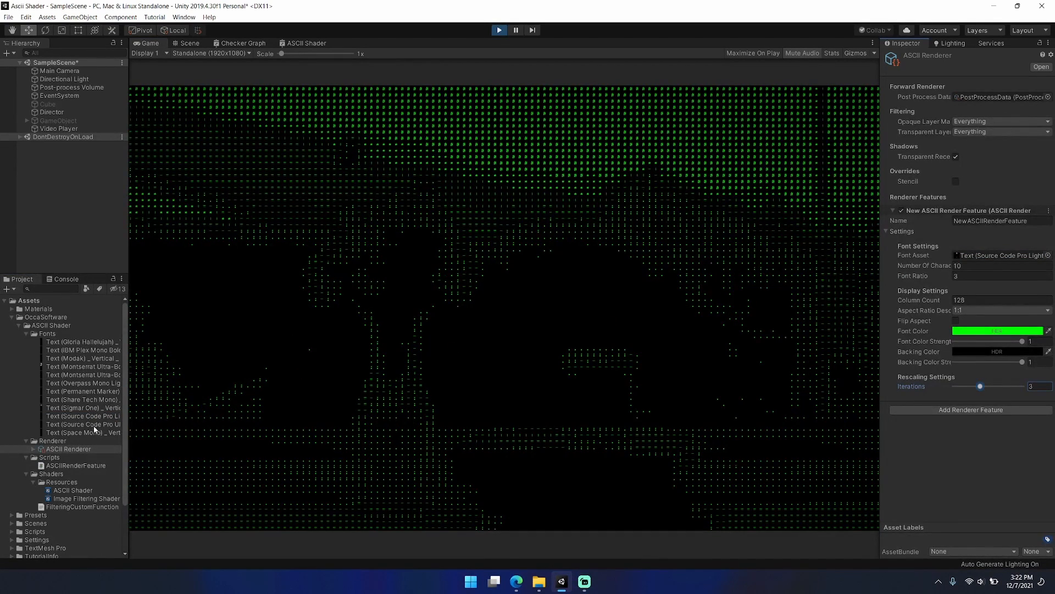
pyautogui.click(1002, 255)
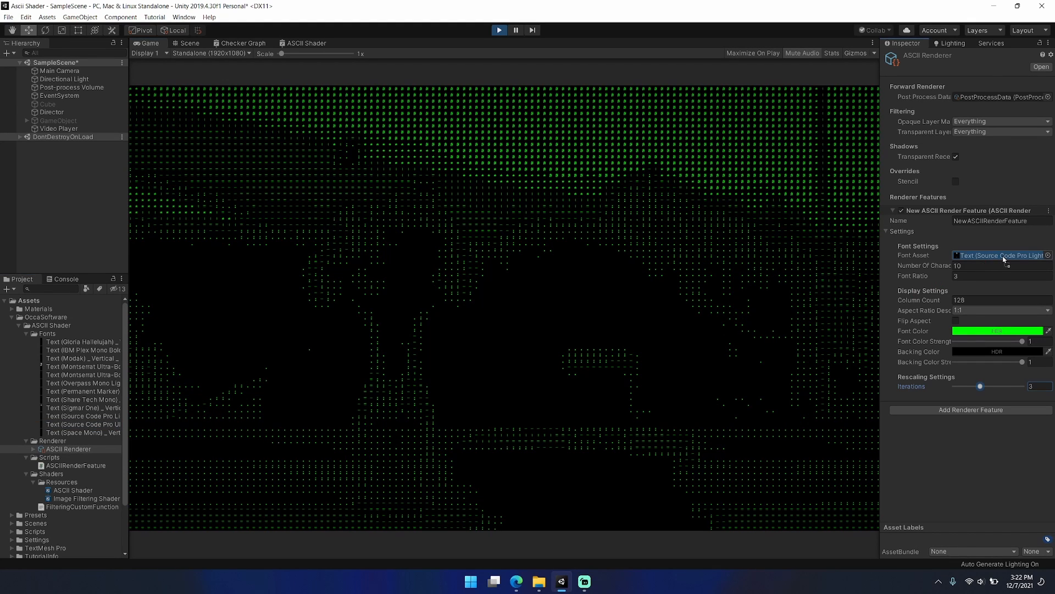
pyautogui.click(1002, 255)
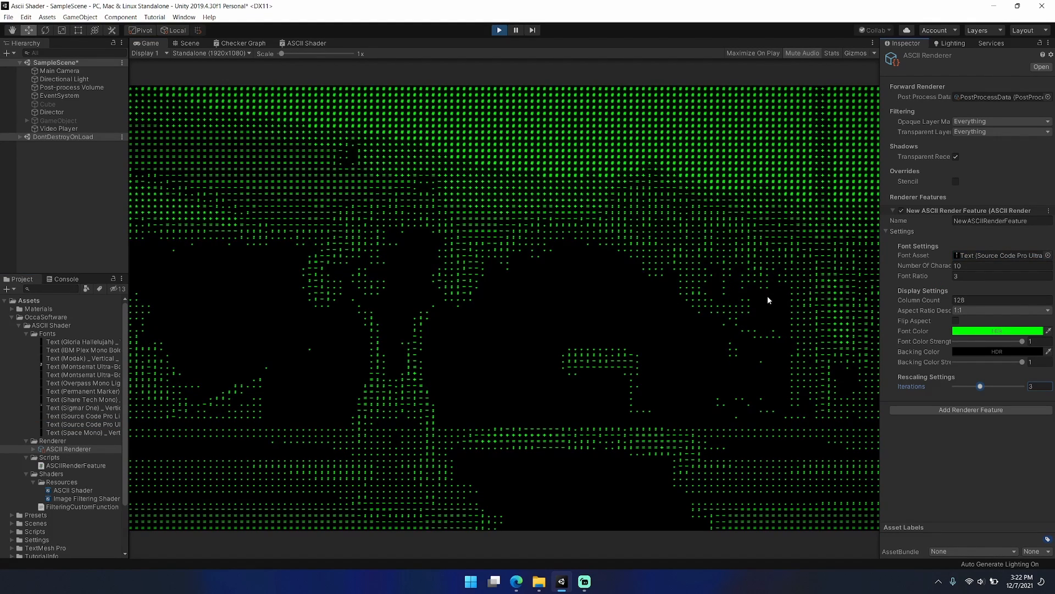
pyautogui.click(998, 330)
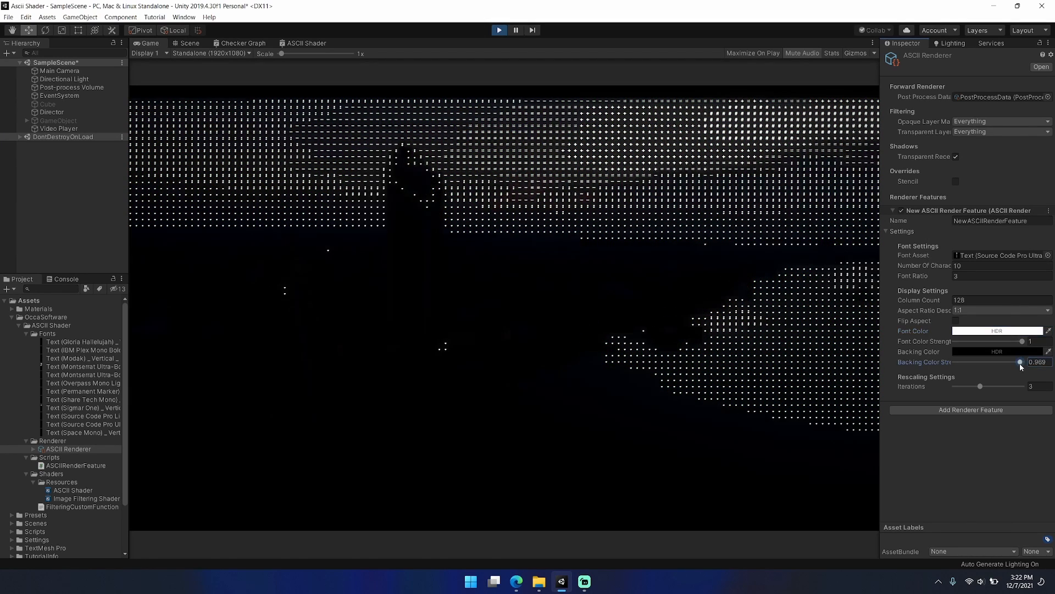
# - Drop font colour strength to 0 and swap the font to Montserrat Ultra-Bold
pyautogui.moveTo(1020, 362); pyautogui.dragTo(1011, 362)
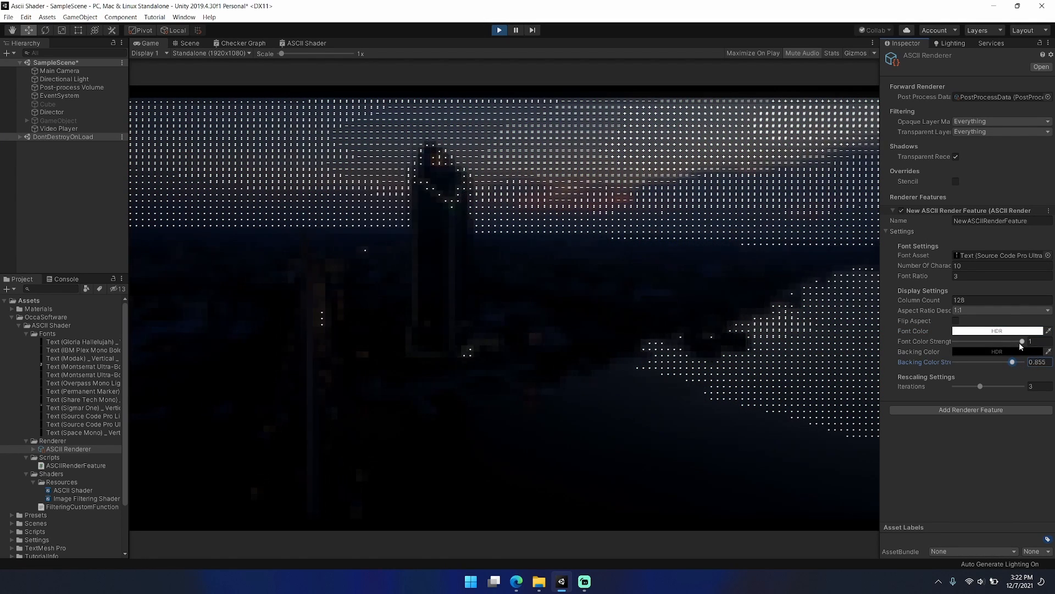
pyautogui.moveTo(1021, 341); pyautogui.dragTo(954, 342)
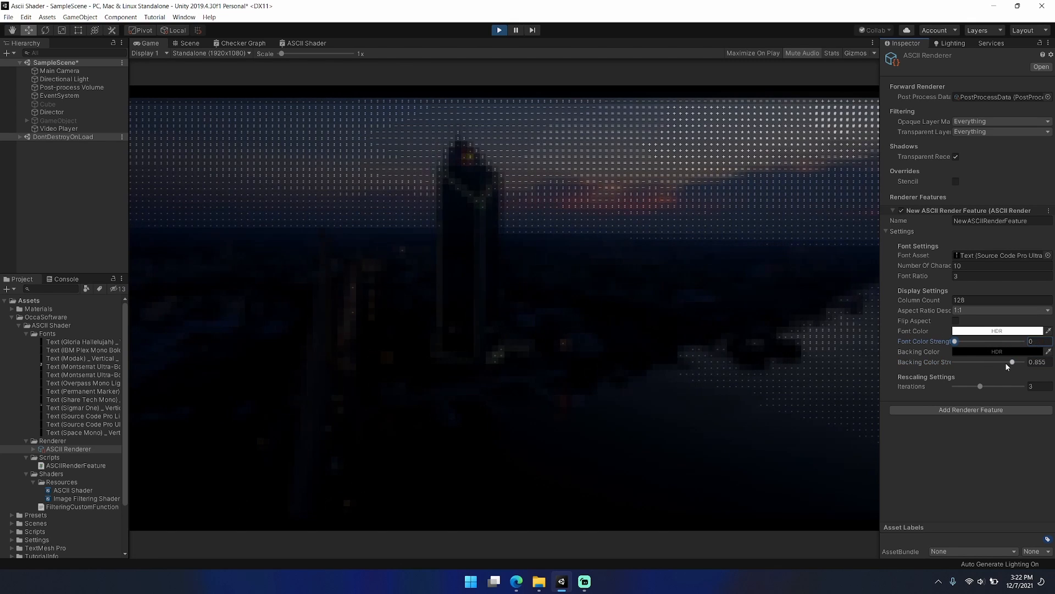
pyautogui.moveTo(1011, 361); pyautogui.dragTo(1007, 362)
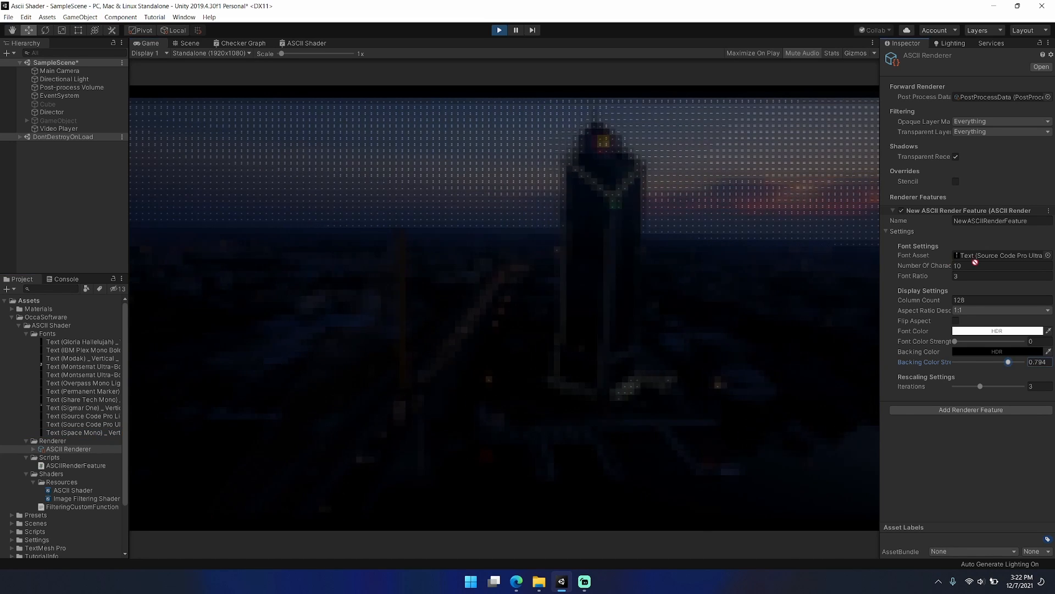
pyautogui.click(998, 255)
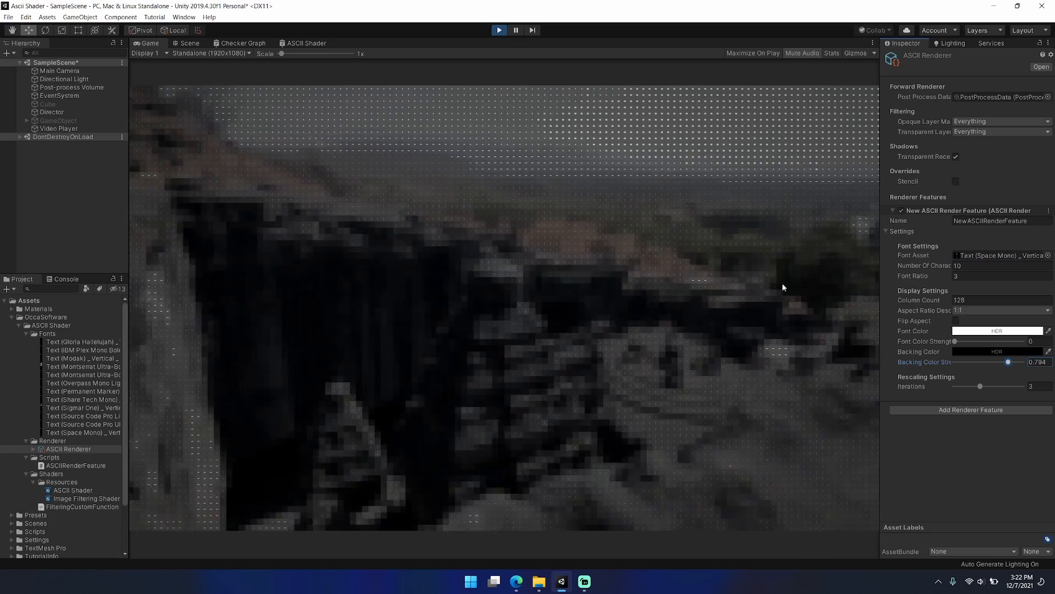
# - Test rescaling iterations at 0 and back to 3, then raise backing strength to about 0.98
pyautogui.moveTo(980, 386); pyautogui.dragTo(955, 386)
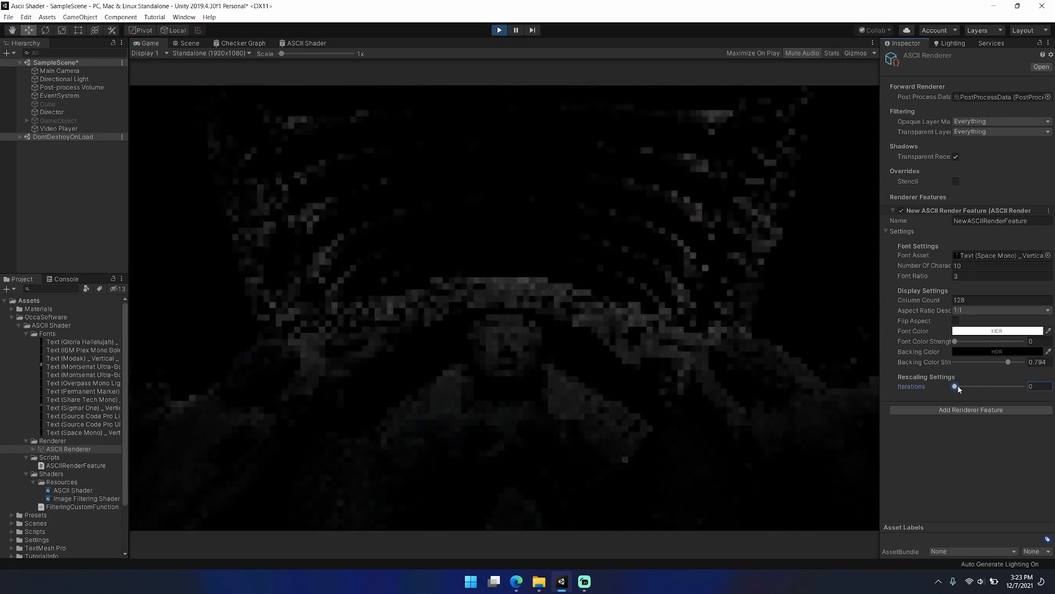
pyautogui.moveTo(954, 386); pyautogui.dragTo(980, 386)
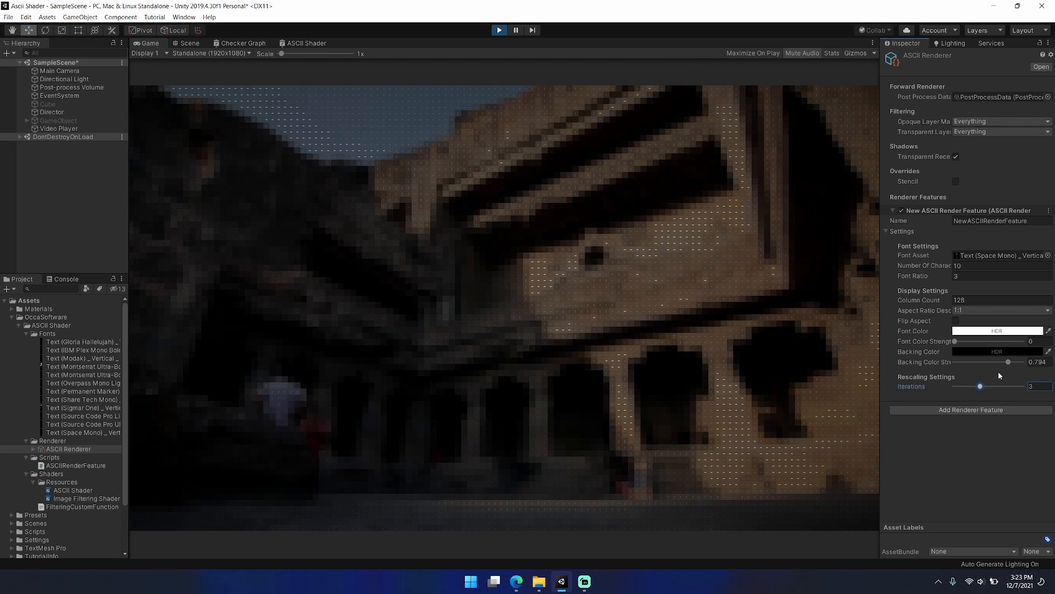
pyautogui.moveTo(1008, 361); pyautogui.dragTo(1021, 362)
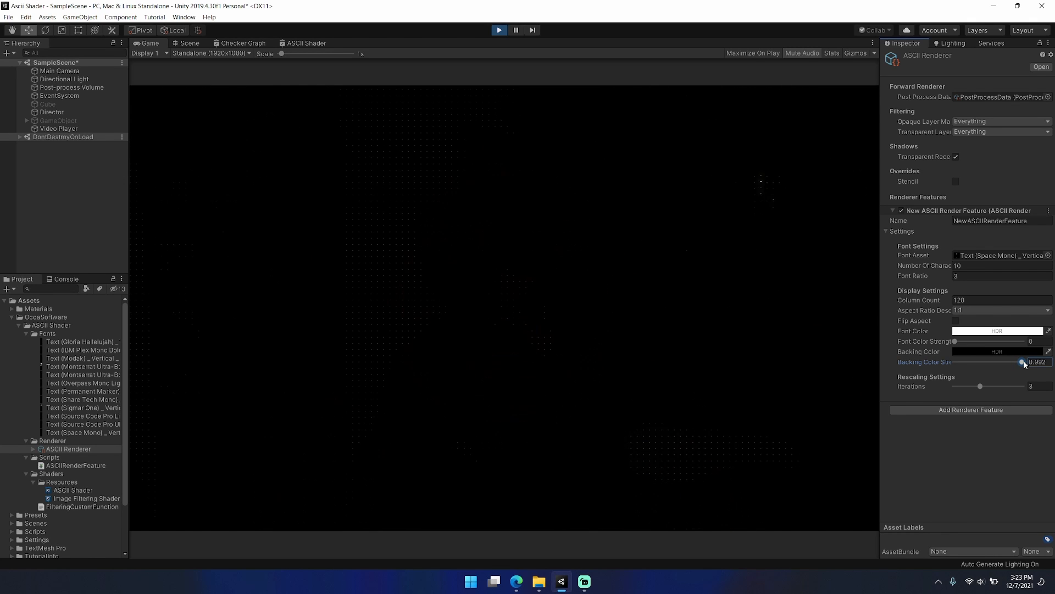
pyautogui.moveTo(1022, 362); pyautogui.dragTo(1021, 362)
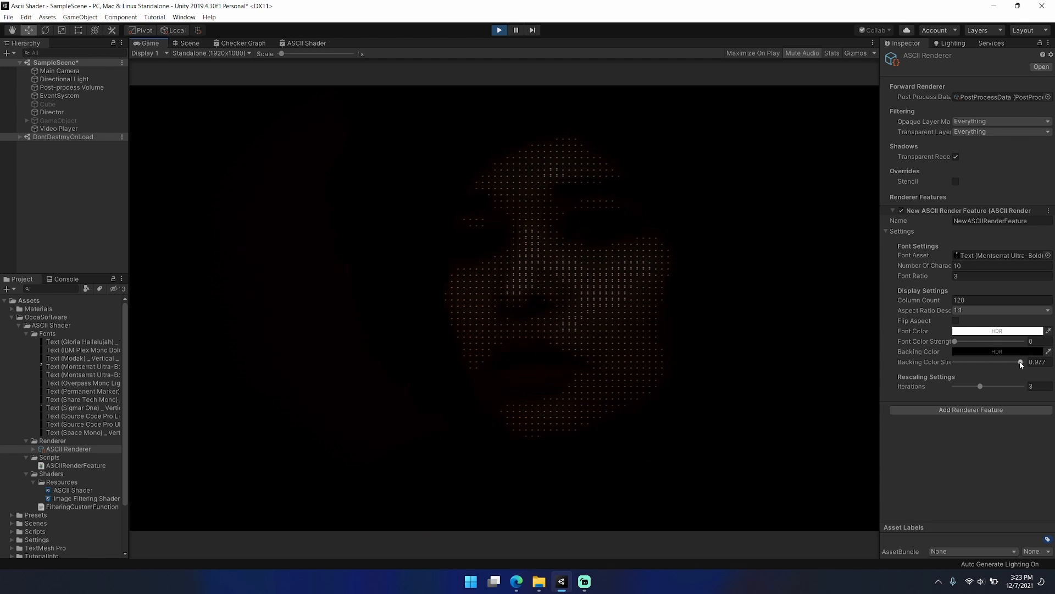
# - Sweep backing colour strength through 0.76, 0, 0.71 and 0.87 before pushing it to 1
pyautogui.moveTo(1019, 361); pyautogui.dragTo(1037, 362)
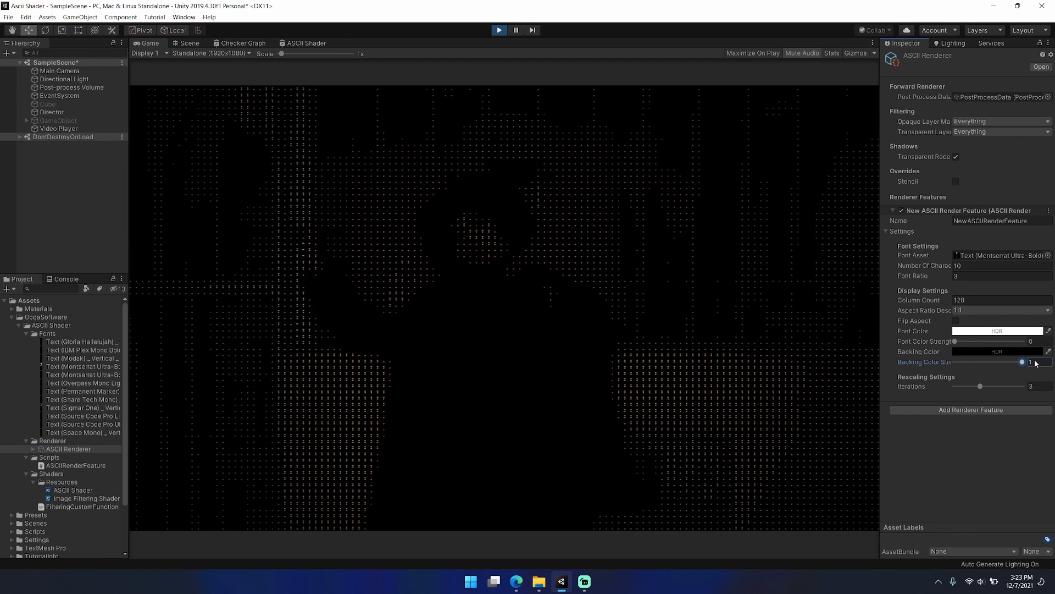
pyautogui.moveTo(1022, 362); pyautogui.dragTo(1006, 363)
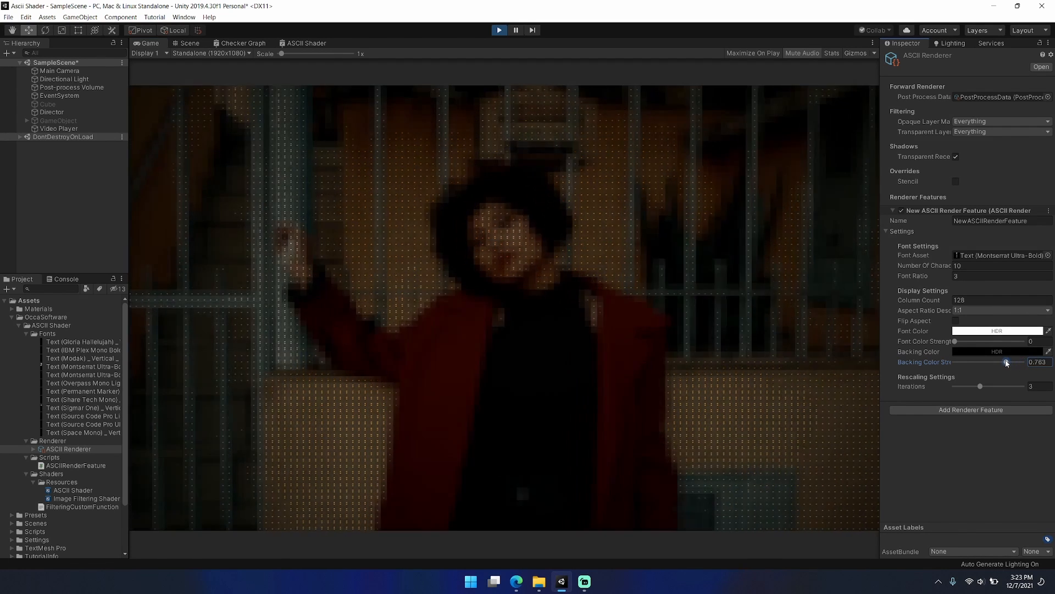
pyautogui.moveTo(1005, 362); pyautogui.dragTo(954, 361)
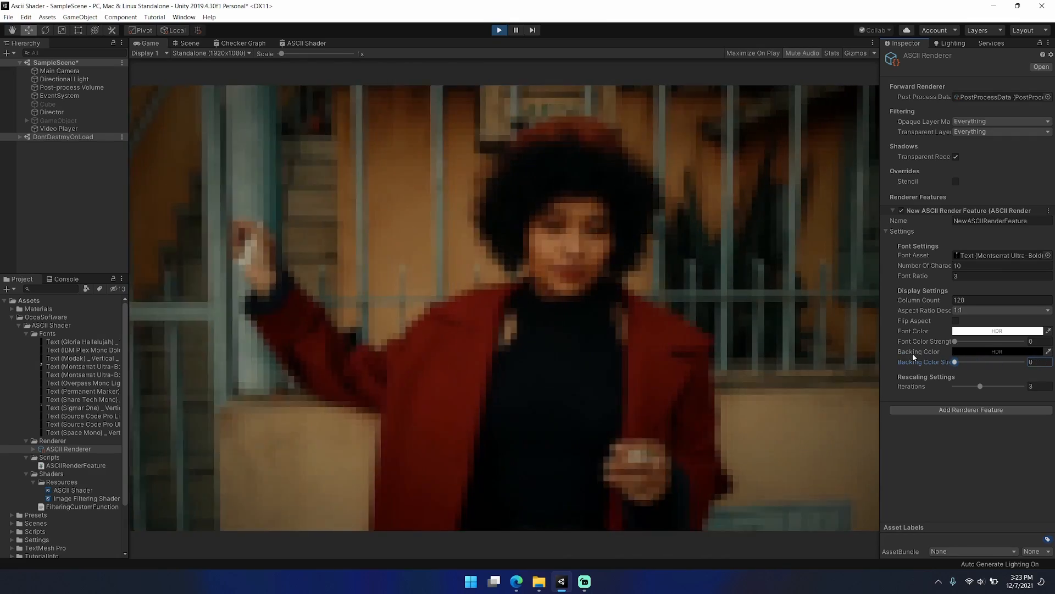
pyautogui.moveTo(956, 361); pyautogui.dragTo(1003, 362)
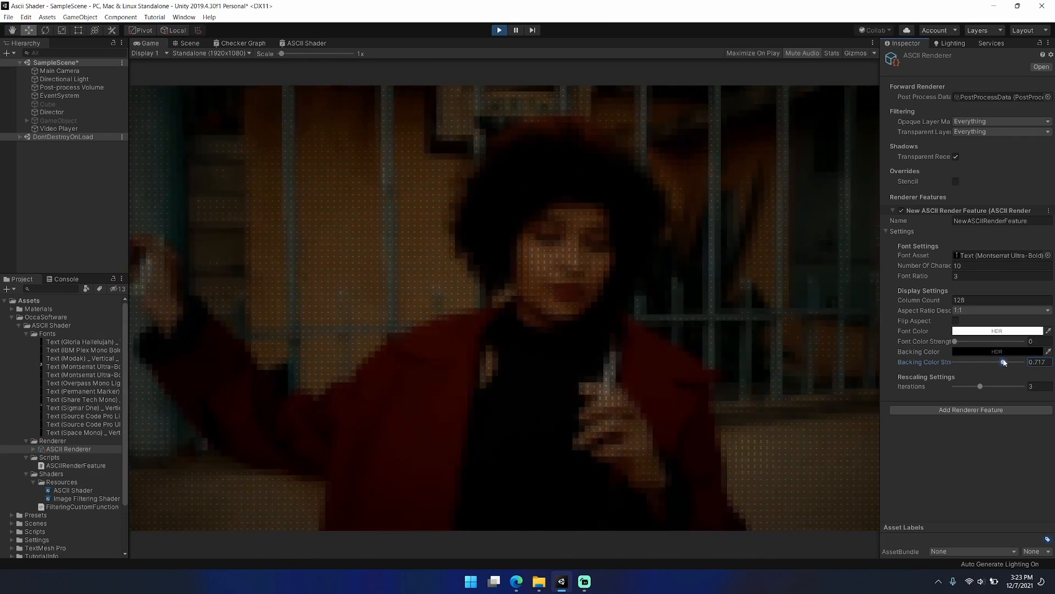
pyautogui.moveTo(1002, 362); pyautogui.dragTo(1013, 362)
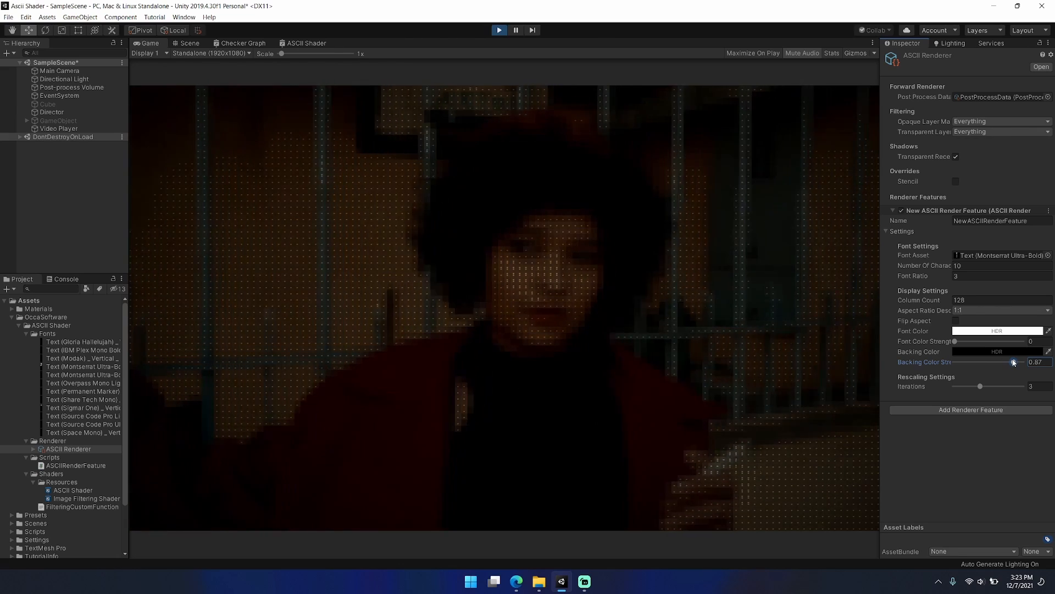
pyautogui.moveTo(1011, 362); pyautogui.dragTo(1022, 362)
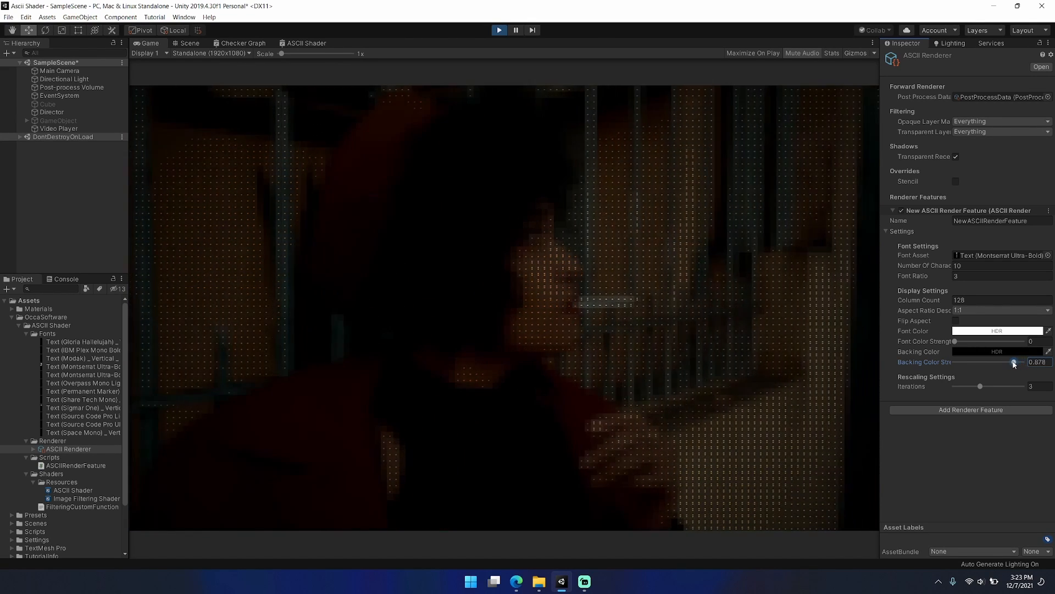
pyautogui.moveTo(1013, 363); pyautogui.dragTo(1020, 362)
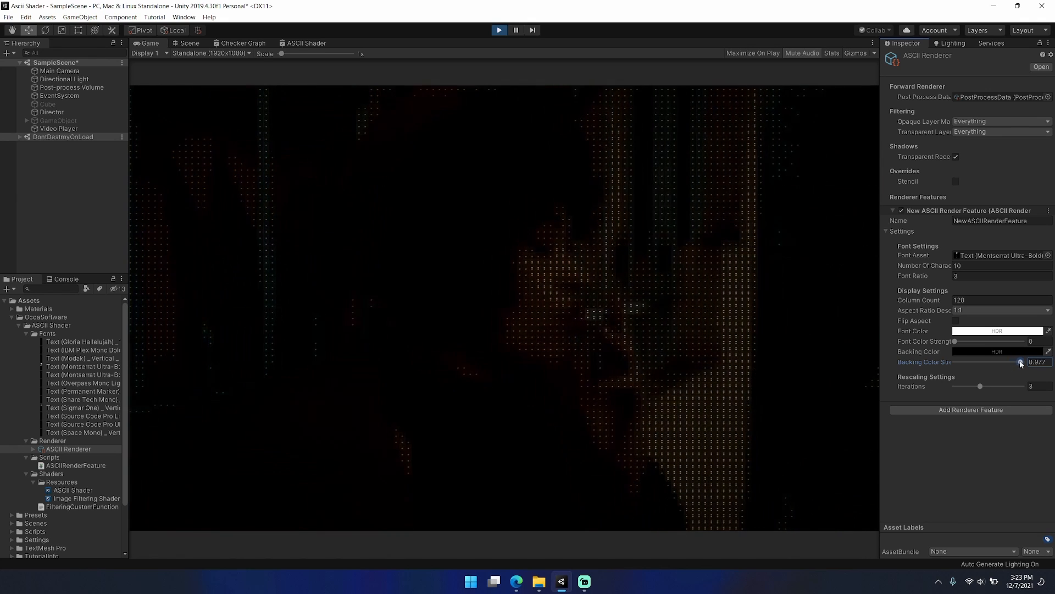
pyautogui.moveTo(1020, 362); pyautogui.dragTo(1036, 362)
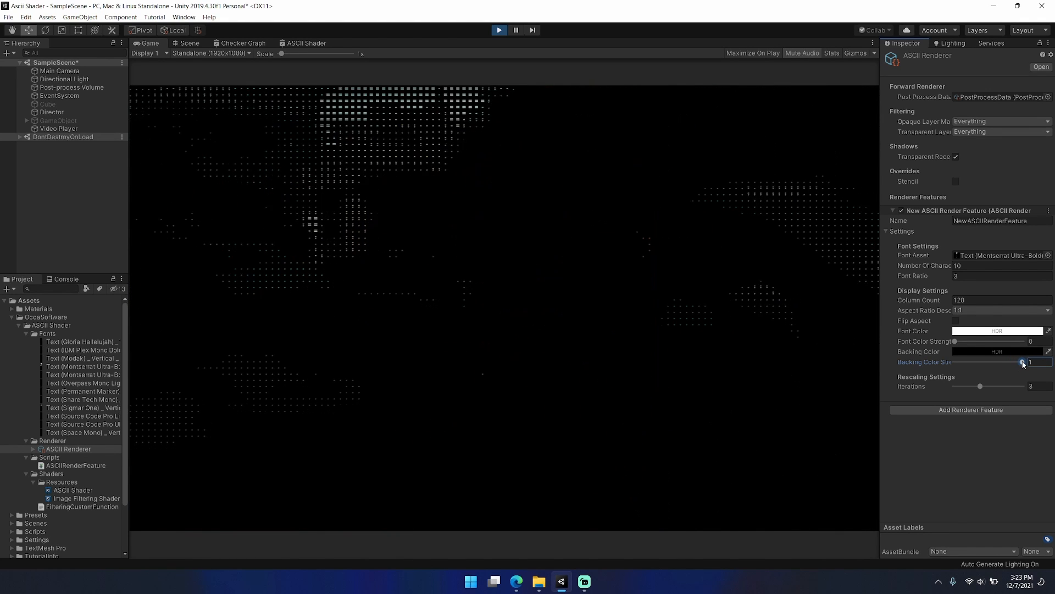
# - Fine-tune backing strength around 0.92, drop it to 0, then bring it back to 1
pyautogui.moveTo(1022, 361); pyautogui.dragTo(1017, 361)
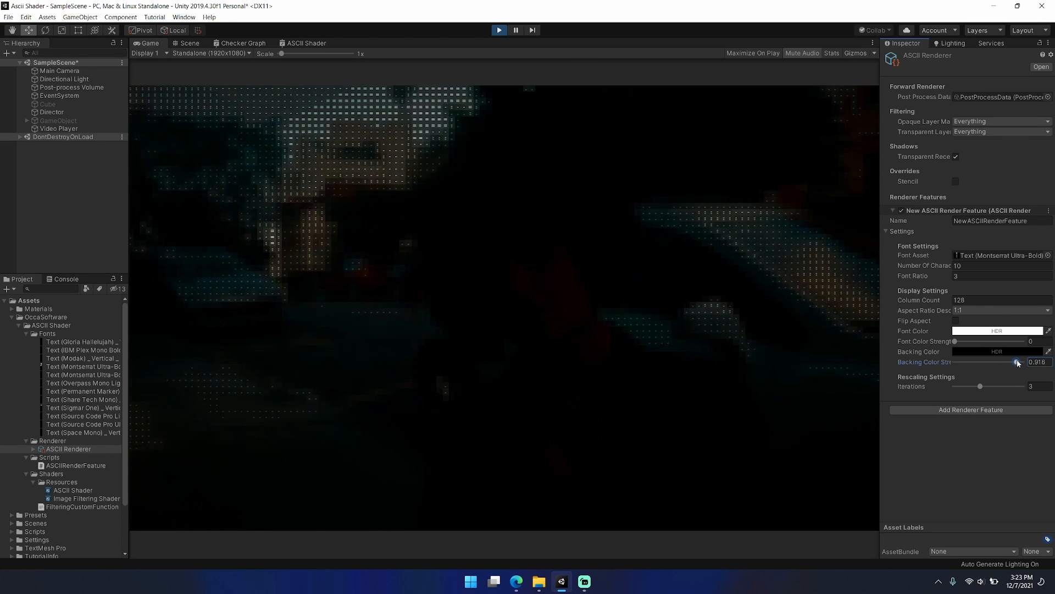
pyautogui.moveTo(1018, 362); pyautogui.dragTo(1022, 362)
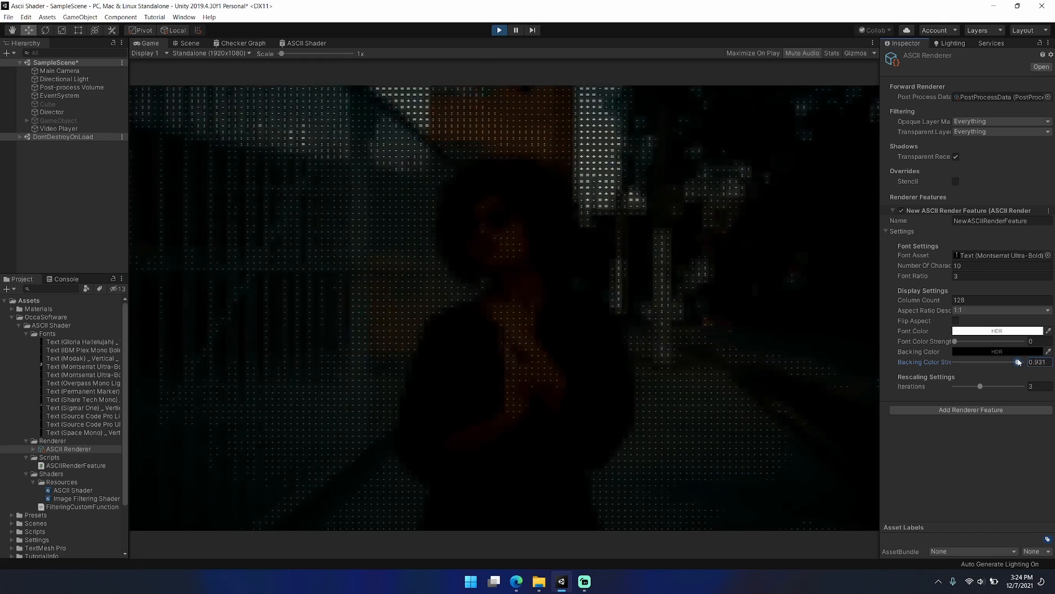
pyautogui.moveTo(1017, 361); pyautogui.dragTo(1020, 362)
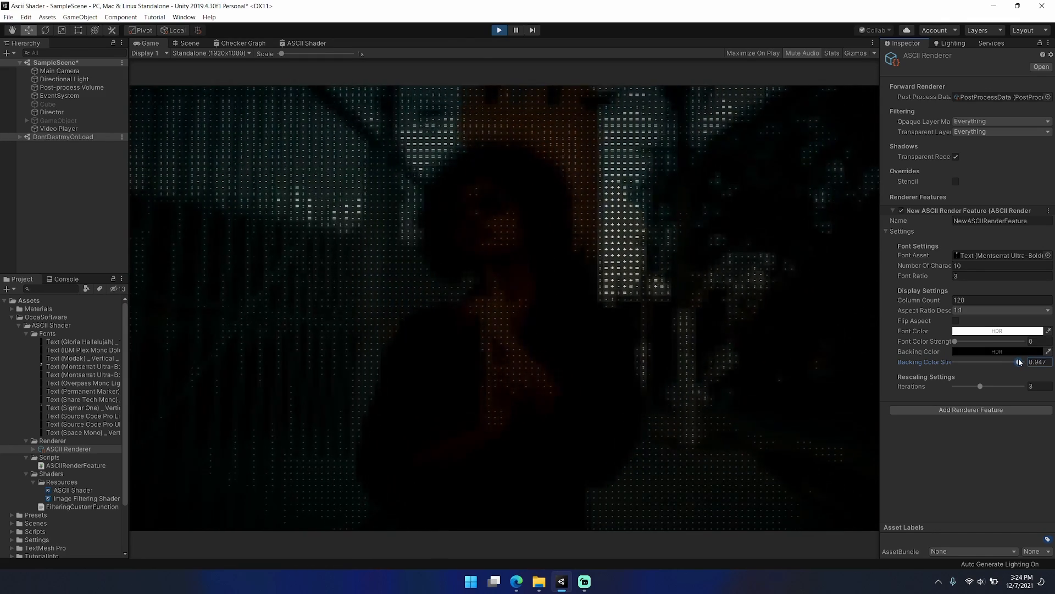
pyautogui.moveTo(1019, 361); pyautogui.dragTo(1029, 362)
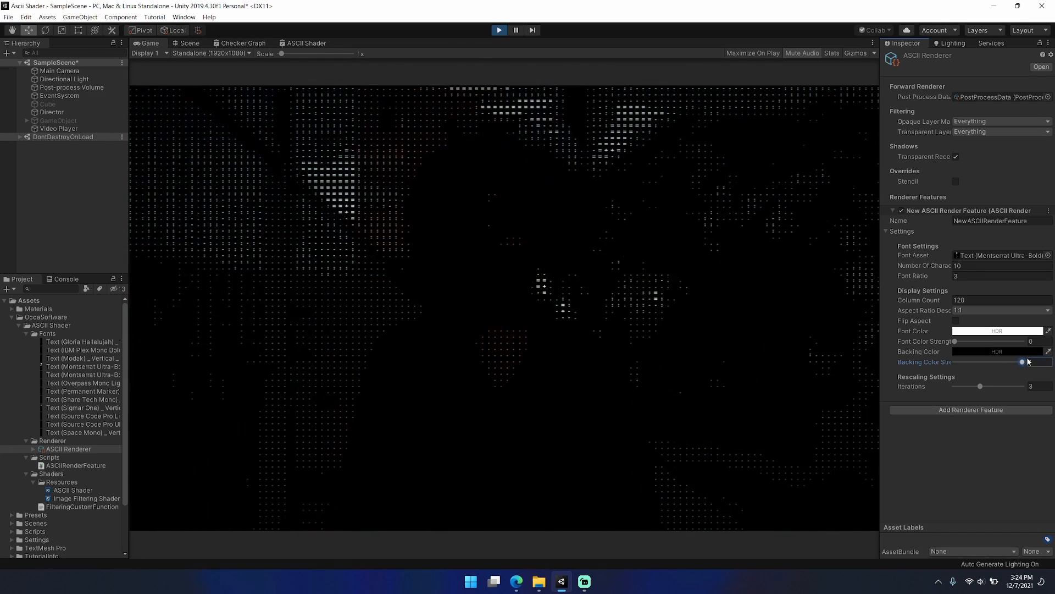
pyautogui.moveTo(1023, 362); pyautogui.dragTo(960, 361)
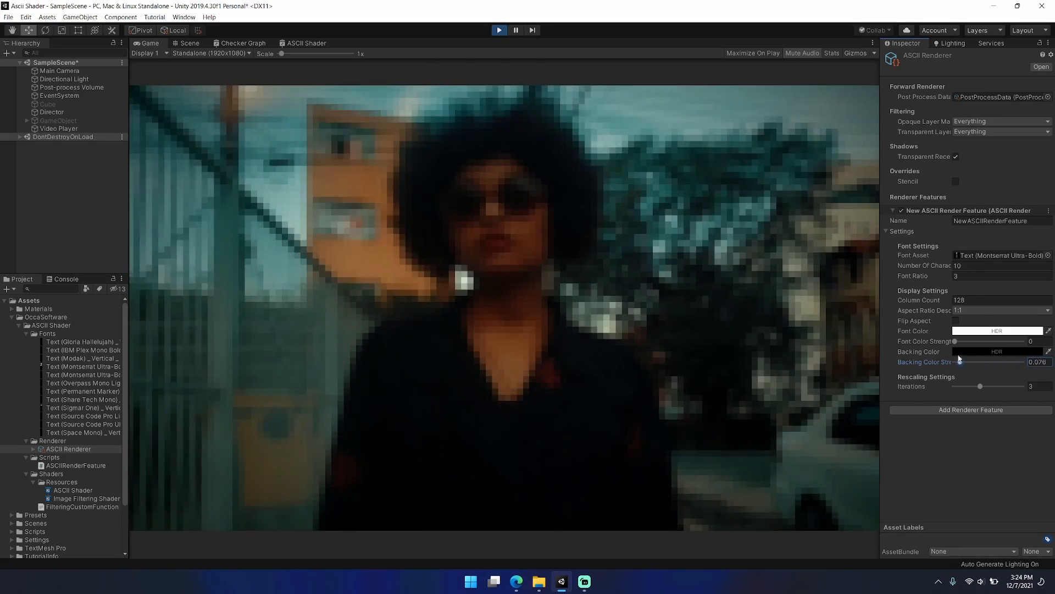
pyautogui.moveTo(980, 362); pyautogui.dragTo(954, 361)
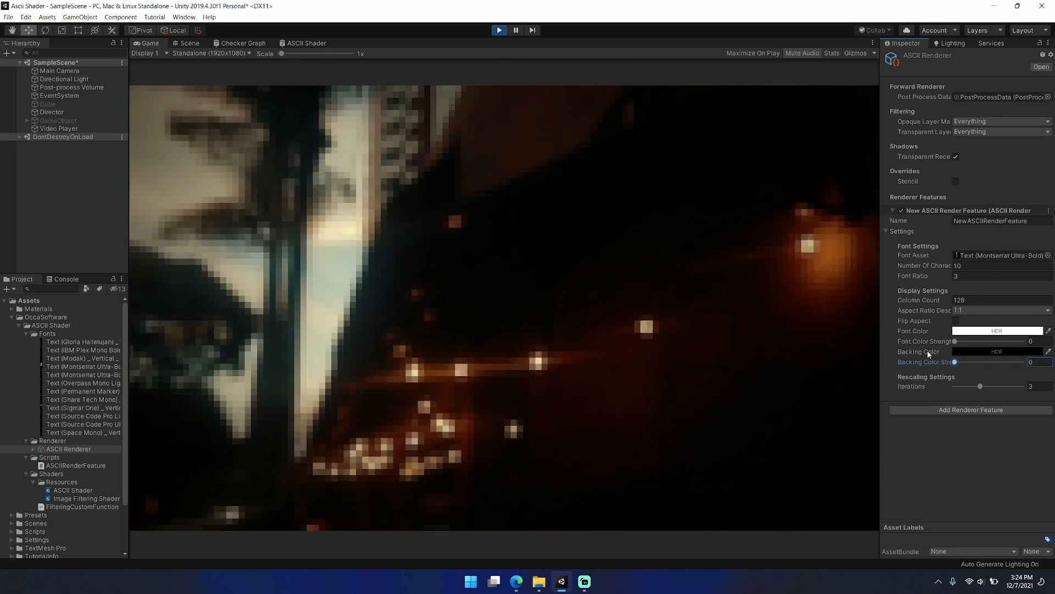
pyautogui.moveTo(954, 362); pyautogui.dragTo(1020, 361)
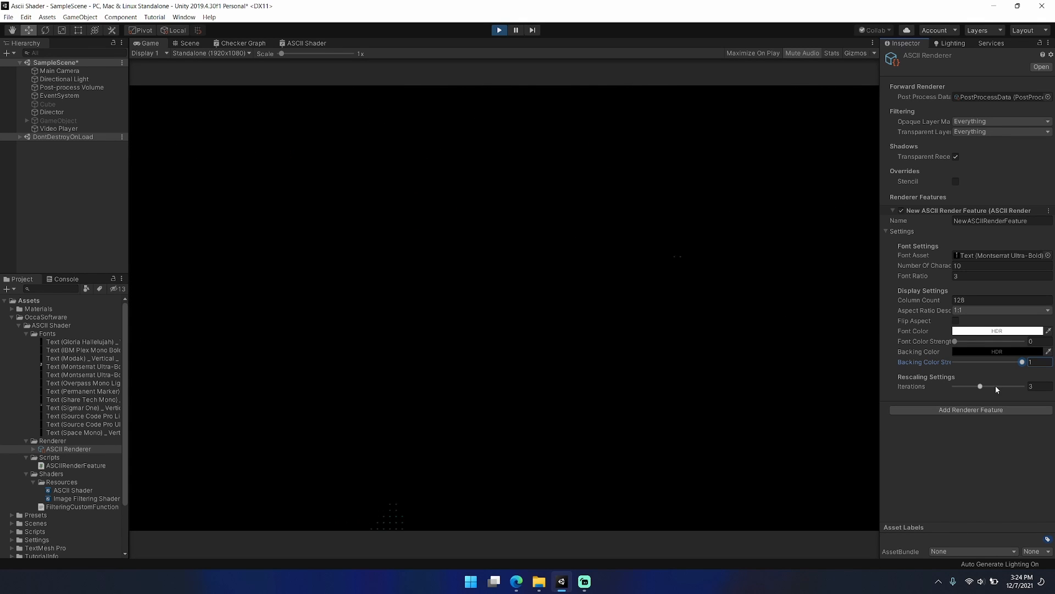
# - Switch to the Permanent Marker font, dipping backing strength to 0 and restoring it to 1
pyautogui.moveTo(1022, 361); pyautogui.dragTo(1019, 361)
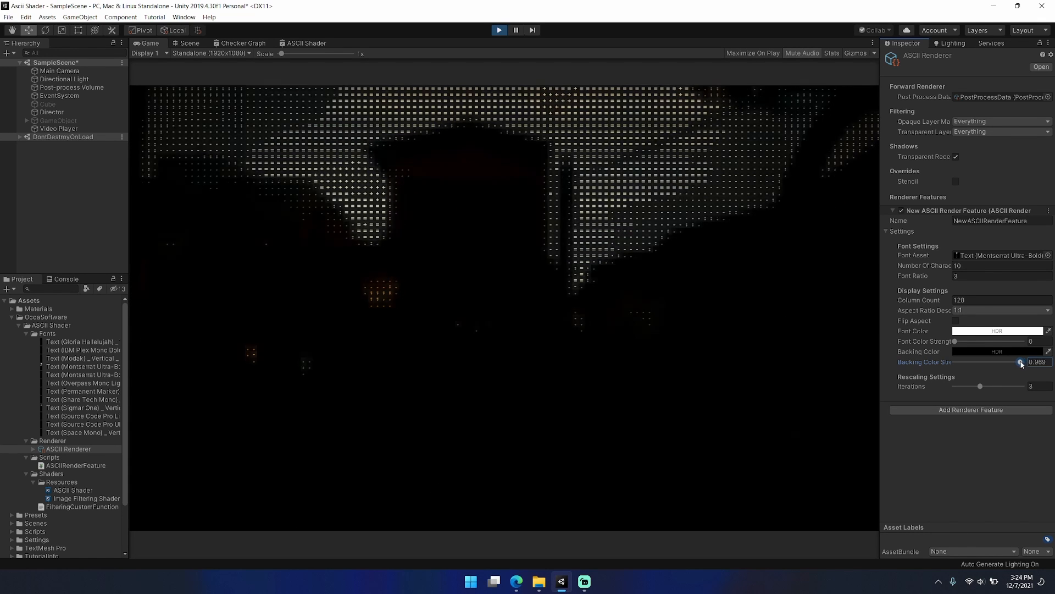
pyautogui.moveTo(1019, 362); pyautogui.dragTo(997, 362)
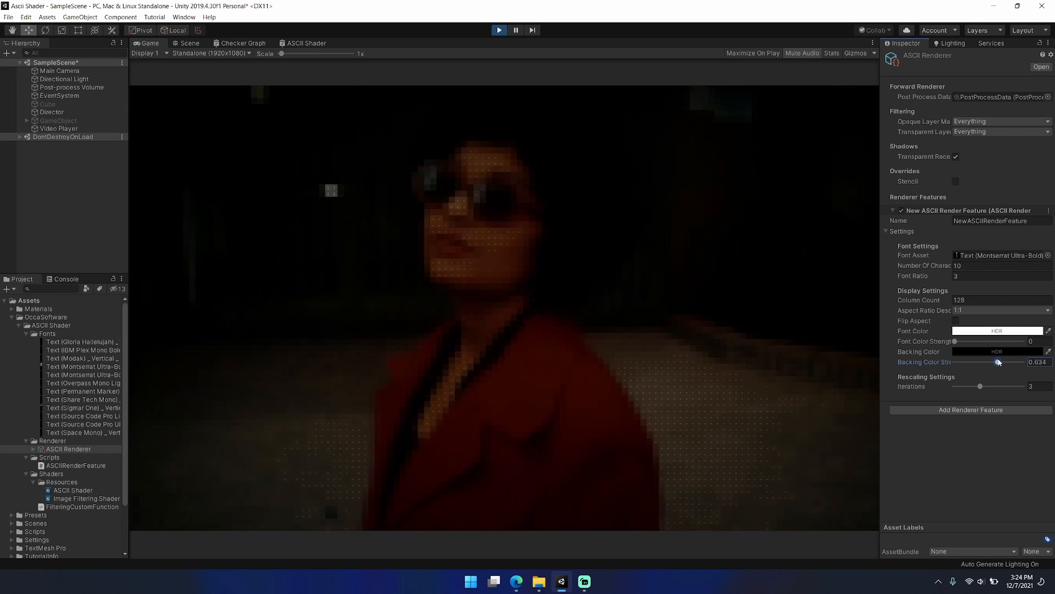
pyautogui.moveTo(998, 362); pyautogui.dragTo(953, 362)
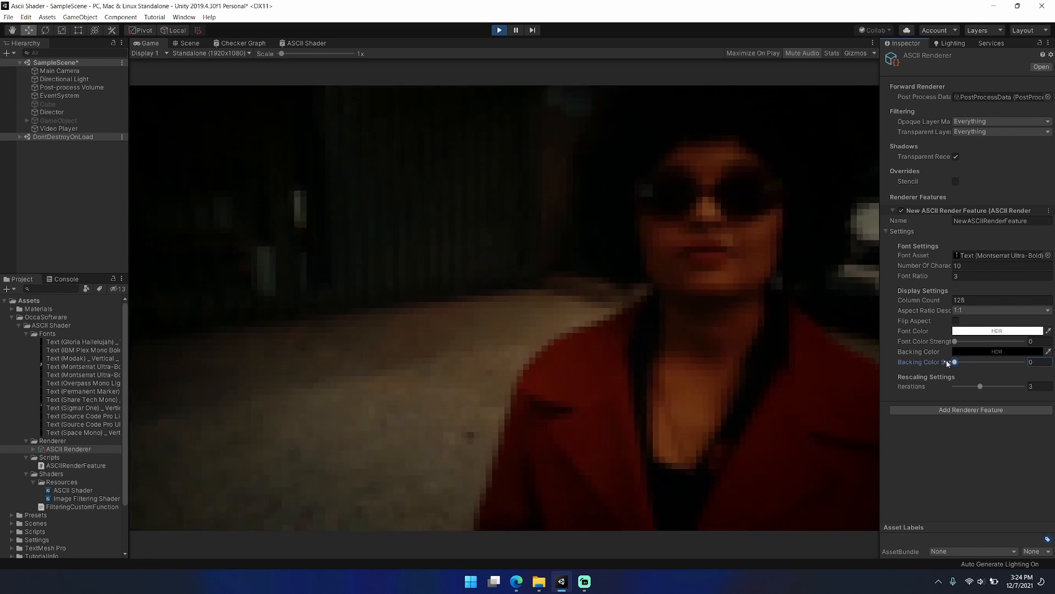
pyautogui.click(82, 390)
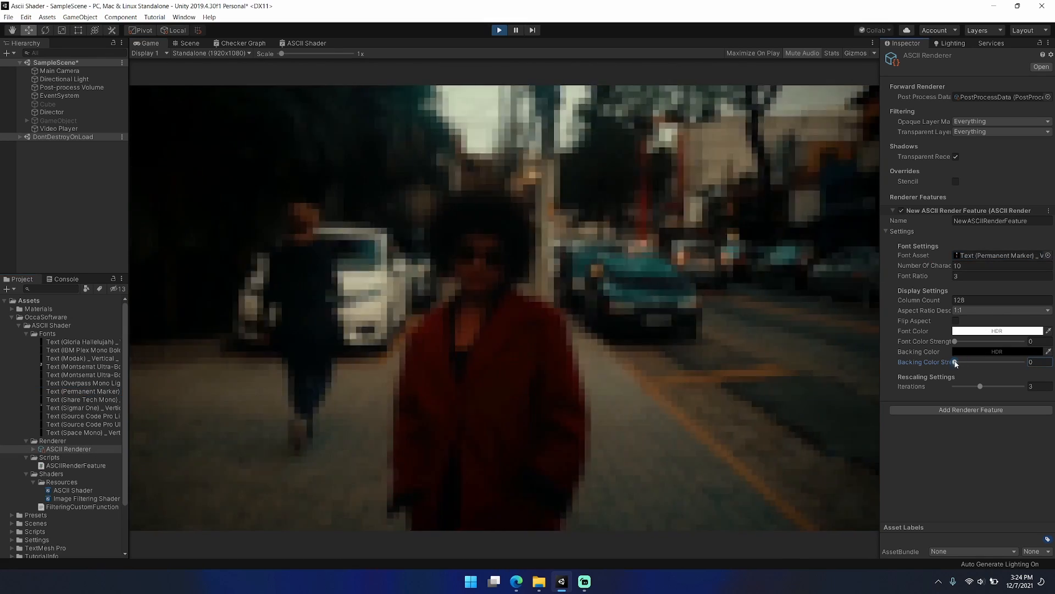
pyautogui.moveTo(954, 361); pyautogui.dragTo(1021, 362)
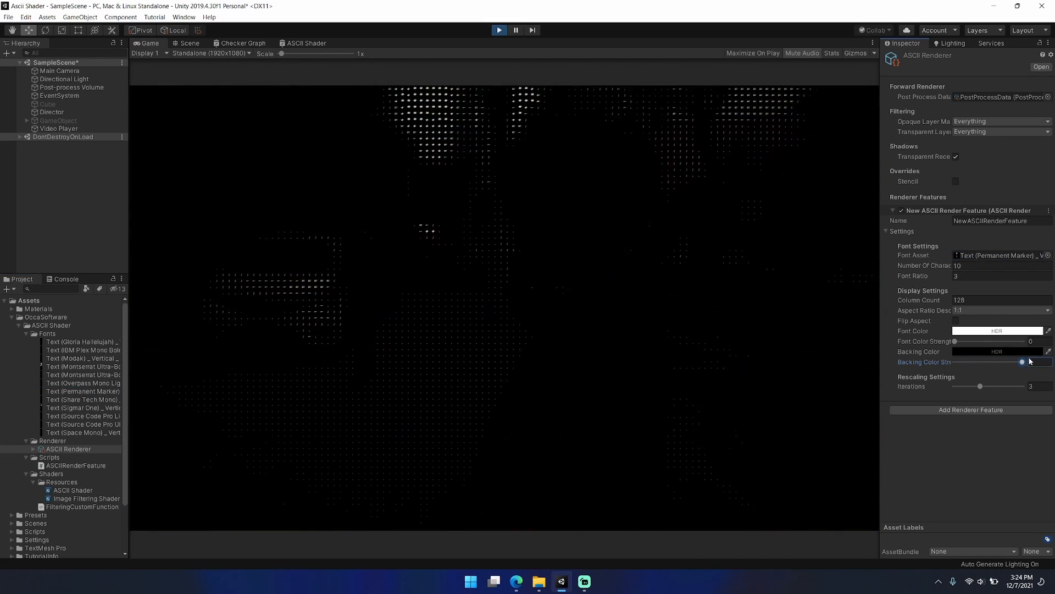
pyautogui.moveTo(1022, 362); pyautogui.dragTo(1042, 362)
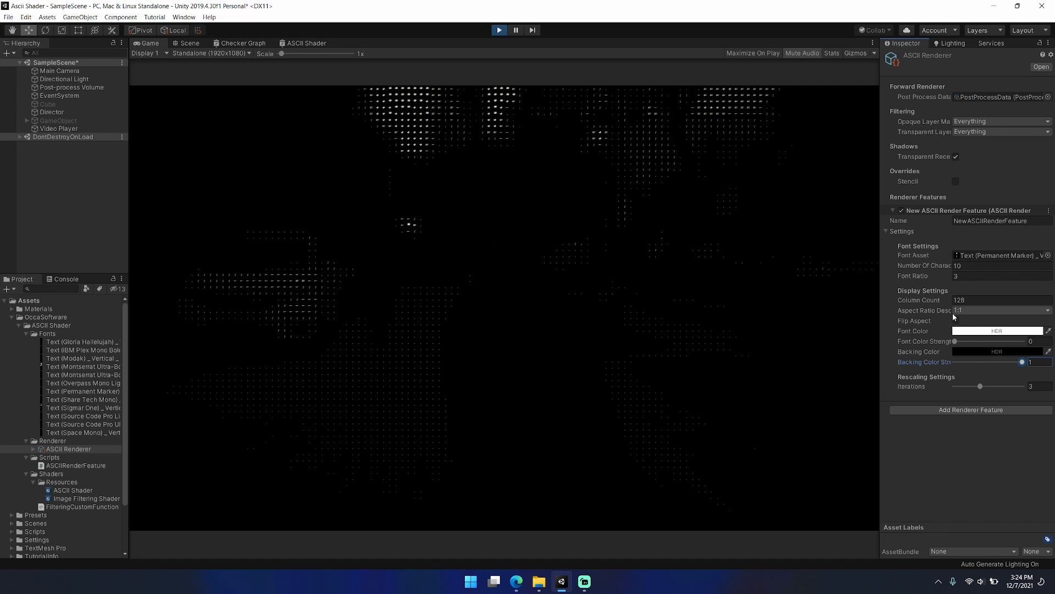
pyautogui.moveTo(979, 386); pyautogui.dragTo(989, 386)
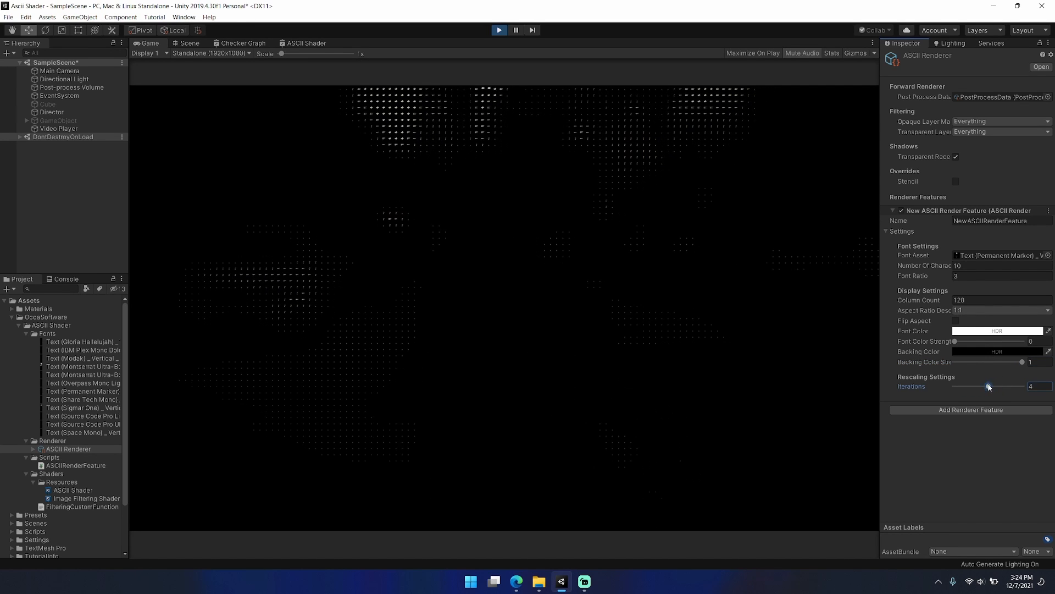
# - Set Column Count to 64 and rescaling iterations to 3 after testing lower values
pyautogui.moveTo(987, 386); pyautogui.dragTo(1007, 386)
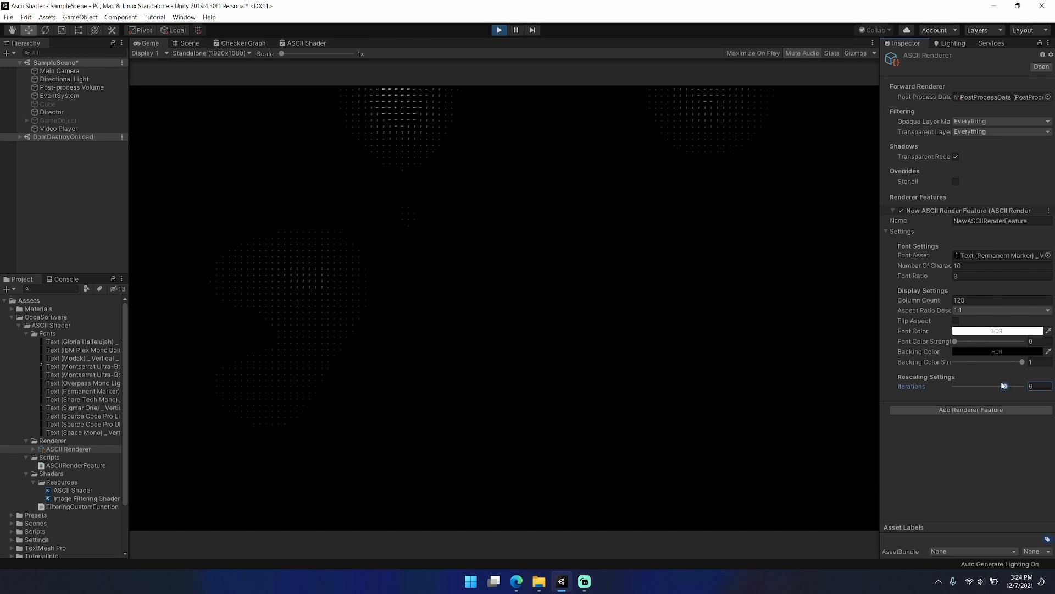
pyautogui.moveTo(1011, 386); pyautogui.dragTo(954, 386)
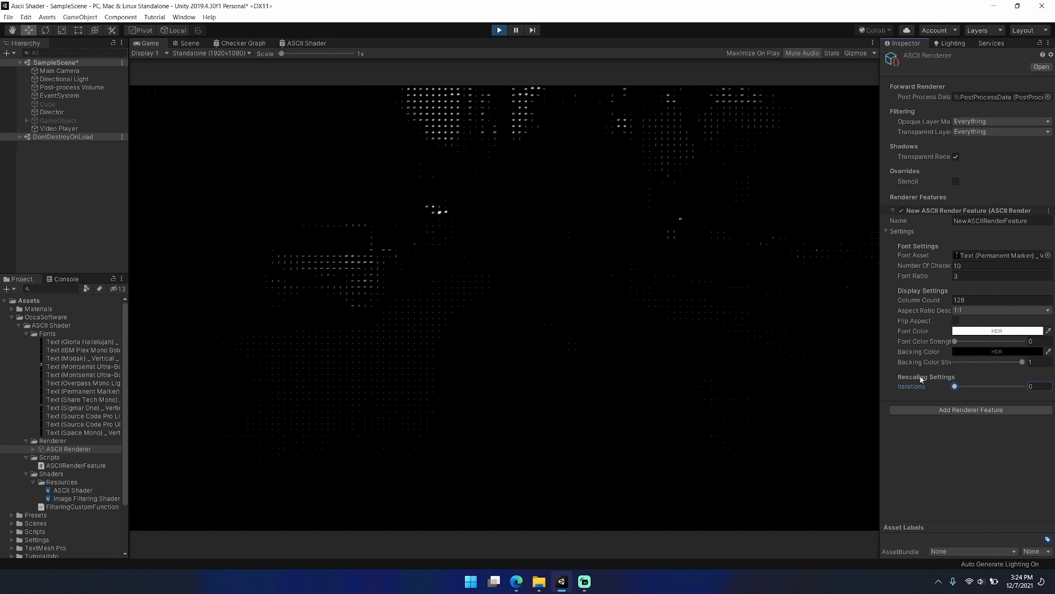
pyautogui.moveTo(954, 385); pyautogui.dragTo(964, 385)
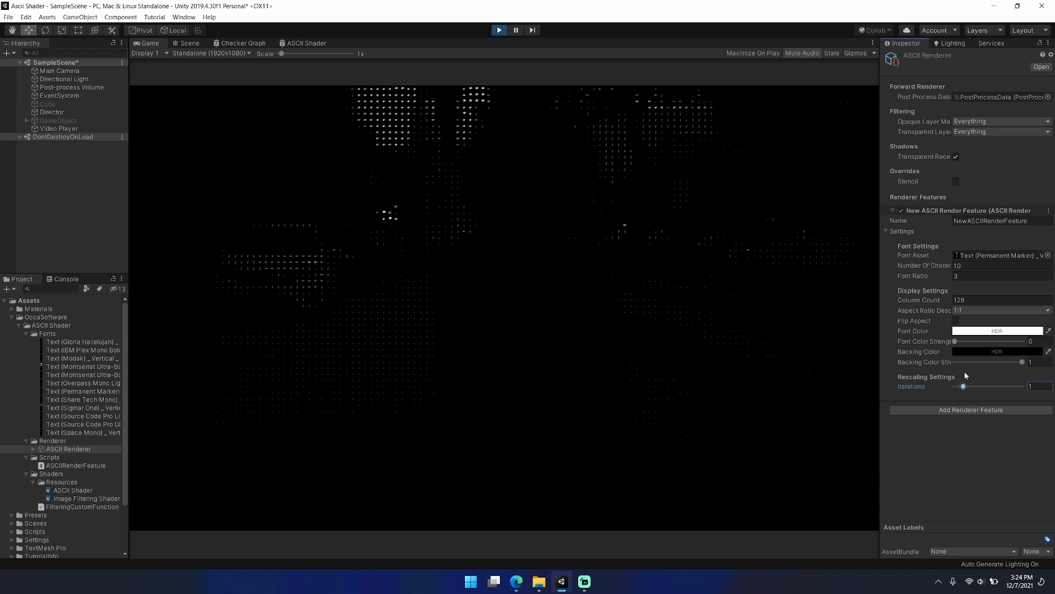
pyautogui.moveTo(962, 386); pyautogui.dragTo(971, 385)
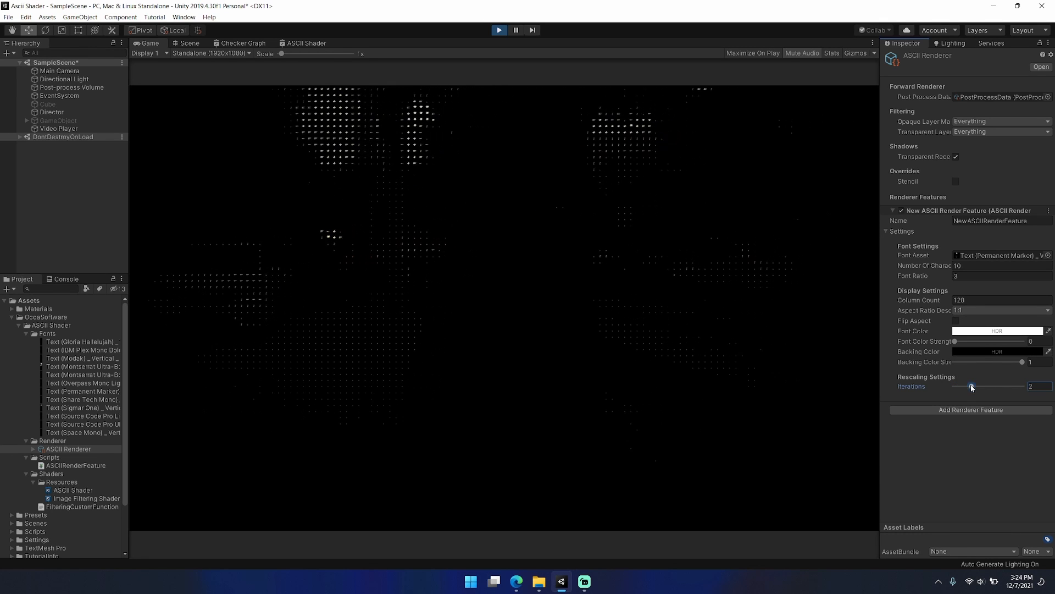
pyautogui.click(996, 299)
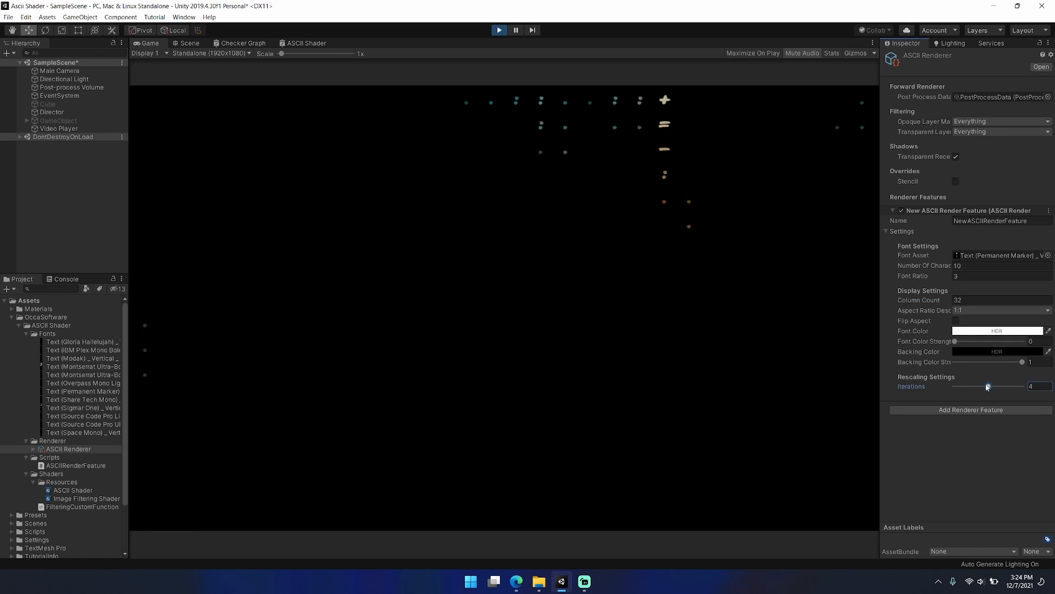
pyautogui.moveTo(987, 386); pyautogui.dragTo(954, 386)
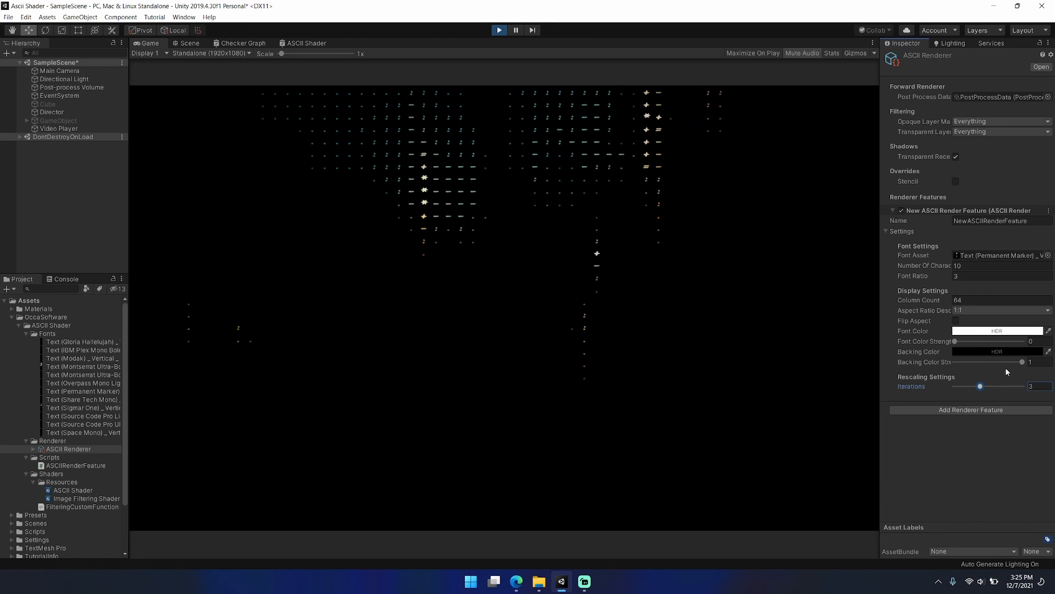
# - Lower backing colour strength to about 0.5 and return font colour strength to 0
pyautogui.moveTo(1022, 362); pyautogui.dragTo(1007, 362)
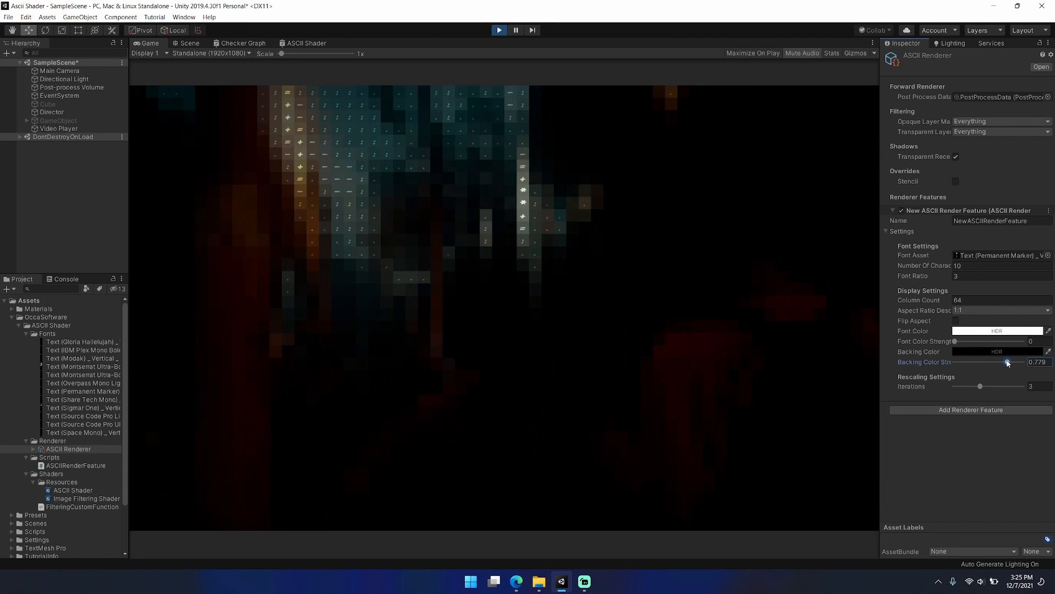
pyautogui.moveTo(1006, 363); pyautogui.dragTo(982, 362)
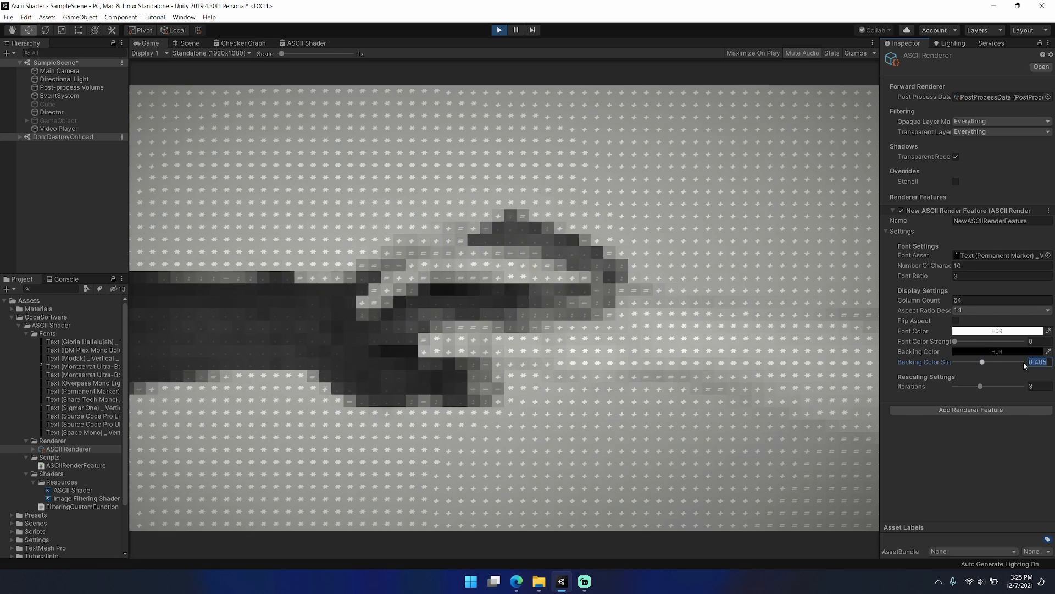
pyautogui.moveTo(982, 361); pyautogui.dragTo(987, 362)
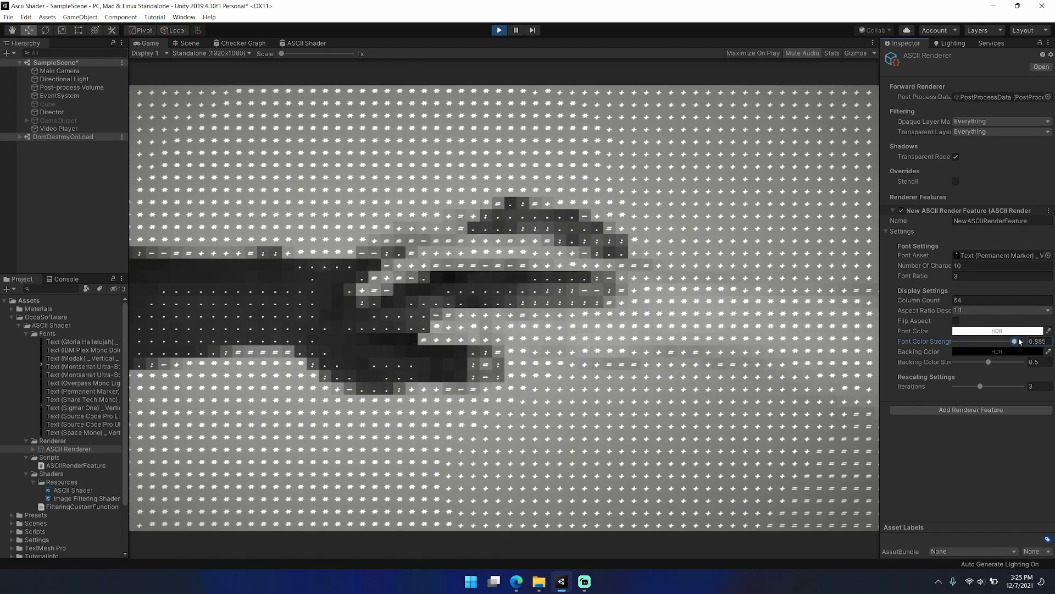
pyautogui.moveTo(1013, 341); pyautogui.dragTo(954, 341)
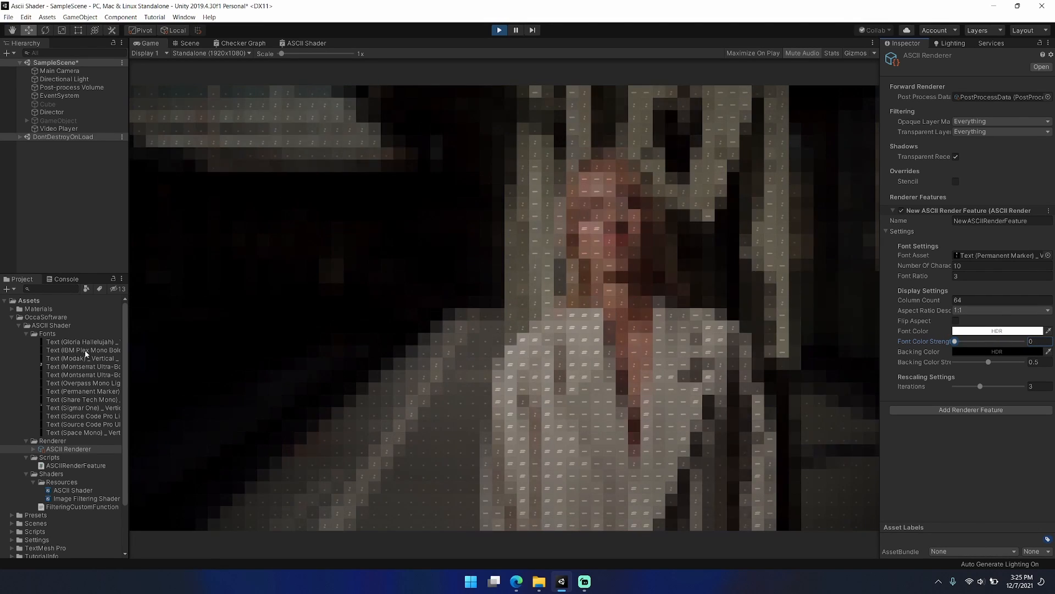
# - Assign the Modak vertical font, render the Game view at QHD 2560x1440, and max backing strength
pyautogui.click(81, 358)
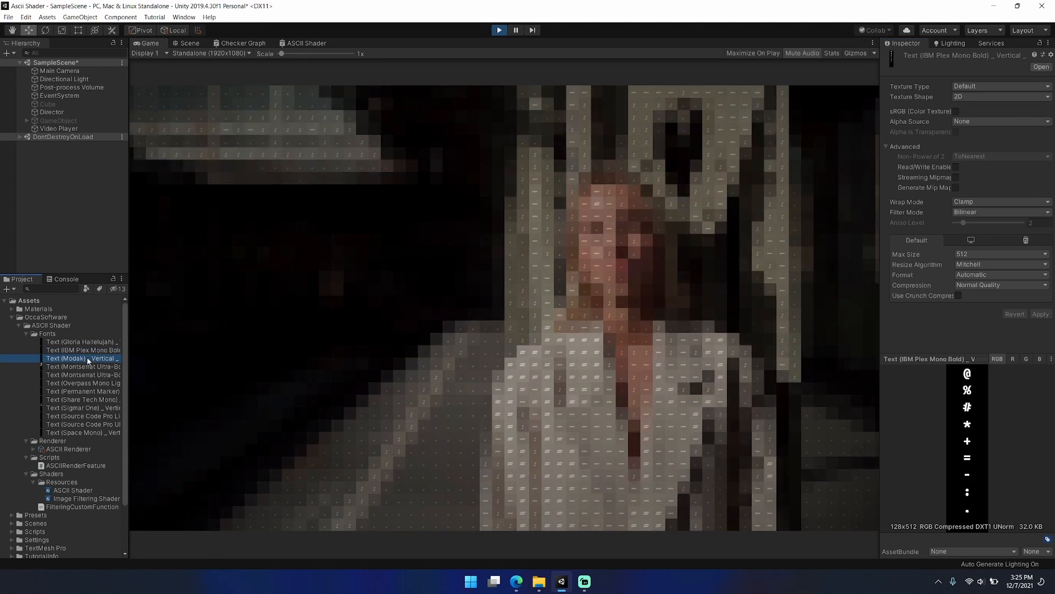
pyautogui.click(68, 448)
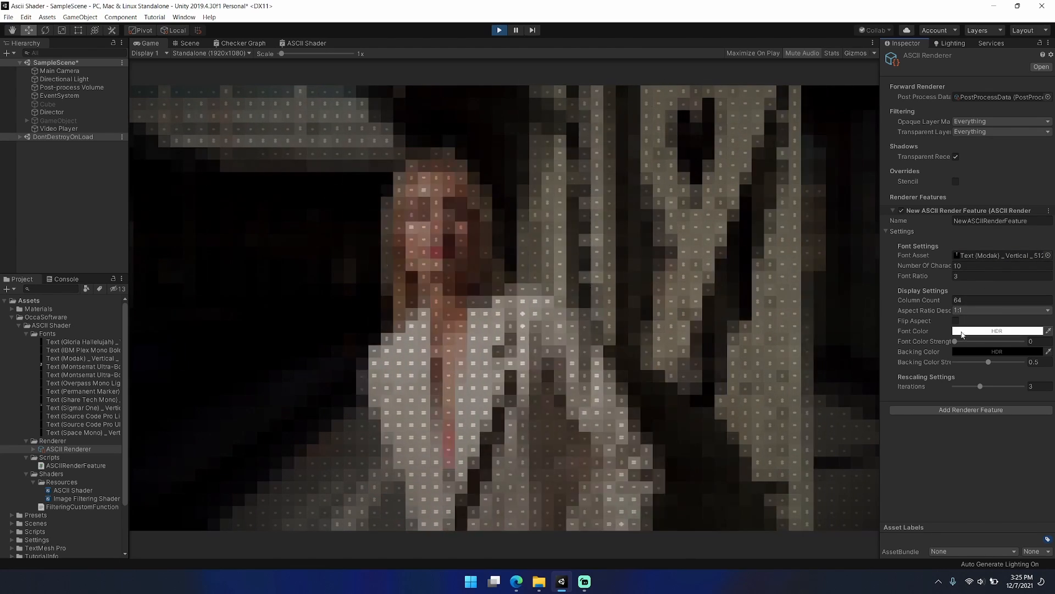
pyautogui.click(212, 53)
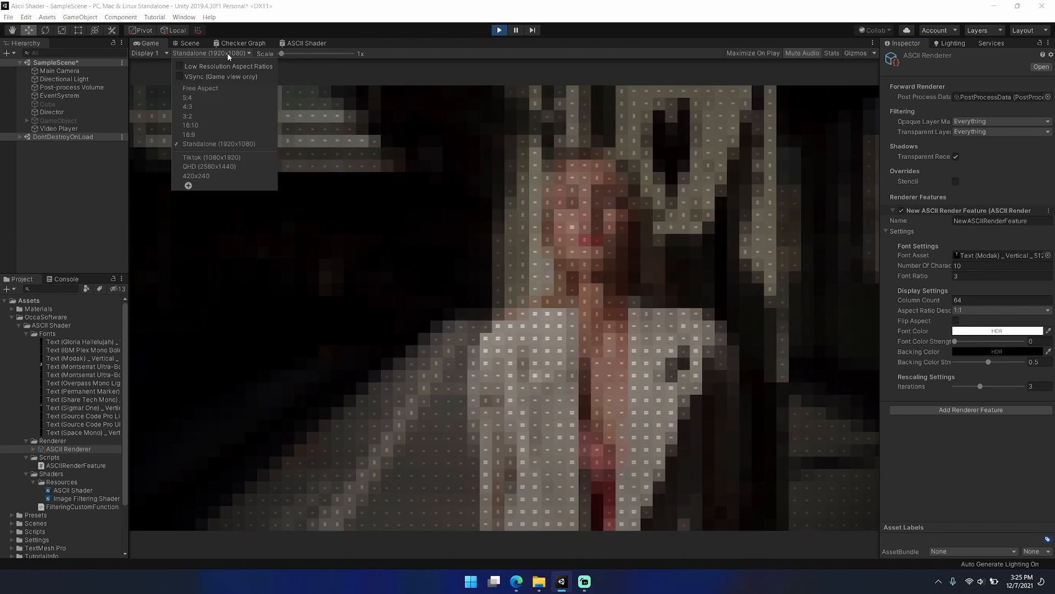
pyautogui.click(209, 166)
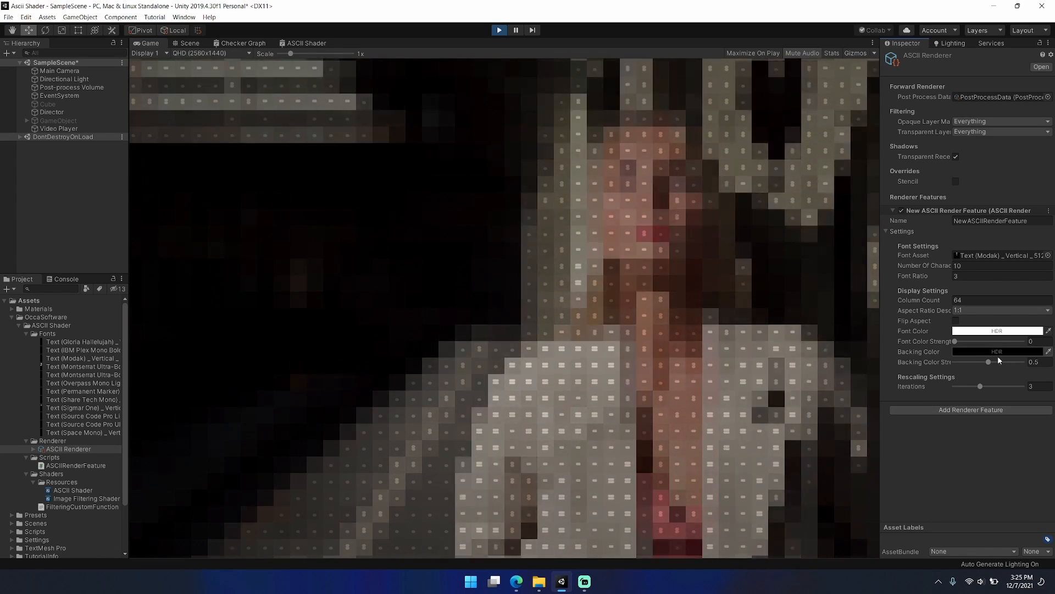
pyautogui.moveTo(989, 362); pyautogui.dragTo(1023, 362)
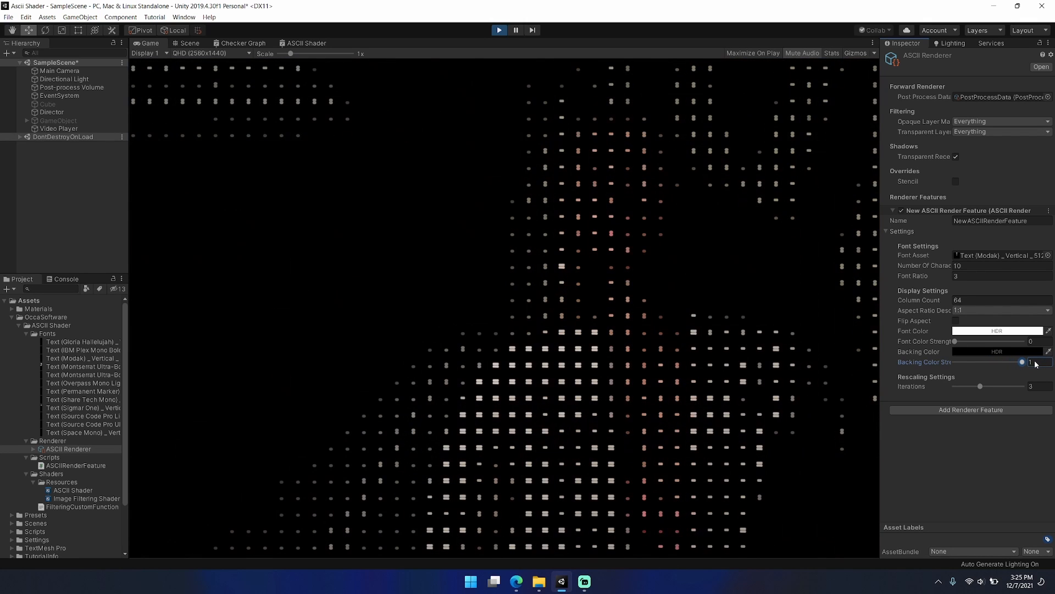
pyautogui.moveTo(1023, 361); pyautogui.dragTo(1020, 362)
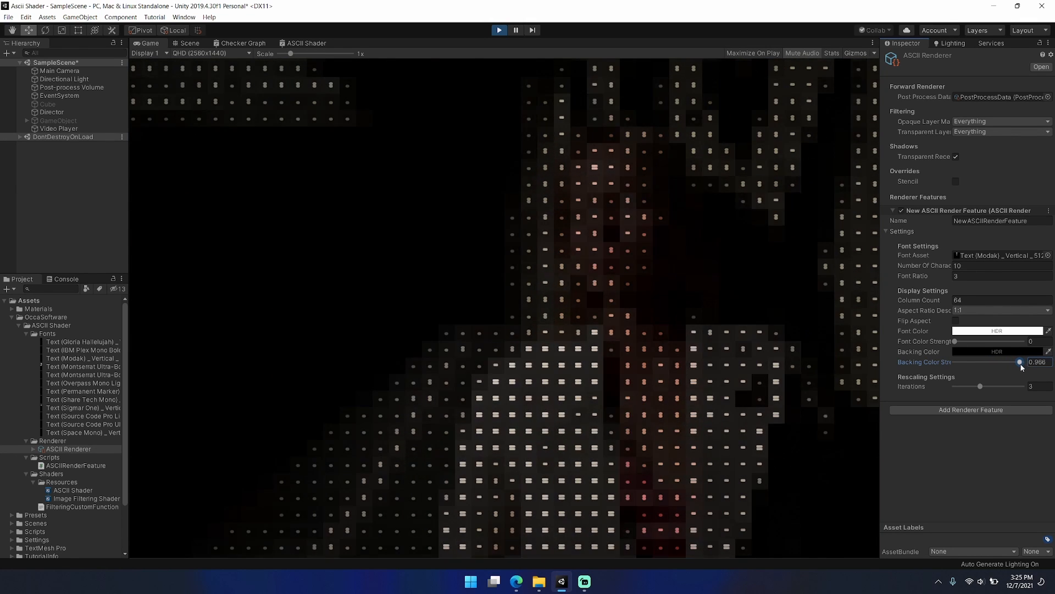
pyautogui.moveTo(1019, 362); pyautogui.dragTo(1022, 363)
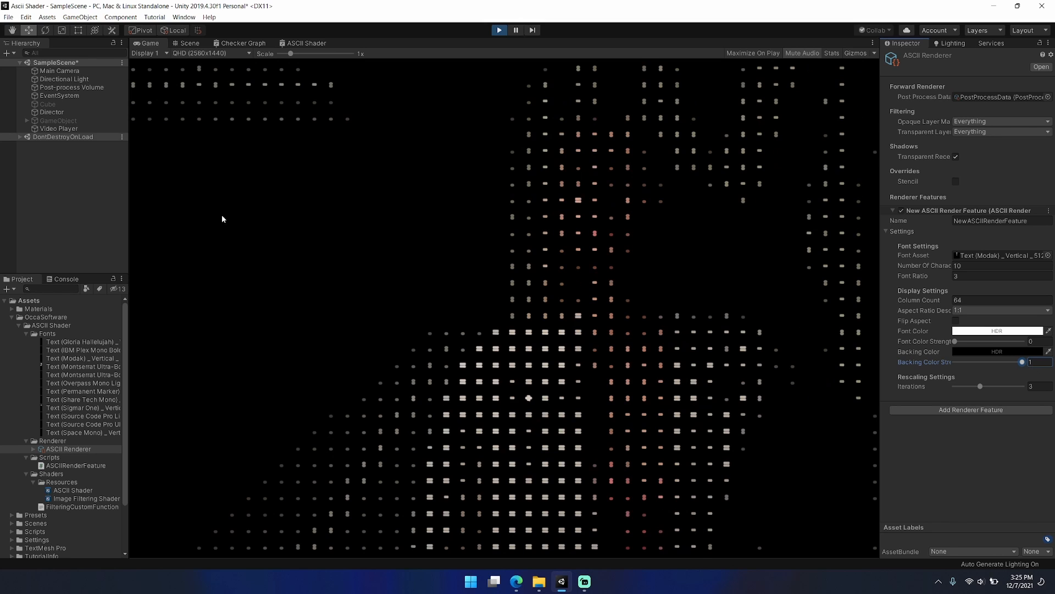
# - Enable Tonemapping and Bloom on the Post-process Volume and return the Game view to 1920x1080
pyautogui.click(71, 87)
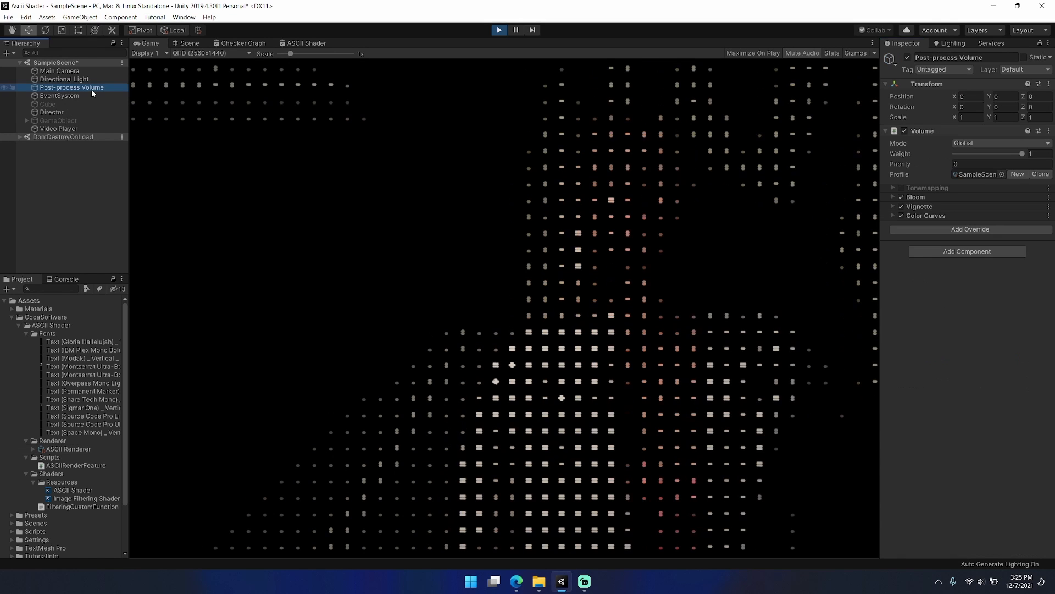
pyautogui.click(902, 188)
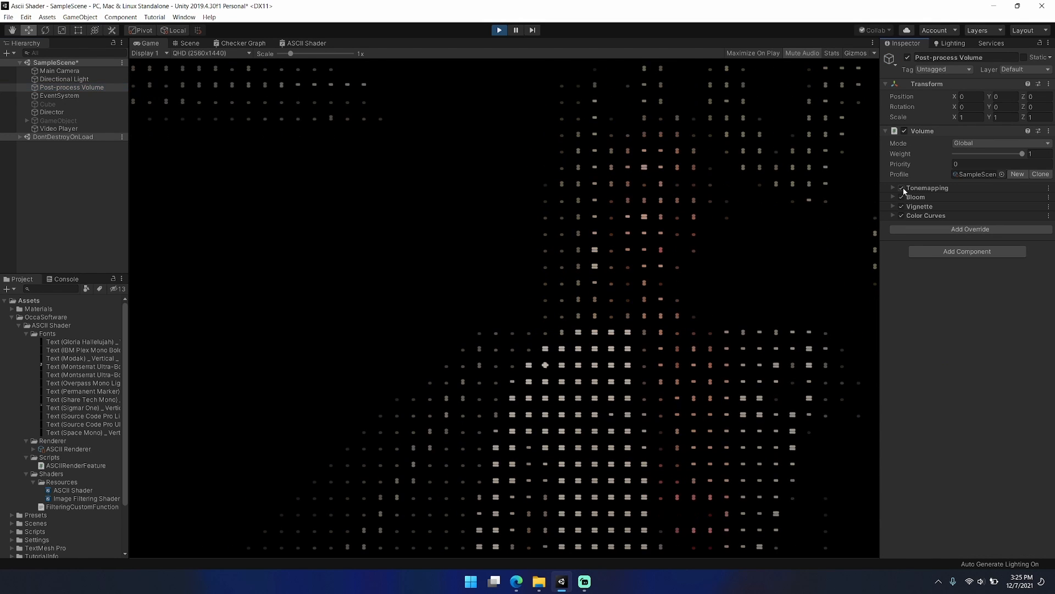
pyautogui.click(893, 197)
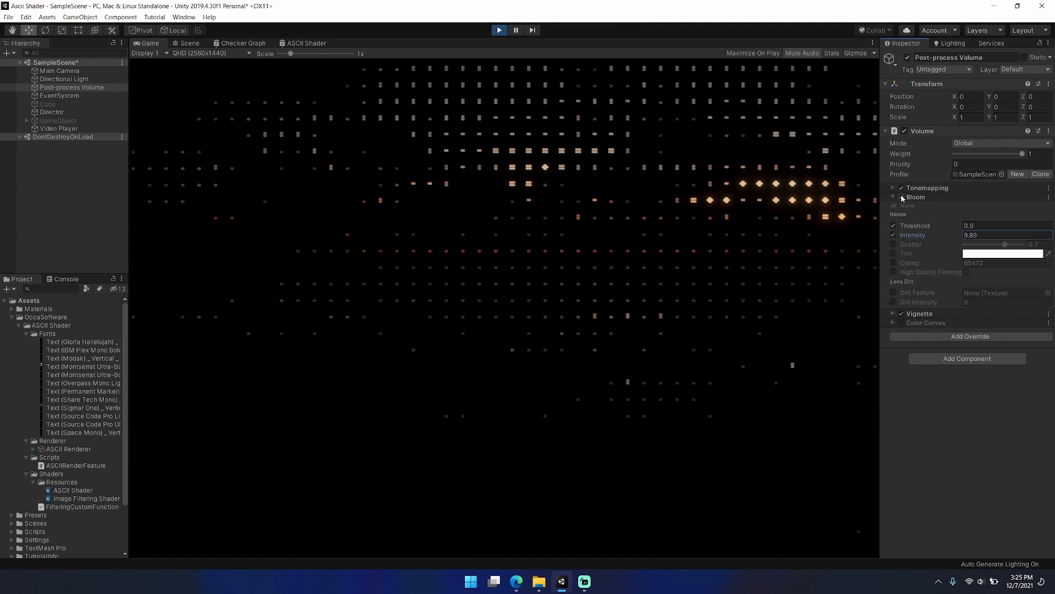
pyautogui.click(892, 197)
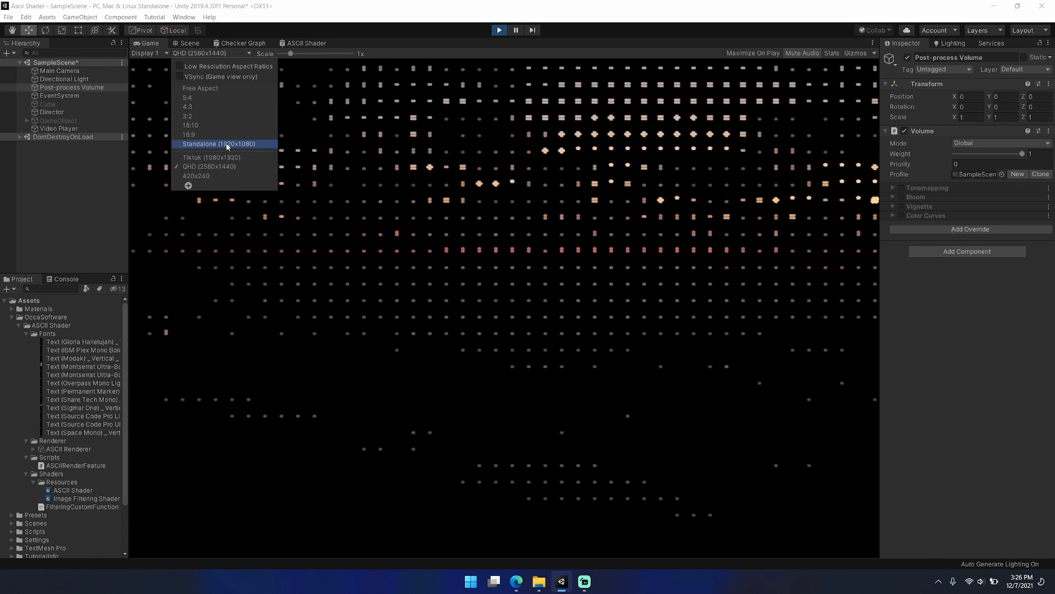
pyautogui.click(218, 144)
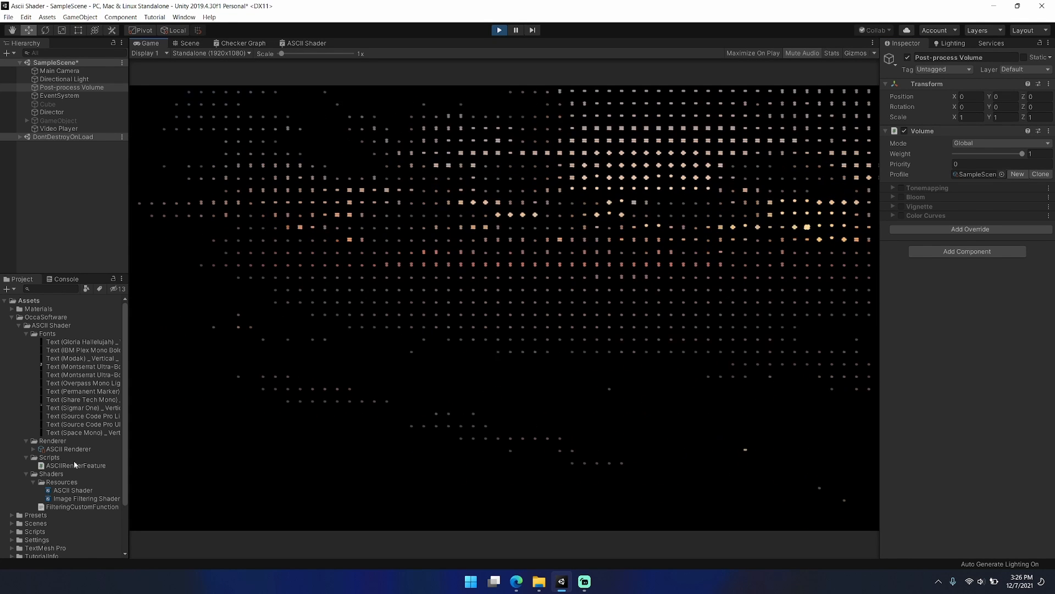
# - Set Column Count to 128 and raise font colour strength to full
pyautogui.click(68, 449)
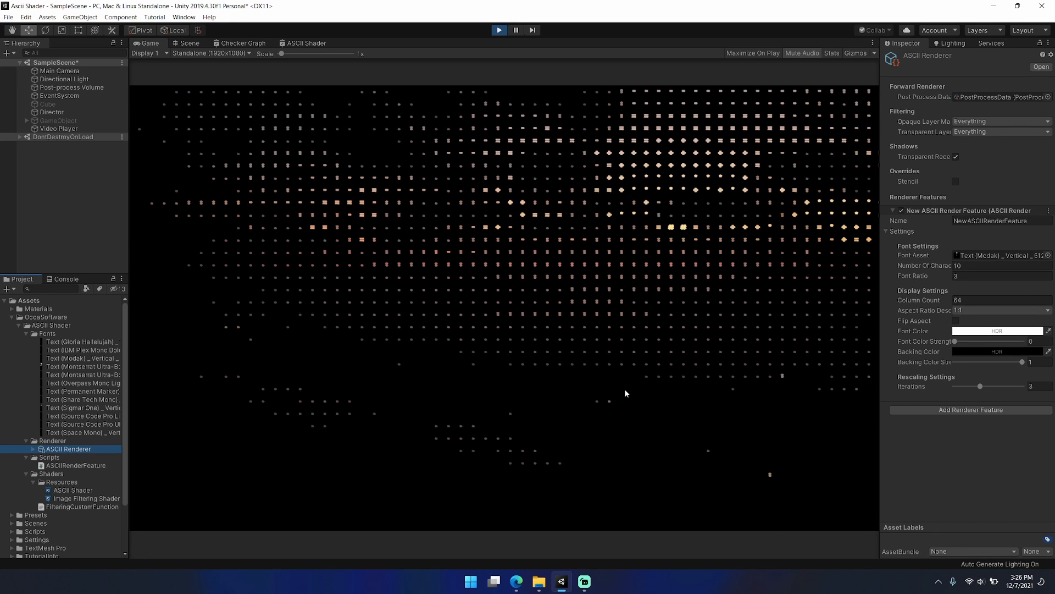
pyautogui.click(999, 300)
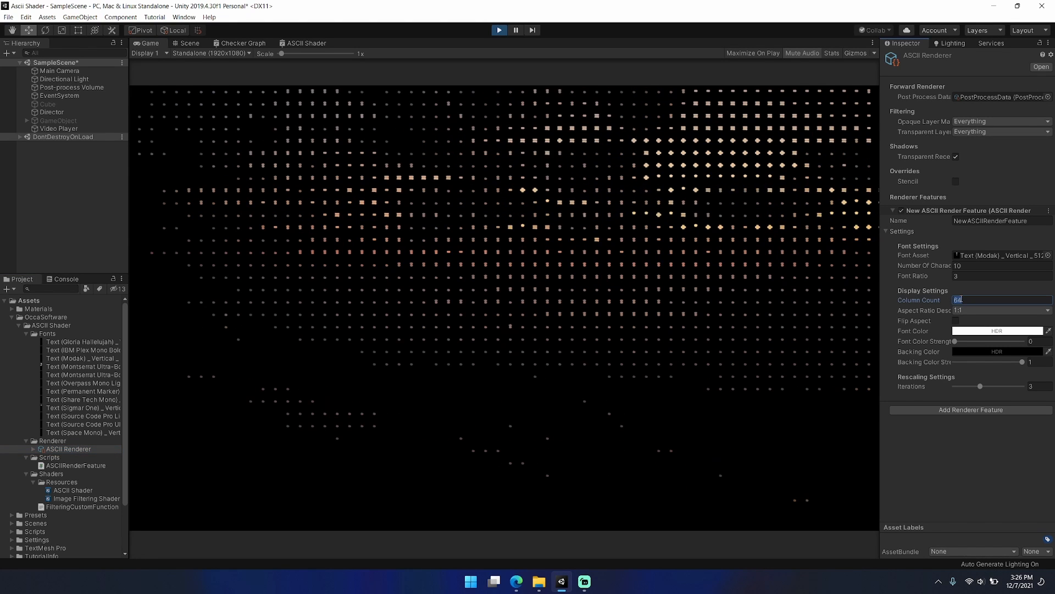
pyautogui.write('128')
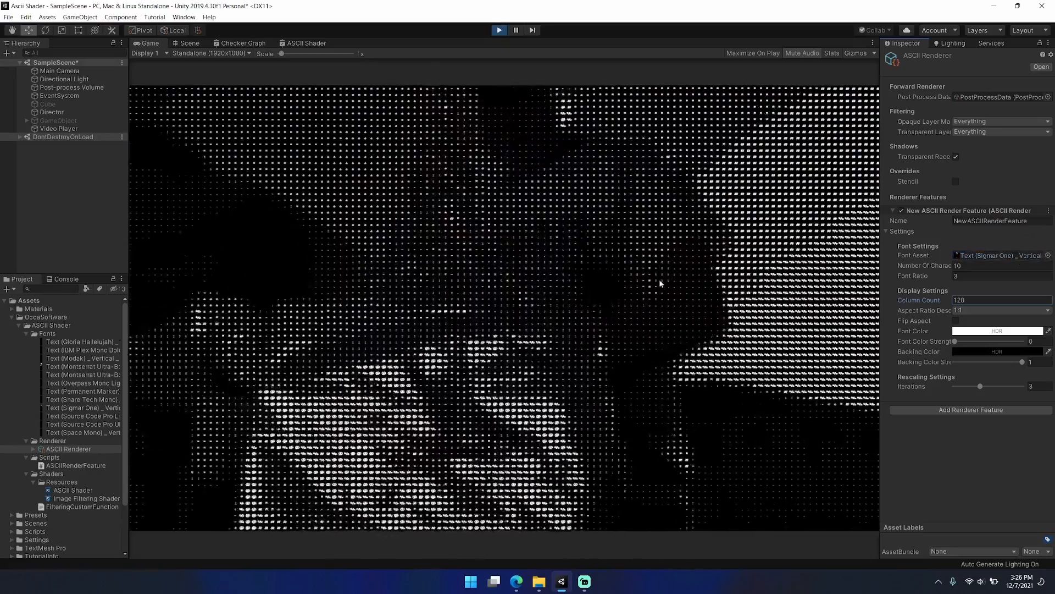
pyautogui.moveTo(954, 342); pyautogui.dragTo(1022, 341)
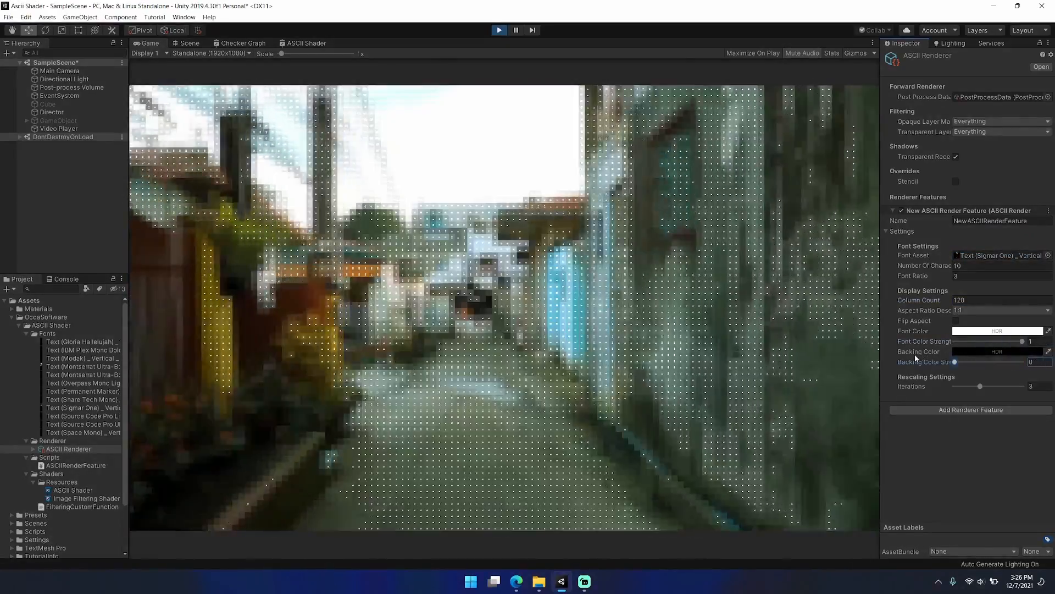
# - Return backing colour strength to 1 after a sweep and set the aspect ratio to 16:9
pyautogui.moveTo(954, 362); pyautogui.dragTo(1021, 361)
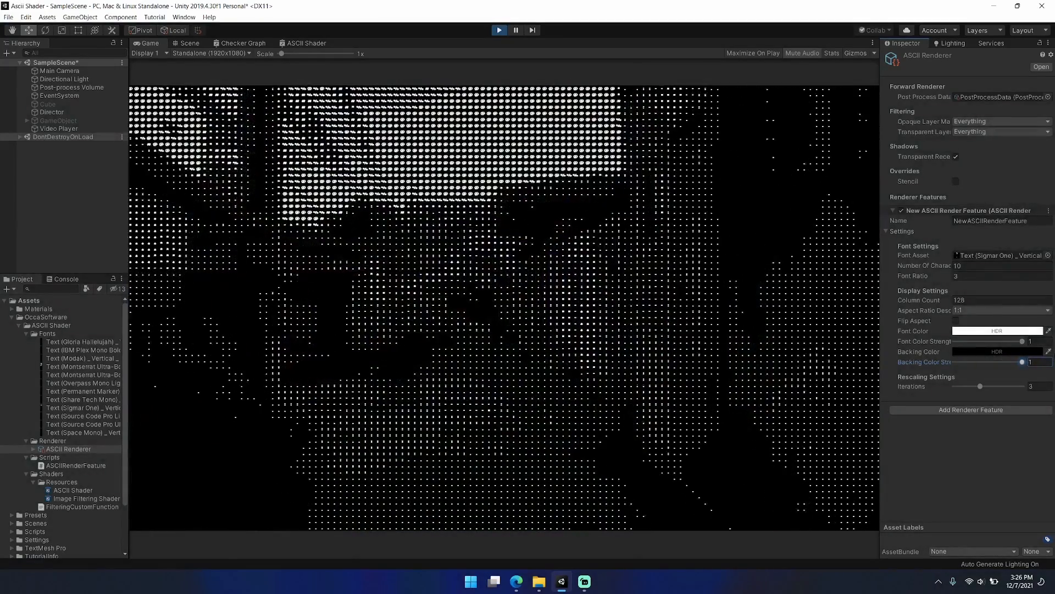
pyautogui.moveTo(1021, 361); pyautogui.dragTo(1008, 362)
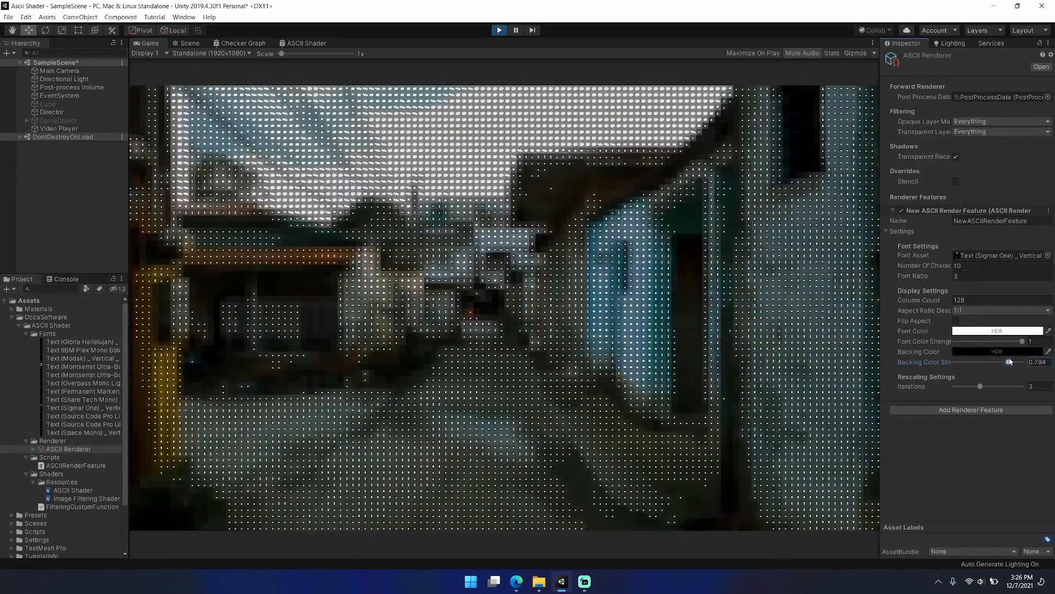
pyautogui.moveTo(1007, 362); pyautogui.dragTo(957, 362)
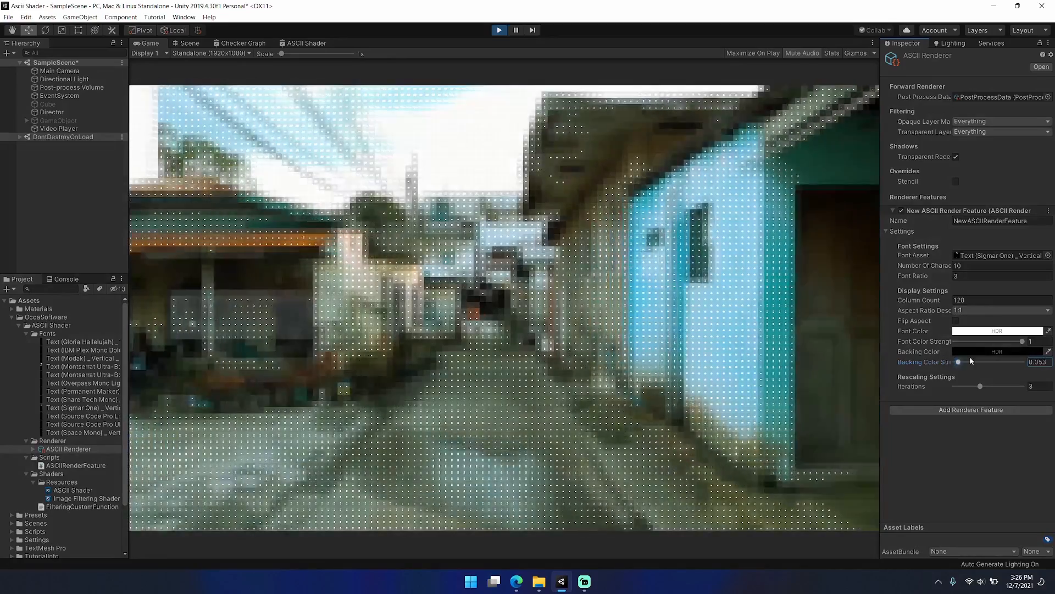
pyautogui.moveTo(959, 362); pyautogui.dragTo(1023, 361)
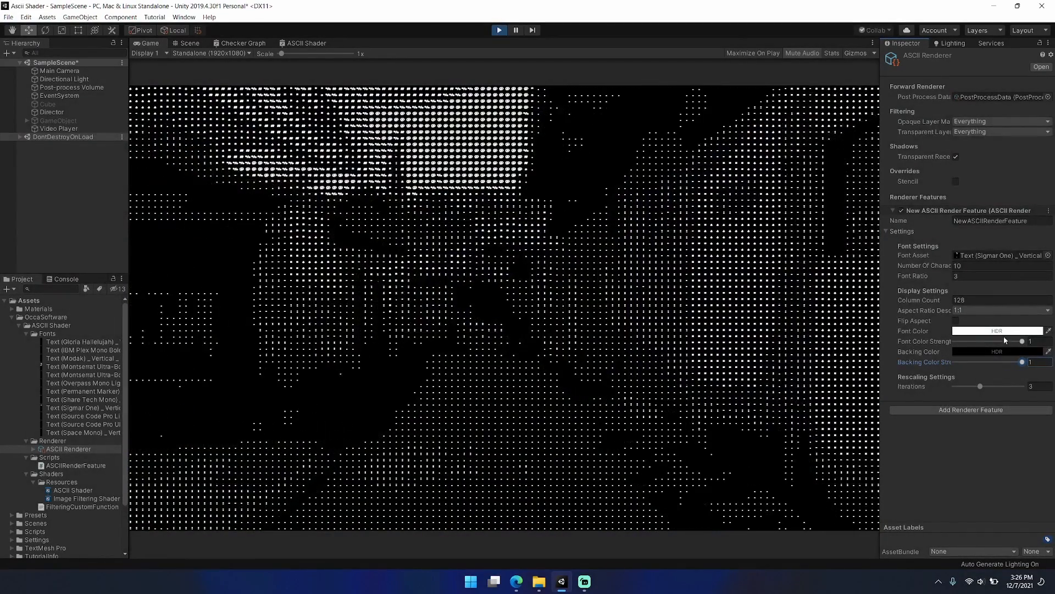
pyautogui.click(999, 310)
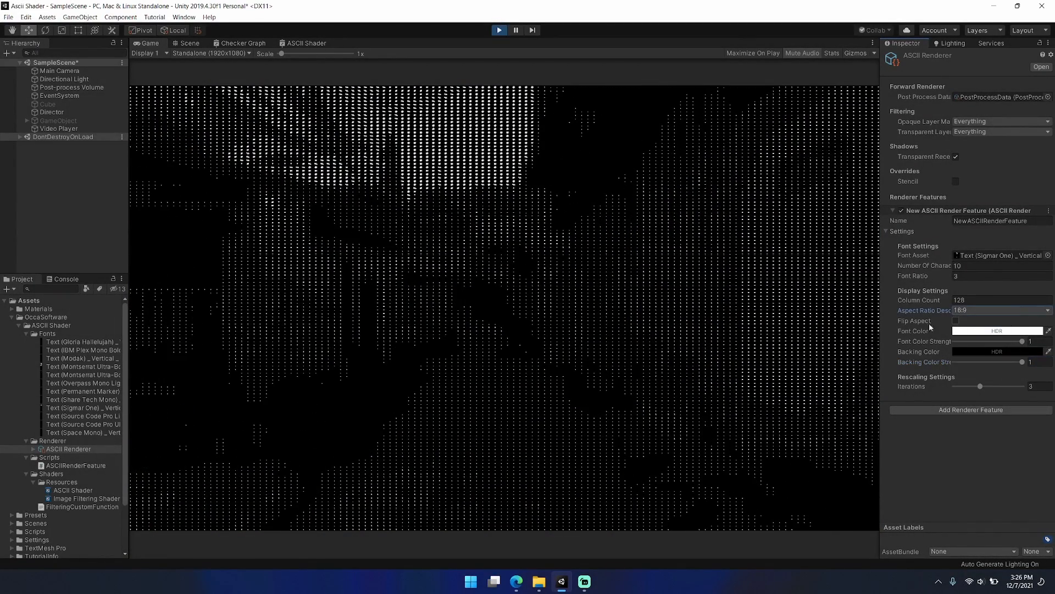
pyautogui.moveTo(282, 54); pyautogui.dragTo(288, 53)
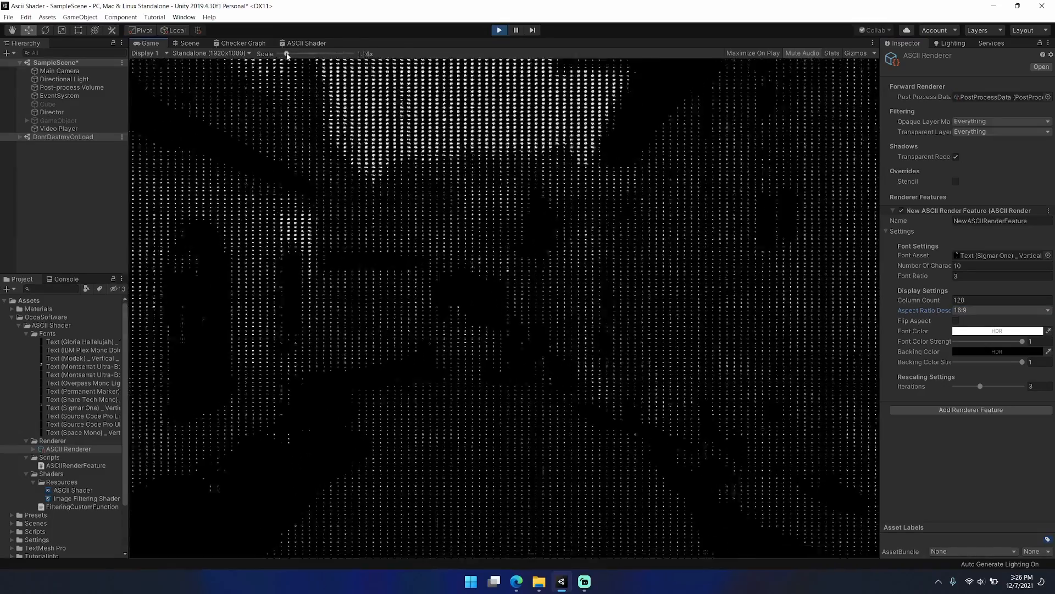
# - Render the Game view at QHD 2560x1440, then drop backing strength and rescaling iterations to 0
pyautogui.click(212, 54)
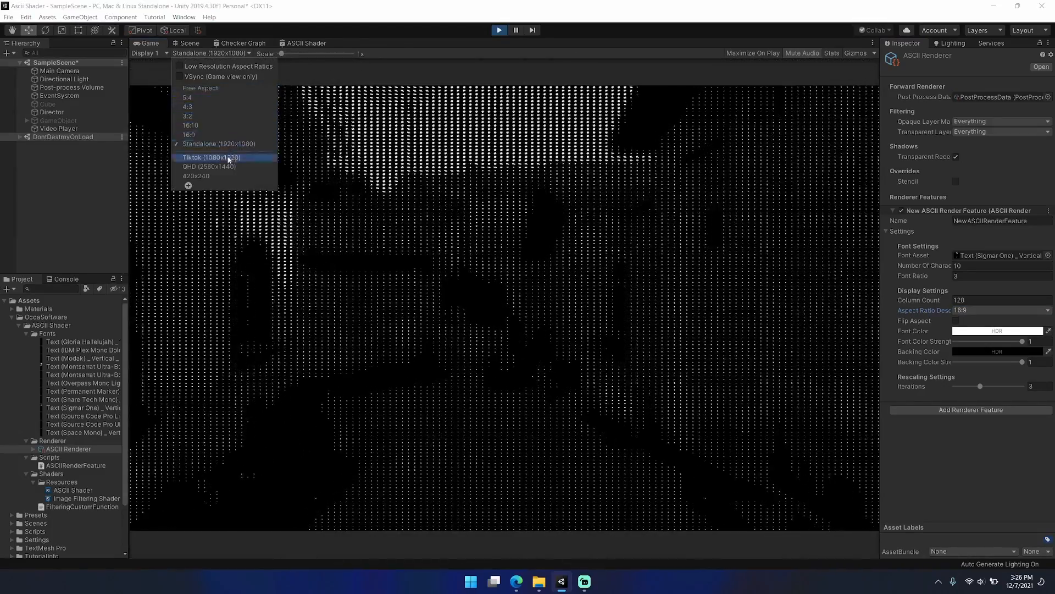
pyautogui.click(210, 166)
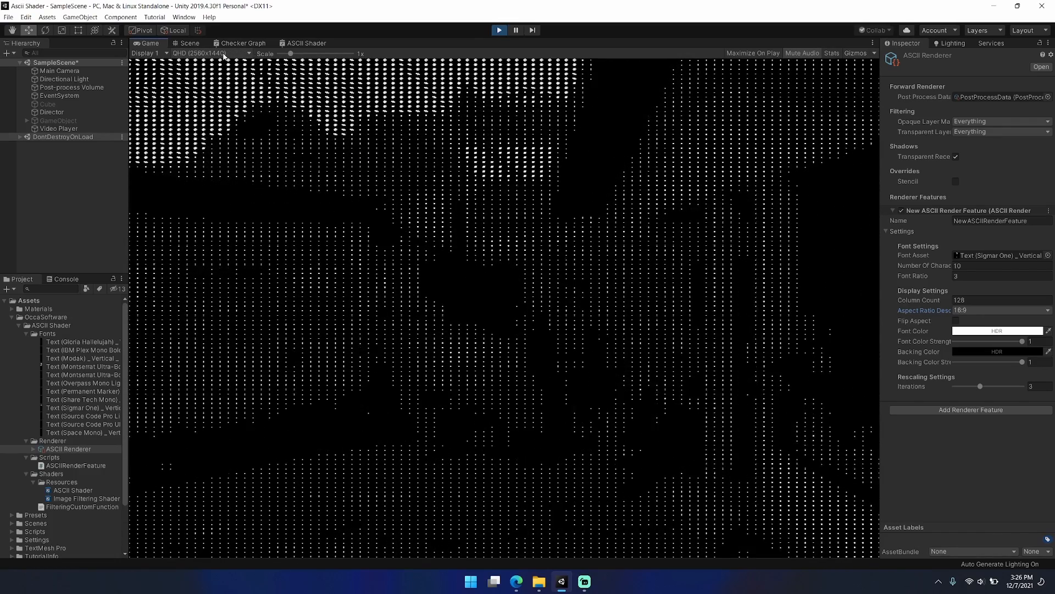
pyautogui.moveTo(980, 386); pyautogui.dragTo(1023, 386)
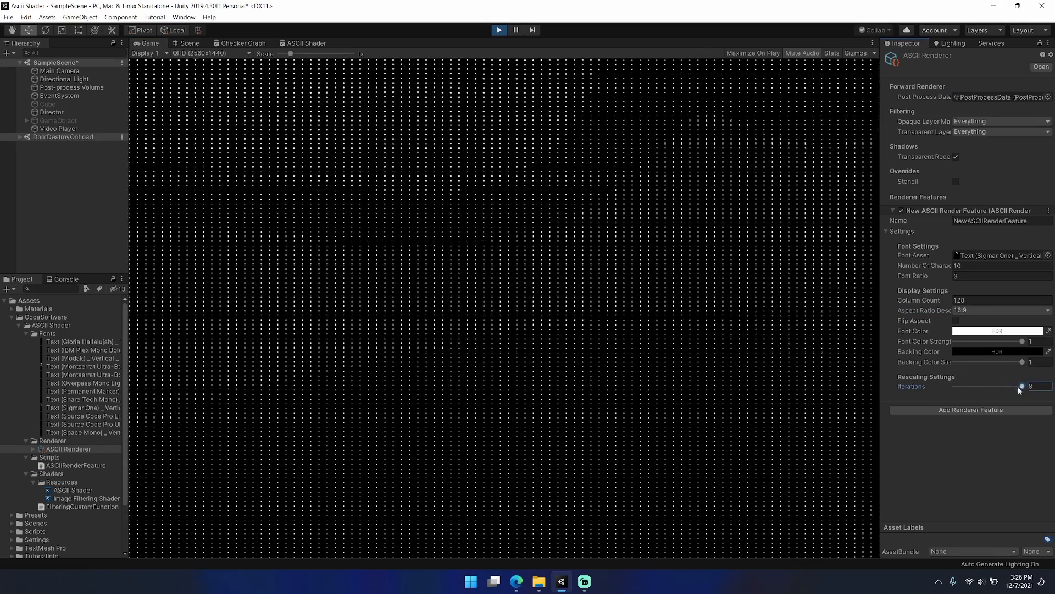
pyautogui.moveTo(1023, 386); pyautogui.dragTo(962, 386)
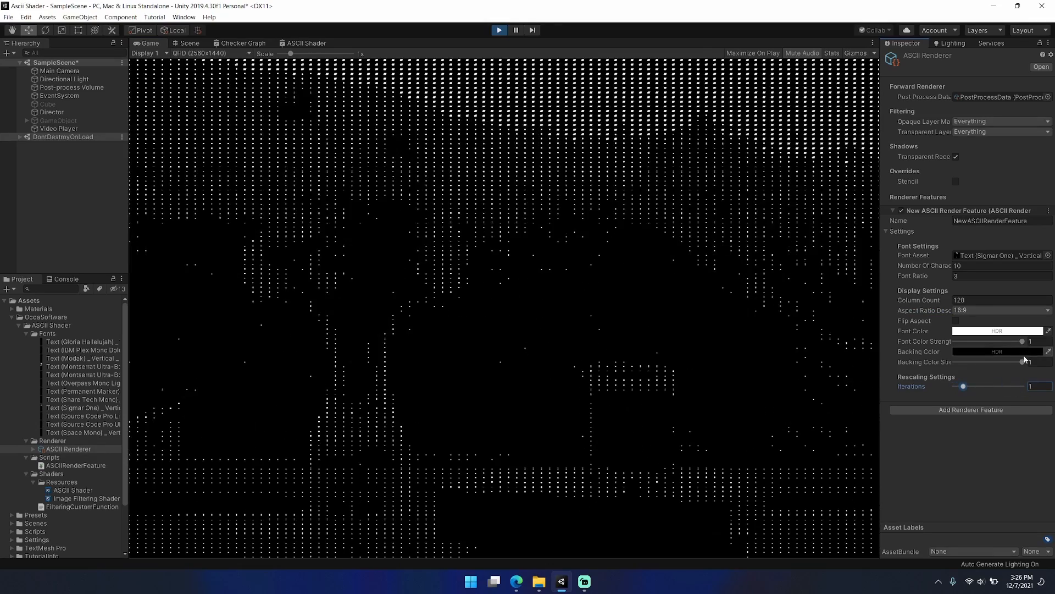
pyautogui.moveTo(1026, 362); pyautogui.dragTo(954, 362)
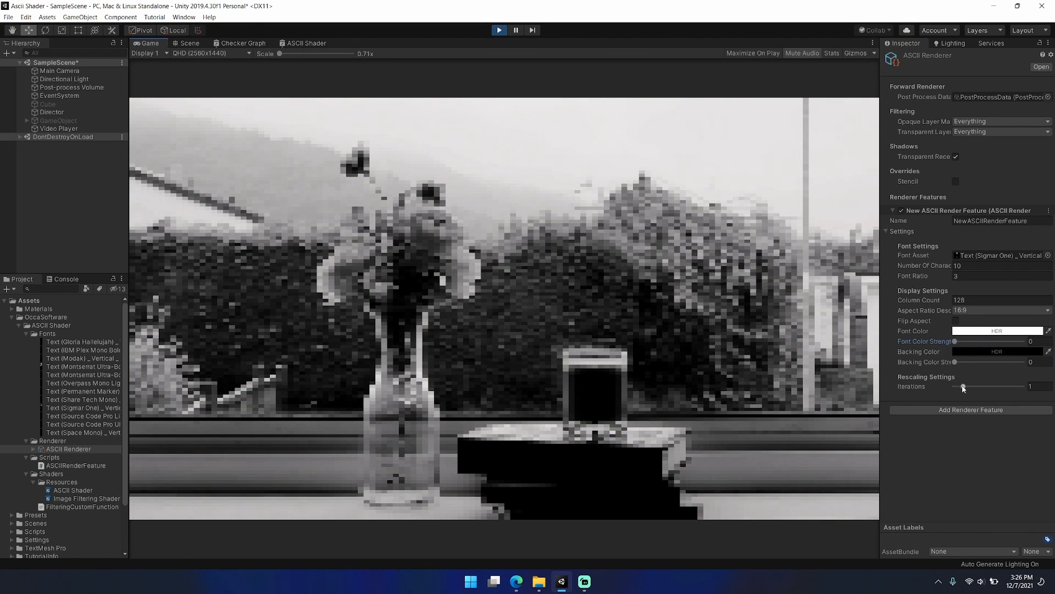
pyautogui.moveTo(962, 386); pyautogui.dragTo(953, 386)
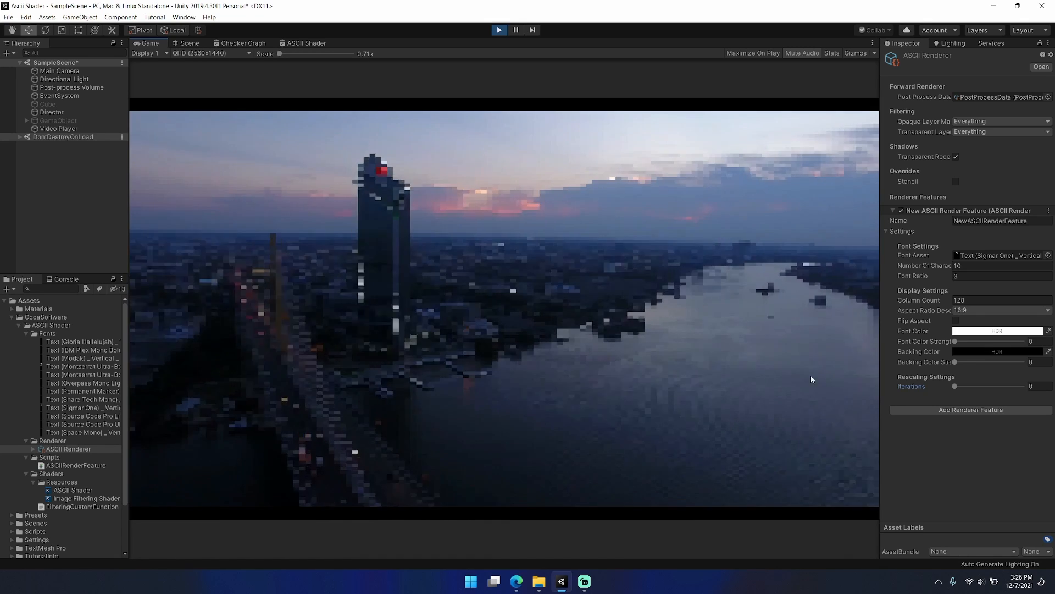
# - Try different rescaling iterations and backing strengths, settling on 3 iterations
pyautogui.moveTo(953, 386); pyautogui.dragTo(963, 386)
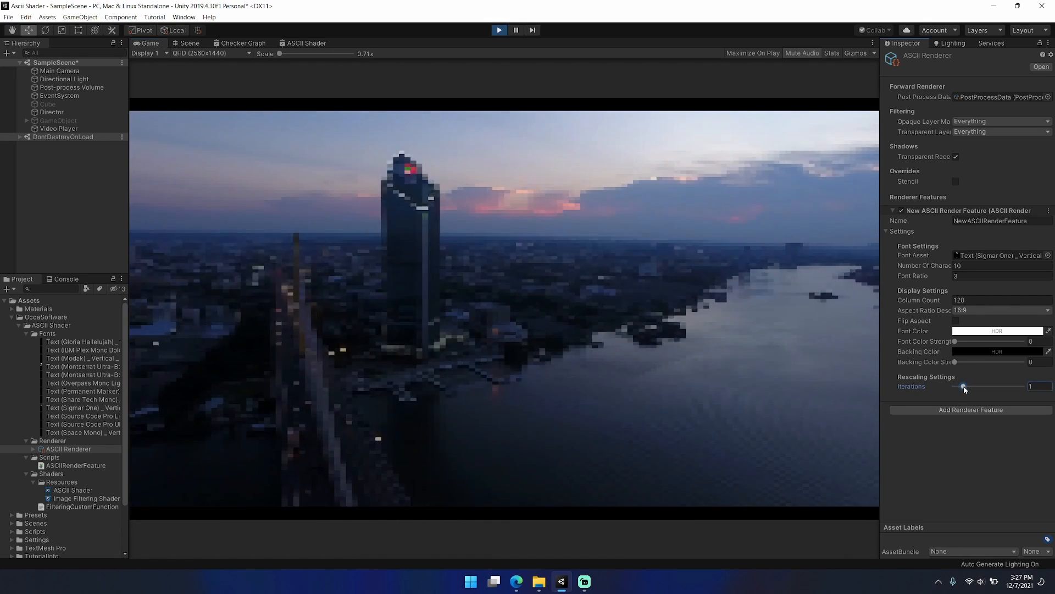
pyautogui.moveTo(963, 386); pyautogui.dragTo(979, 386)
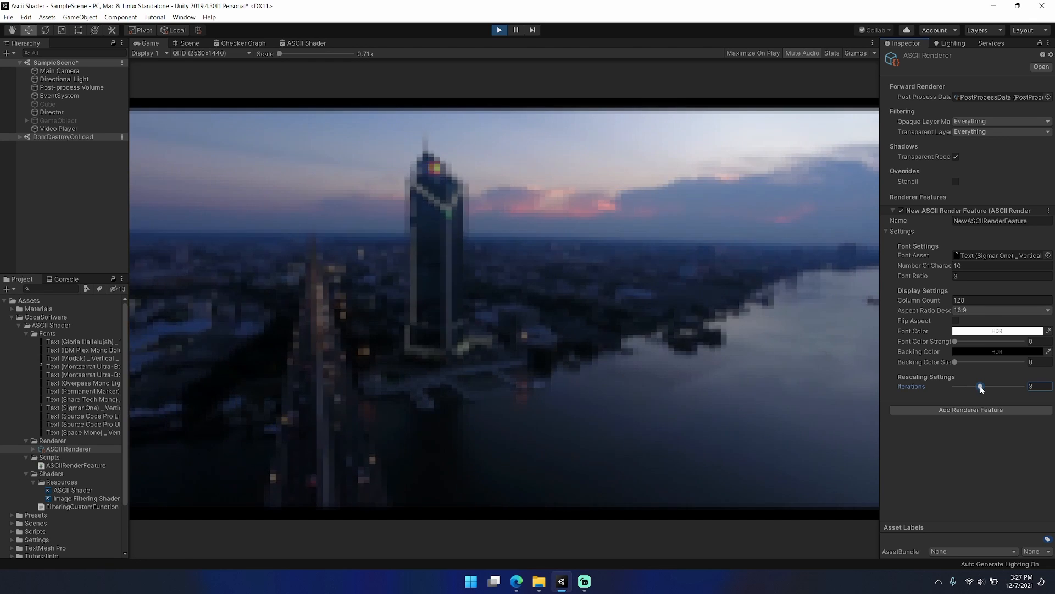
pyautogui.moveTo(981, 387); pyautogui.dragTo(972, 387)
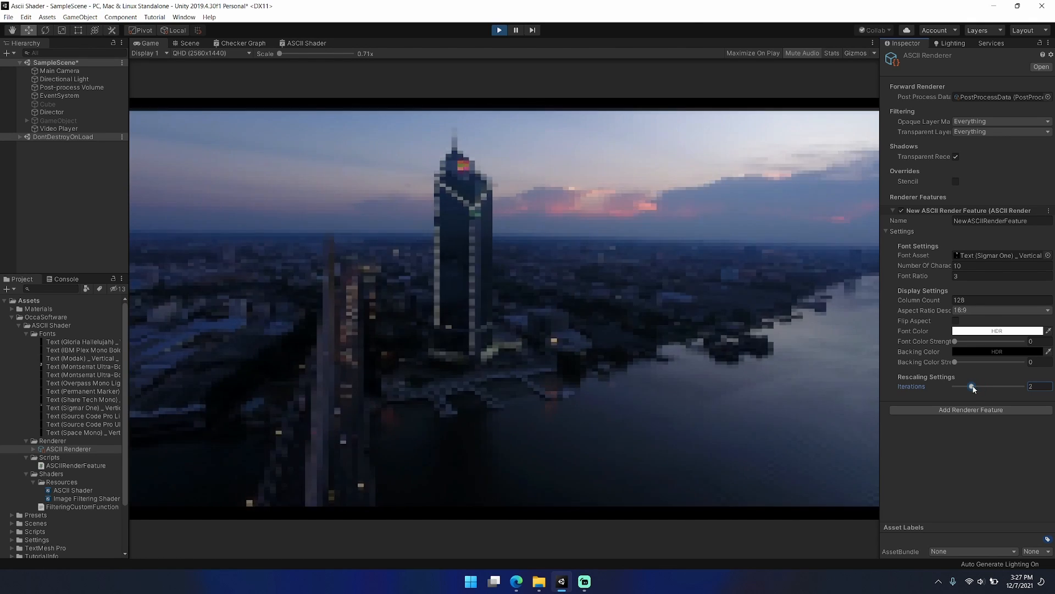
pyautogui.moveTo(972, 386); pyautogui.dragTo(988, 386)
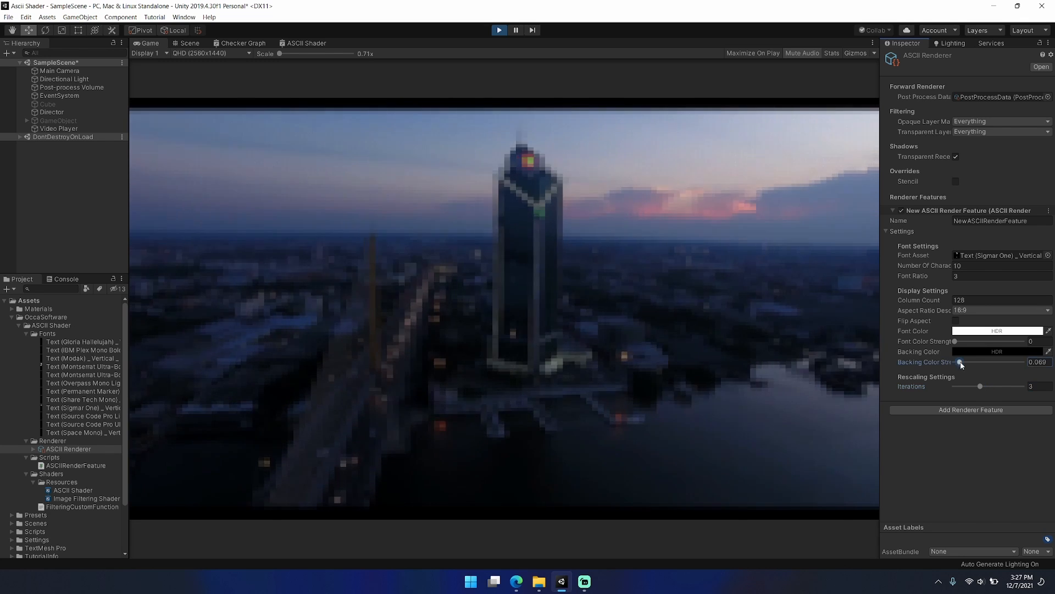
pyautogui.moveTo(962, 362); pyautogui.dragTo(1017, 362)
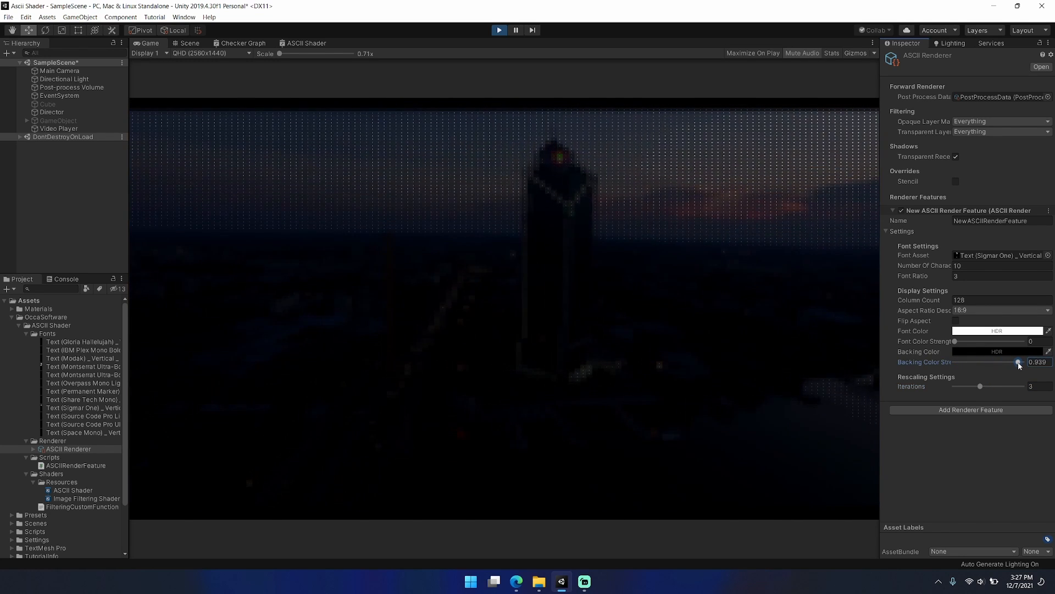
pyautogui.moveTo(1017, 361); pyautogui.dragTo(1022, 362)
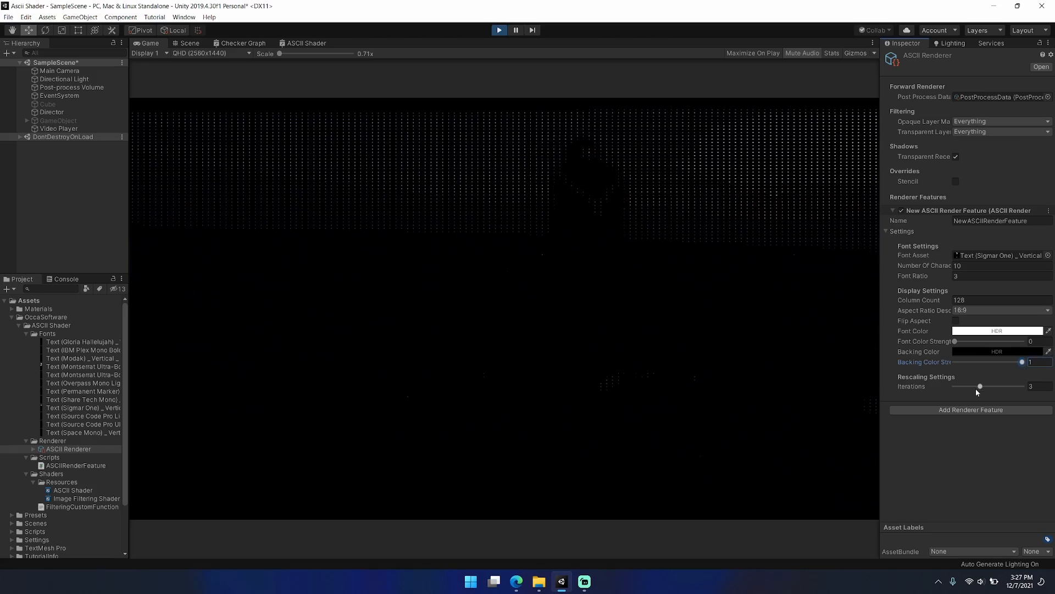
pyautogui.moveTo(980, 386); pyautogui.dragTo(954, 386)
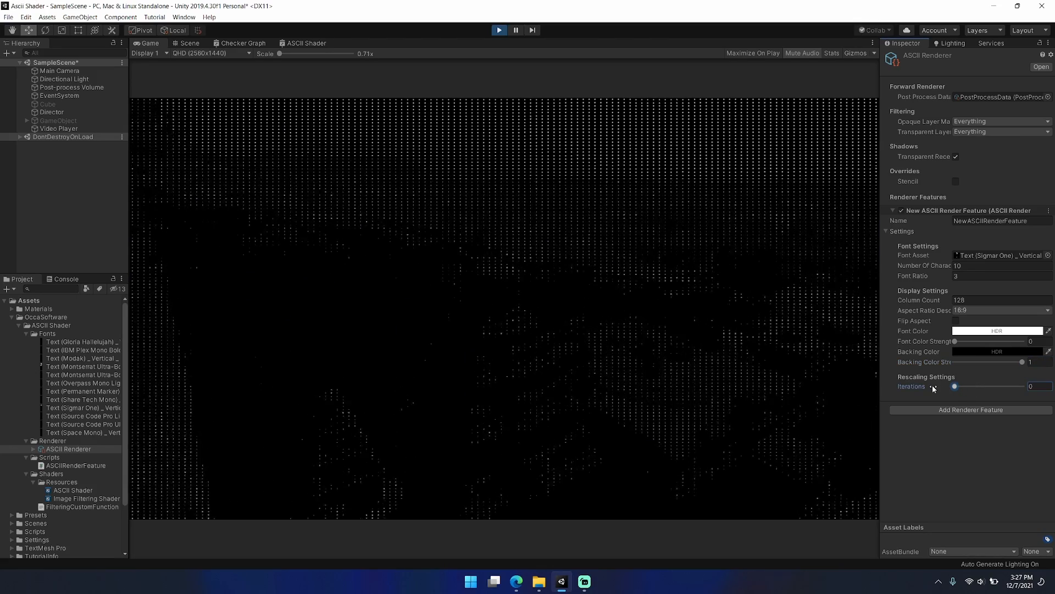
pyautogui.moveTo(953, 385); pyautogui.dragTo(971, 386)
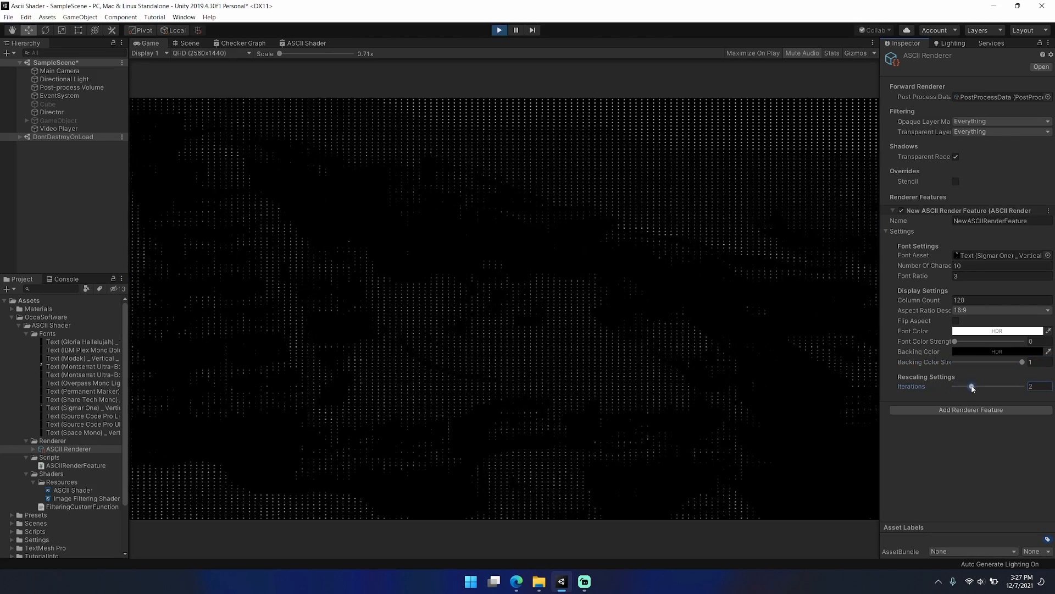
pyautogui.moveTo(971, 386); pyautogui.dragTo(979, 387)
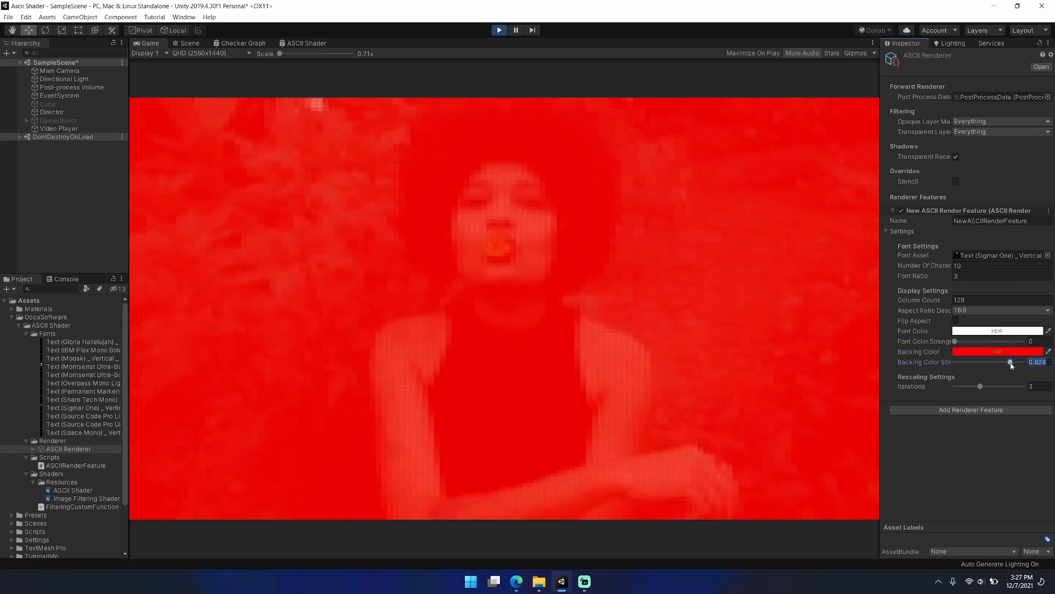
# - Set backing strength 0.244, font colour strength 1, 64 columns, and pick an aspect ratio
pyautogui.moveTo(1009, 362); pyautogui.dragTo(963, 362)
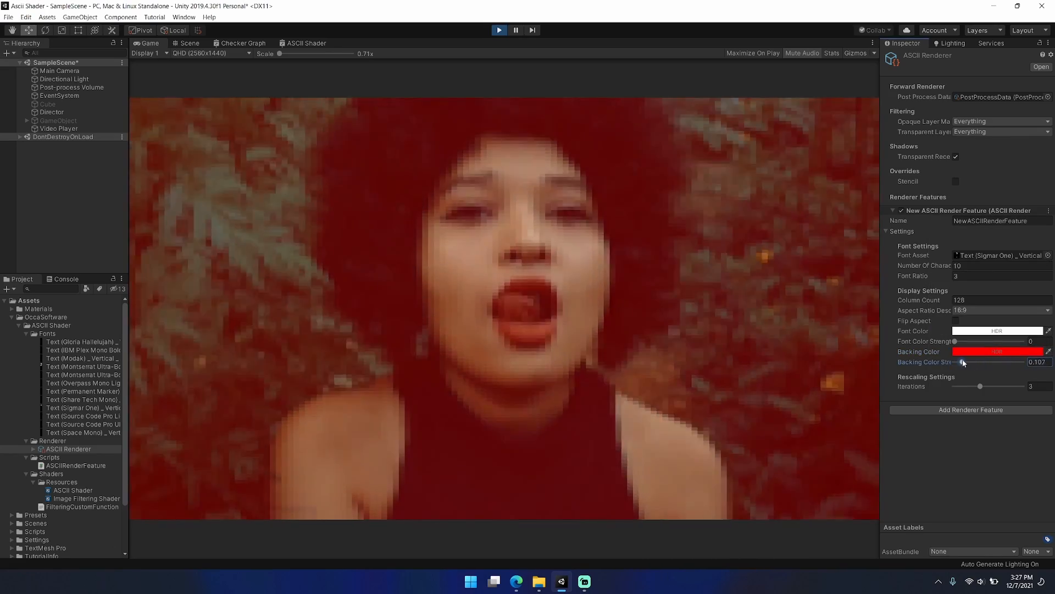
pyautogui.moveTo(954, 342); pyautogui.dragTo(1002, 341)
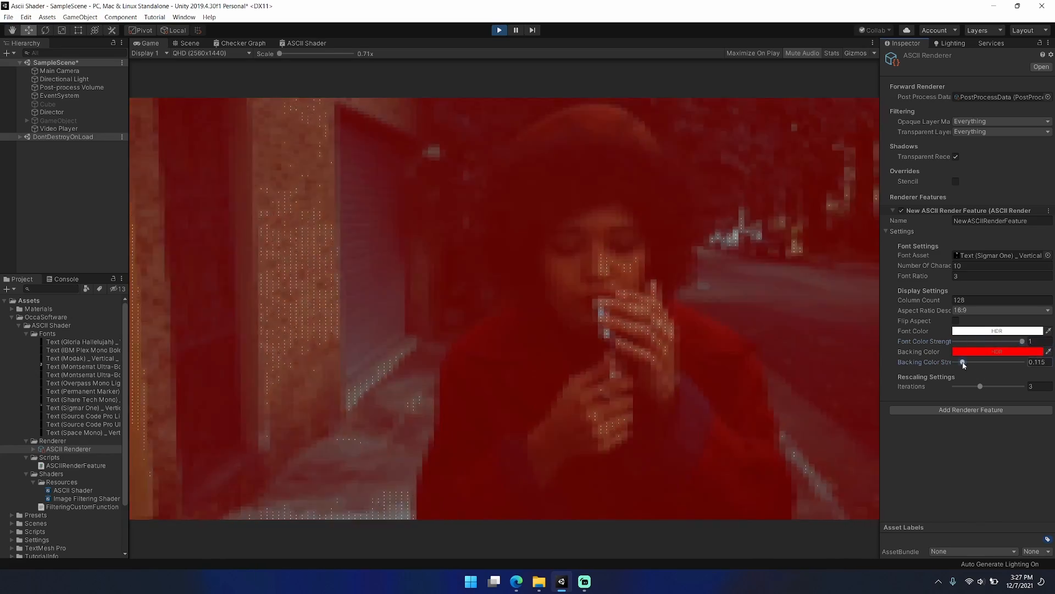
pyautogui.moveTo(962, 362); pyautogui.dragTo(970, 362)
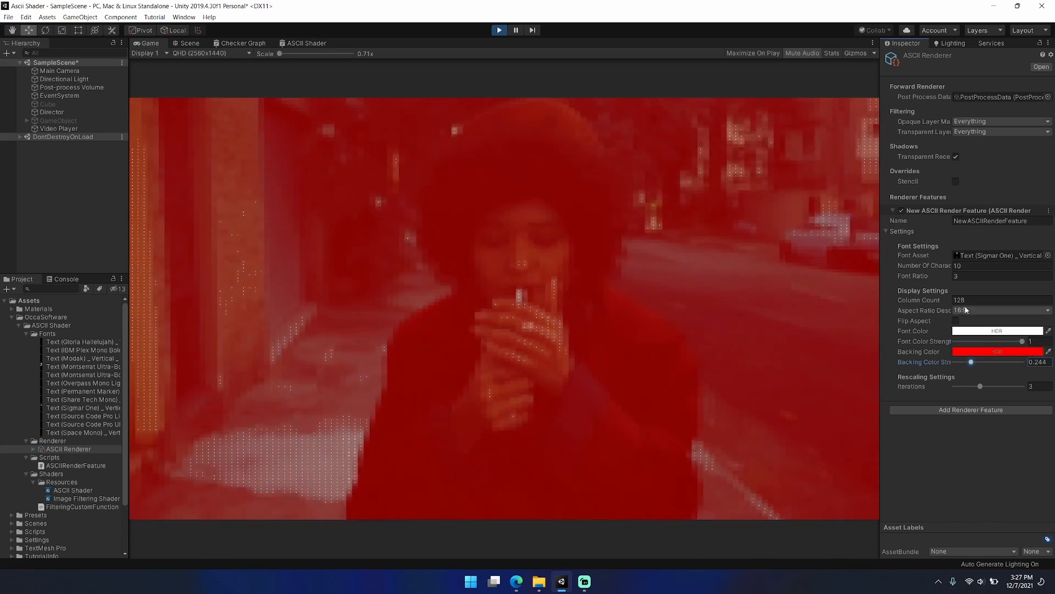
pyautogui.write('64')
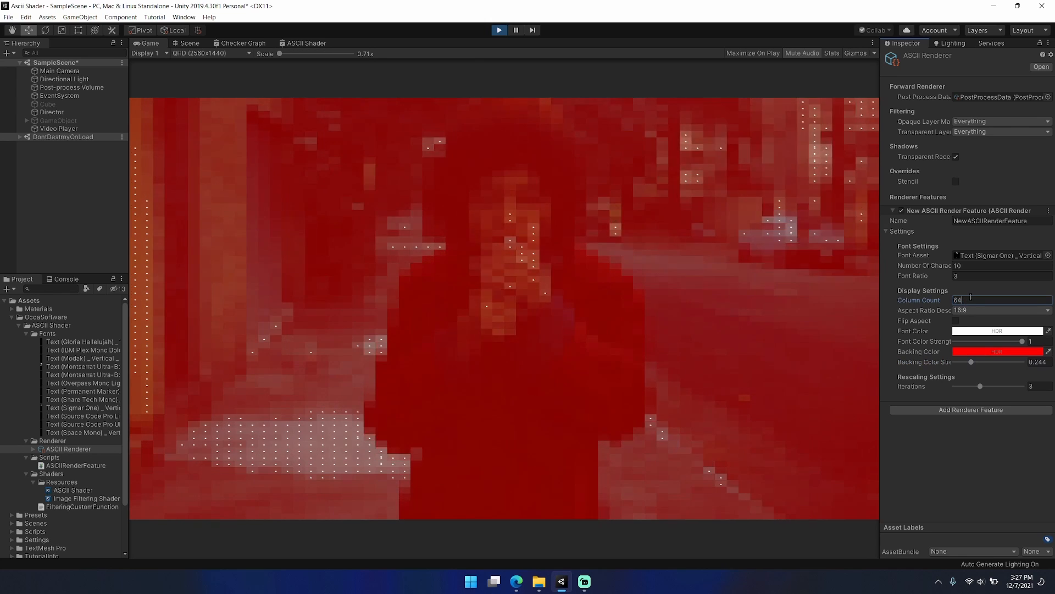
pyautogui.click(999, 309)
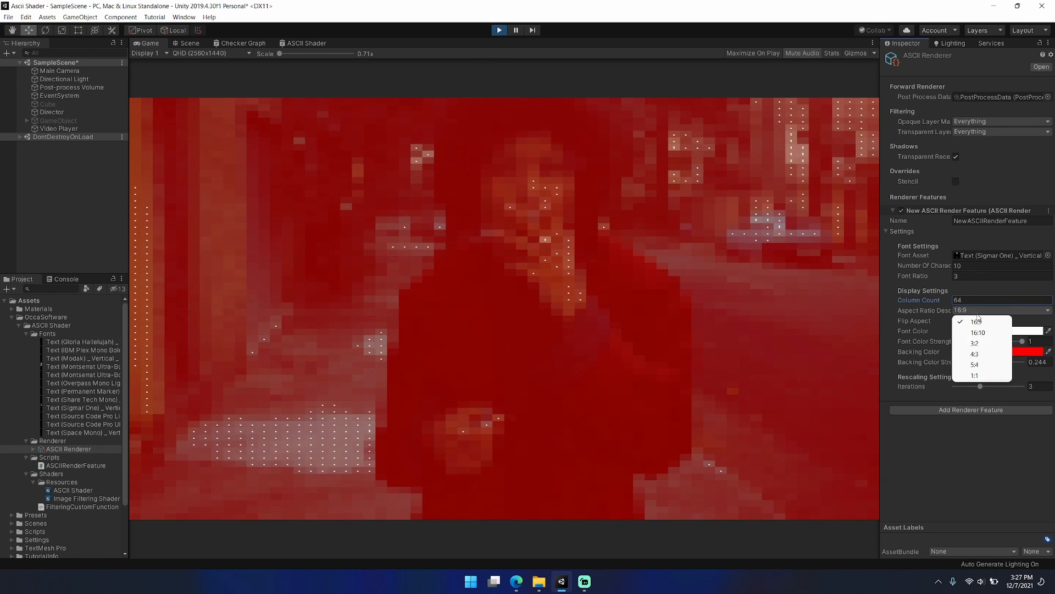
pyautogui.click(975, 375)
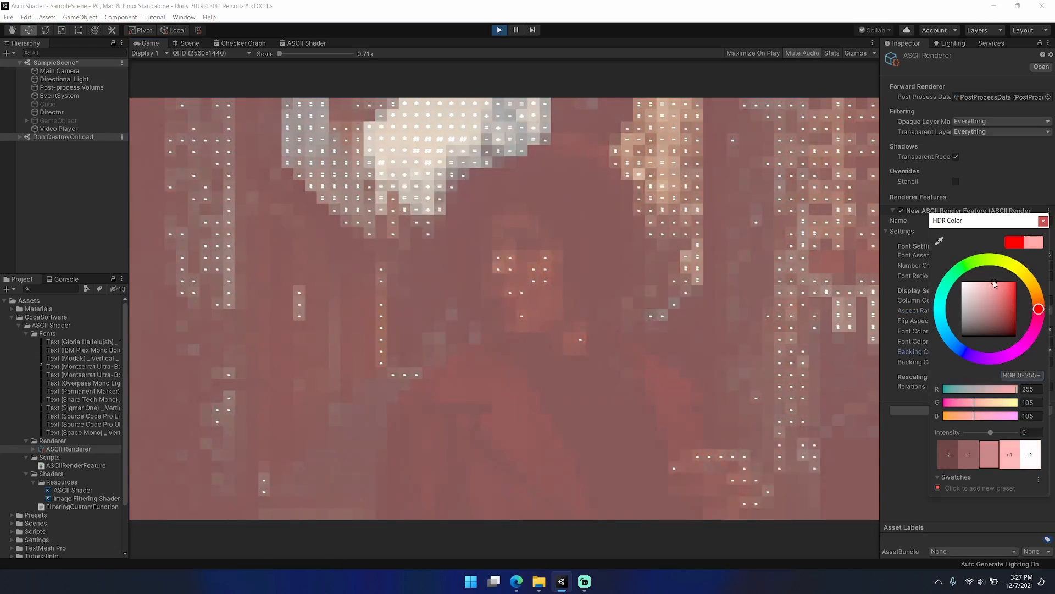
# - Try darker red, dark blue, then olive tones for the backing colour
pyautogui.moveTo(994, 282); pyautogui.dragTo(999, 328)
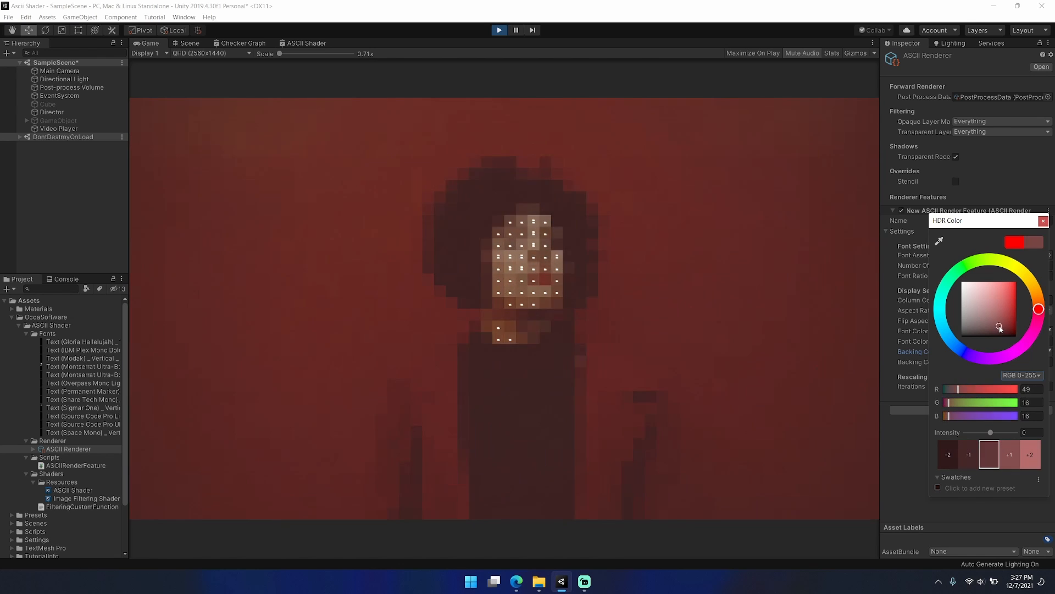
pyautogui.moveTo(999, 327); pyautogui.dragTo(1038, 327)
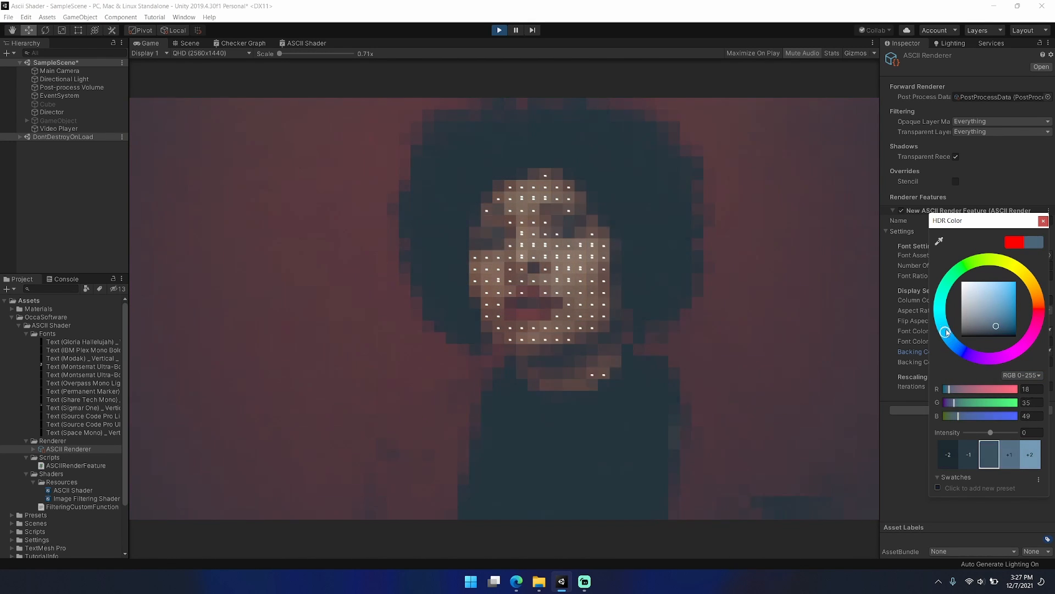
pyautogui.moveTo(945, 330); pyautogui.dragTo(986, 261)
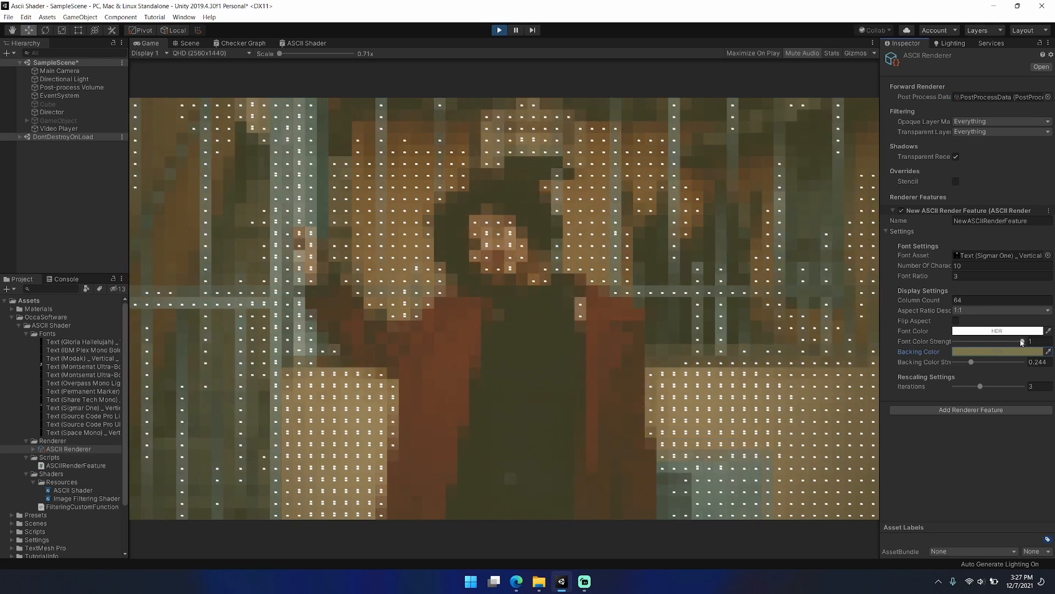
# - Set character colour strength to about half and the aspect ratio to 16:9
pyautogui.moveTo(1029, 341); pyautogui.dragTo(953, 341)
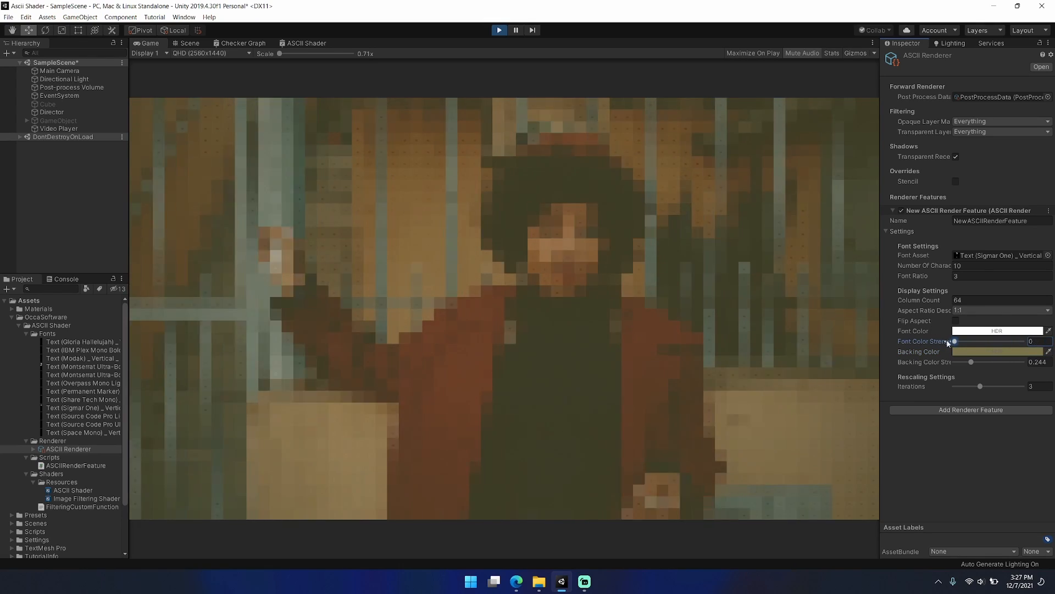
pyautogui.click(996, 331)
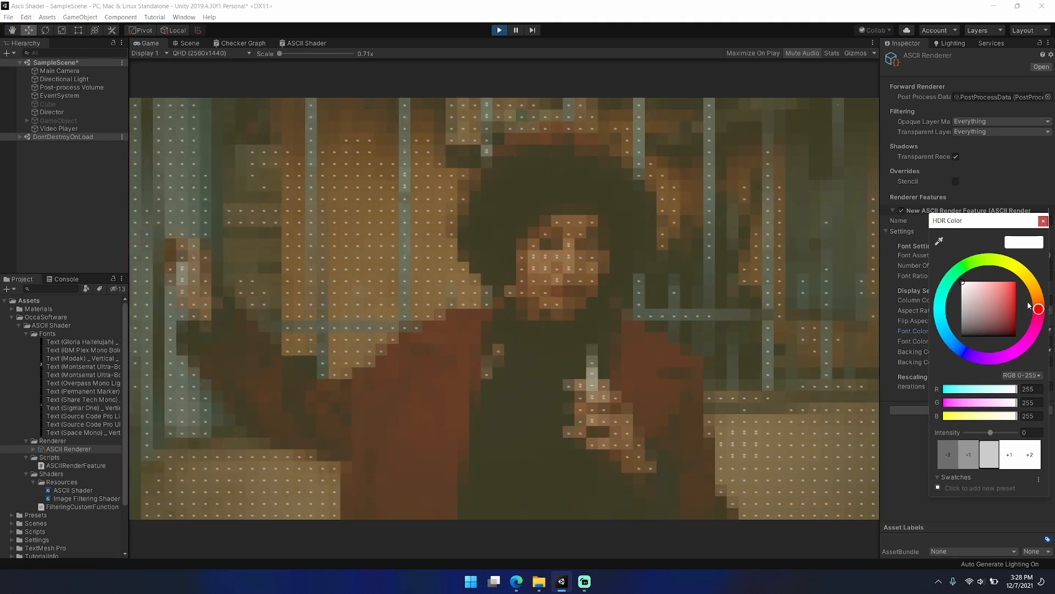
pyautogui.click(1002, 284)
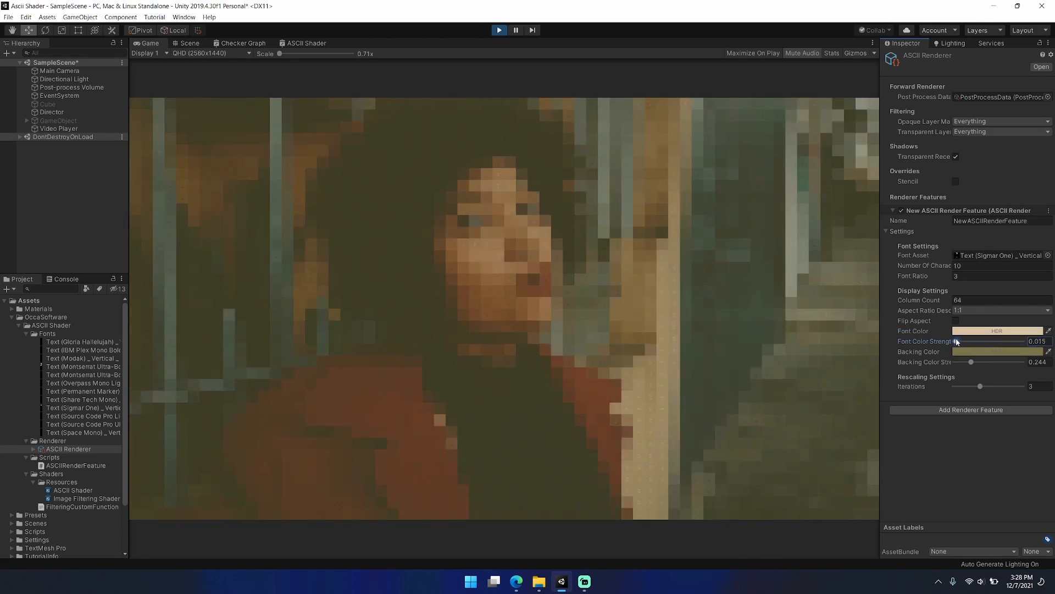
pyautogui.moveTo(956, 342); pyautogui.dragTo(954, 341)
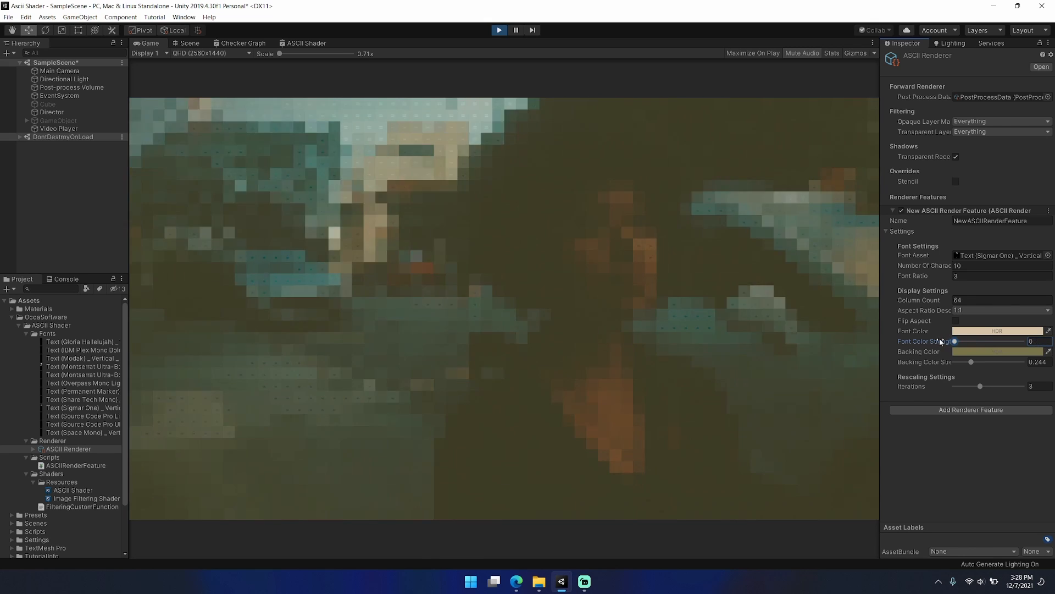
pyautogui.moveTo(953, 341); pyautogui.dragTo(986, 341)
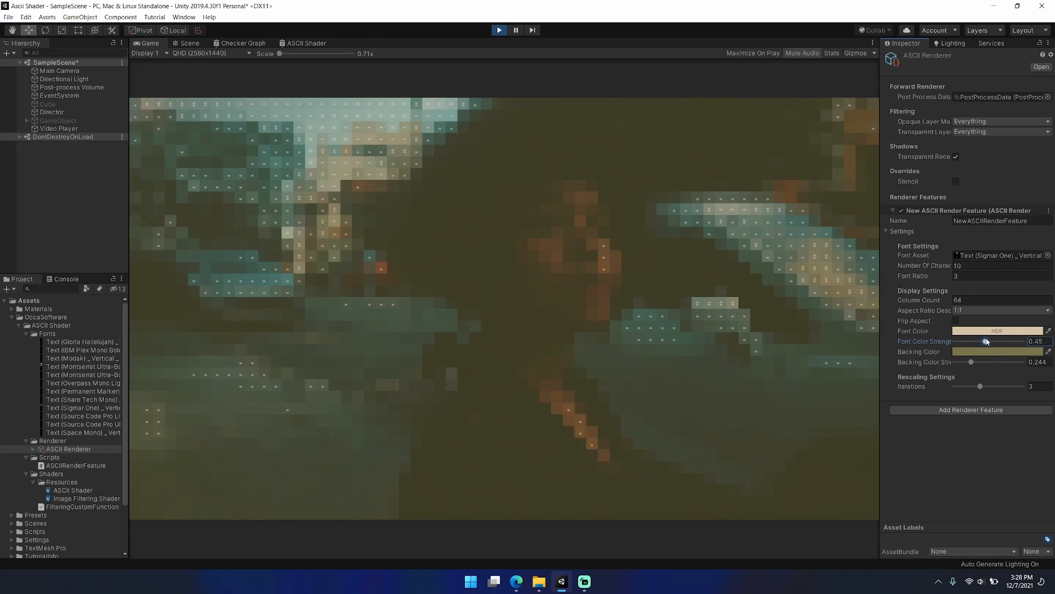
pyautogui.click(1000, 310)
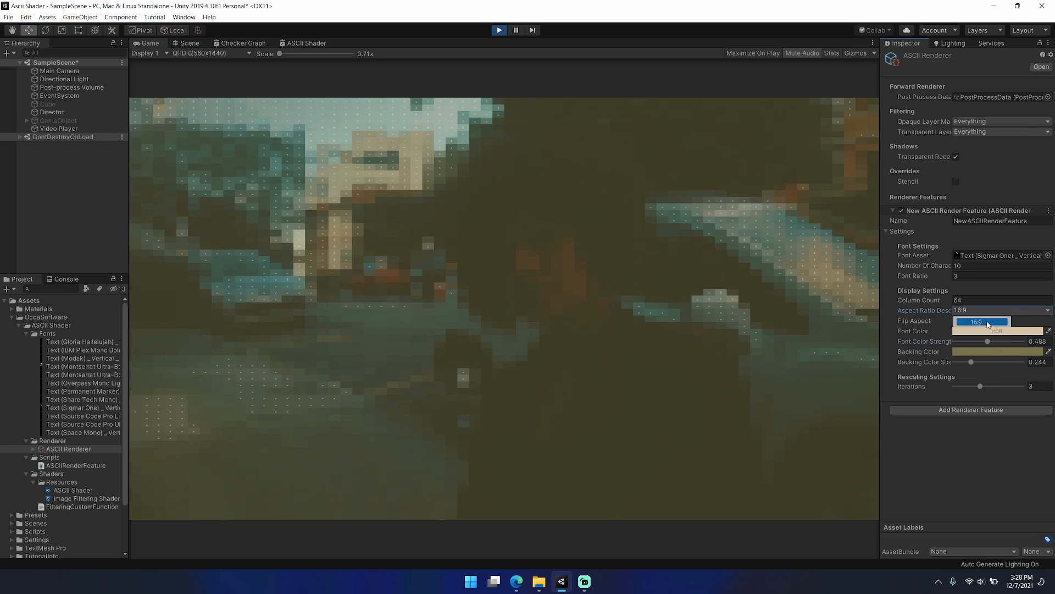
pyautogui.click(956, 320)
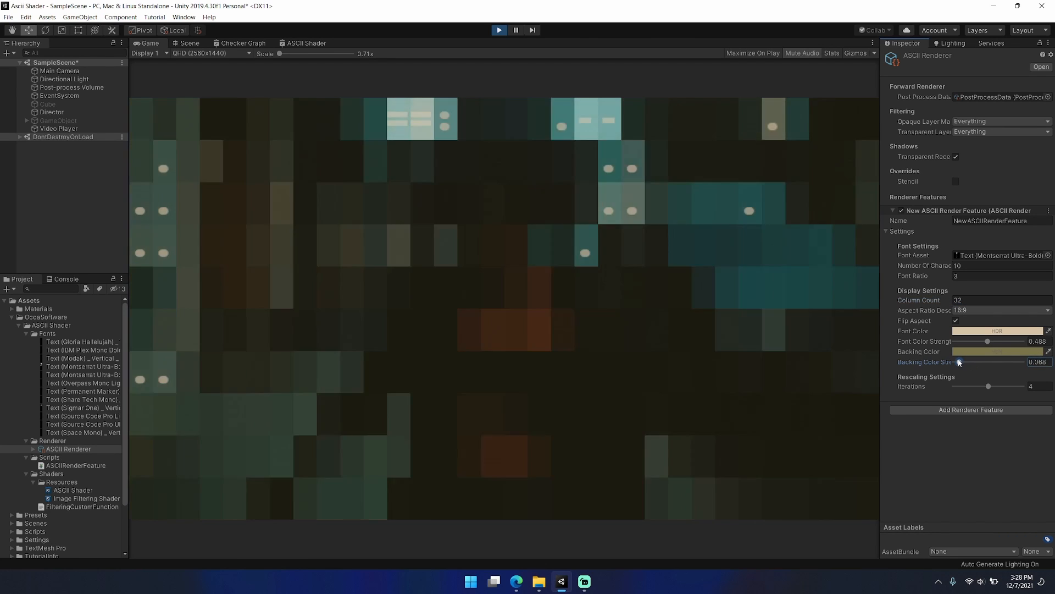
# - Raise backing strength, use 128 columns, unflip the aspect, choose 1:1, font strength full
pyautogui.moveTo(959, 362); pyautogui.dragTo(969, 361)
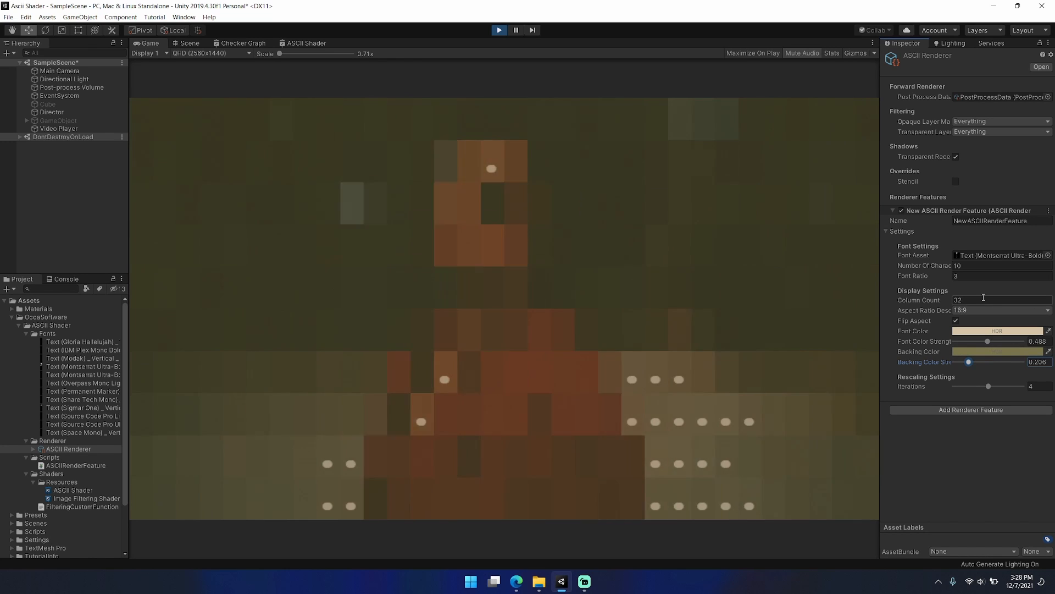
pyautogui.write('128')
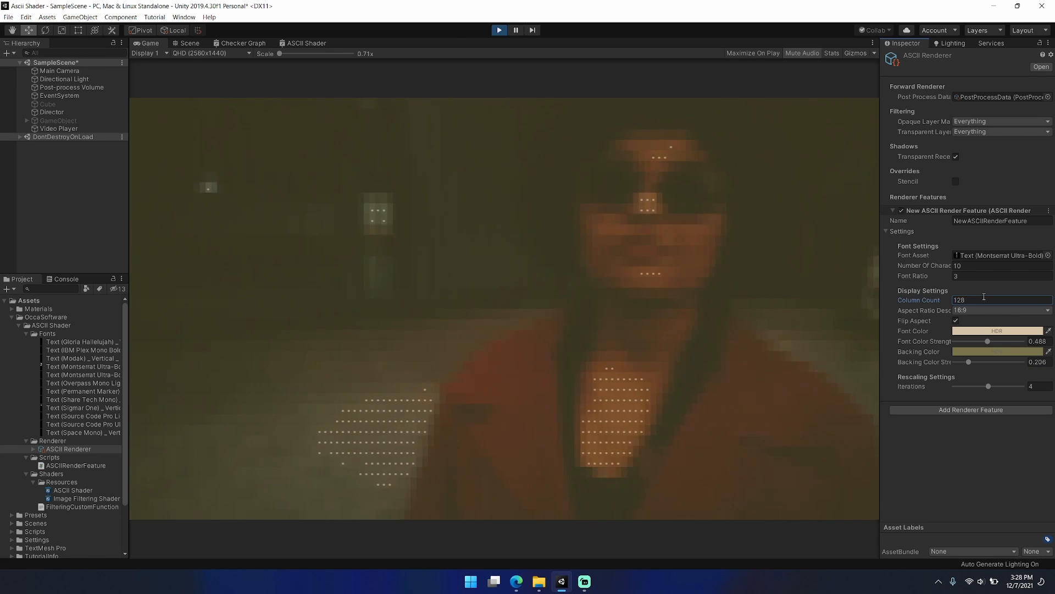
pyautogui.click(999, 310)
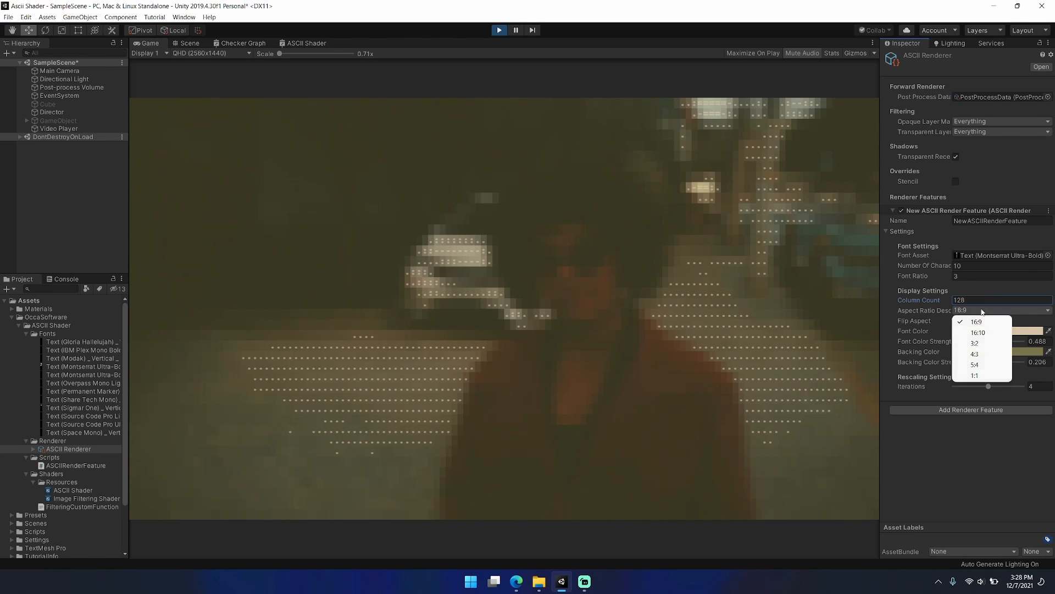
pyautogui.click(976, 322)
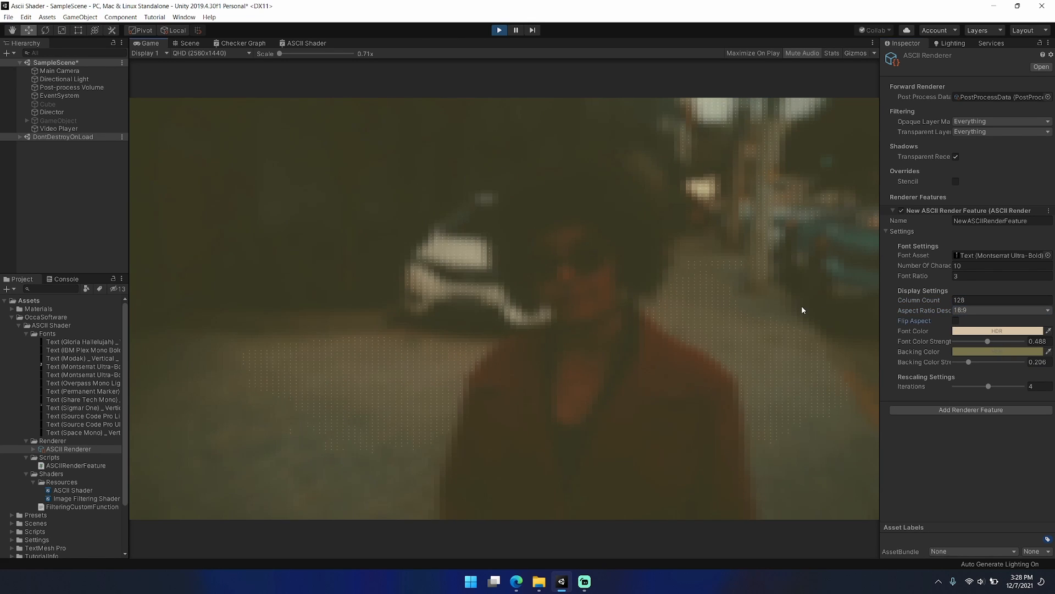
pyautogui.click(999, 310)
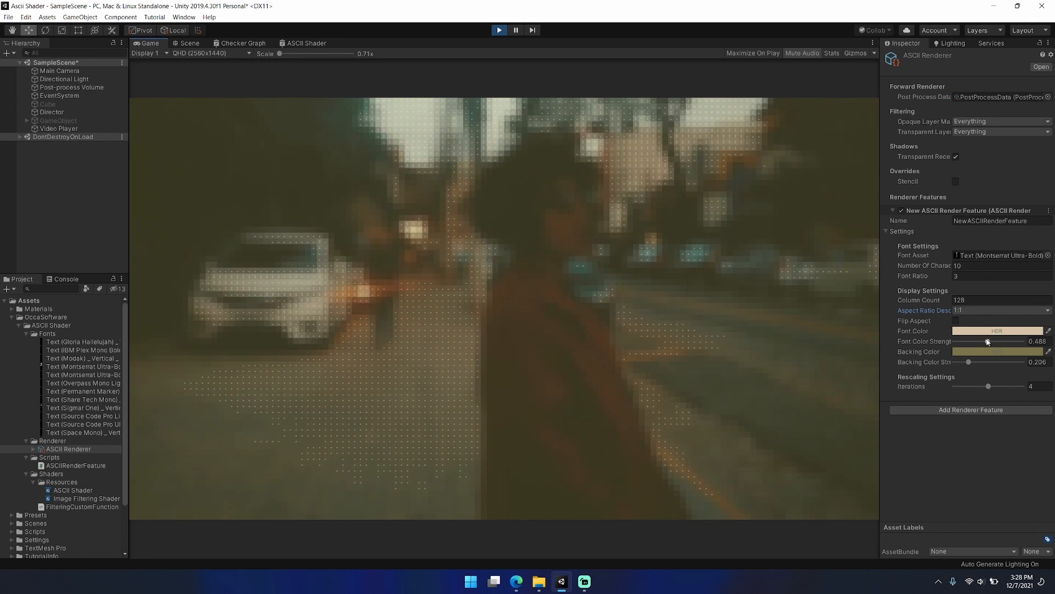
pyautogui.moveTo(985, 342); pyautogui.dragTo(1014, 341)
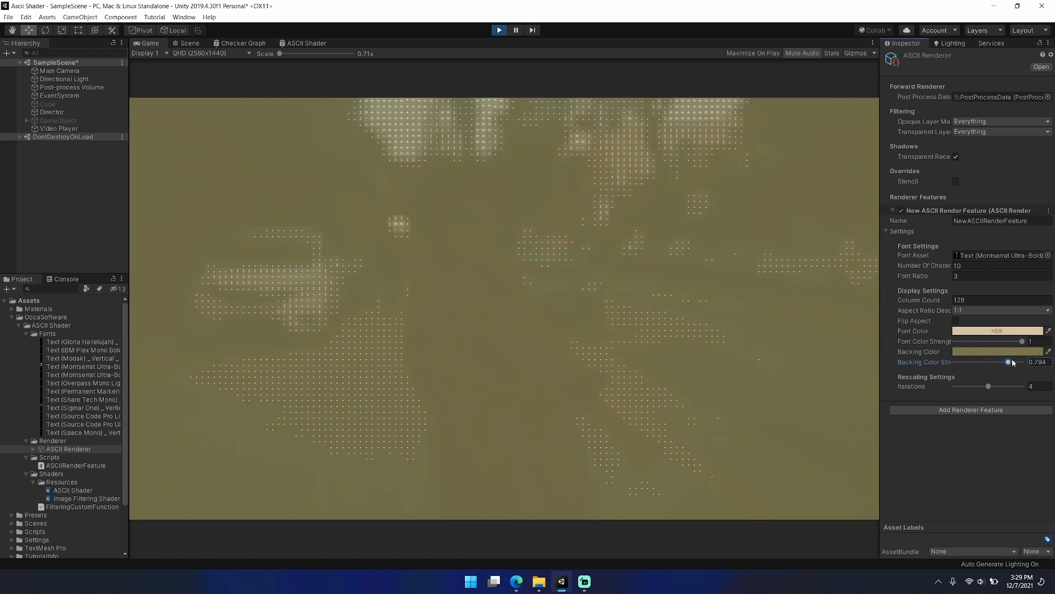
# - Set both colour strengths to full, restart Play mode, and make the characters white
pyautogui.moveTo(1008, 362); pyautogui.dragTo(1022, 361)
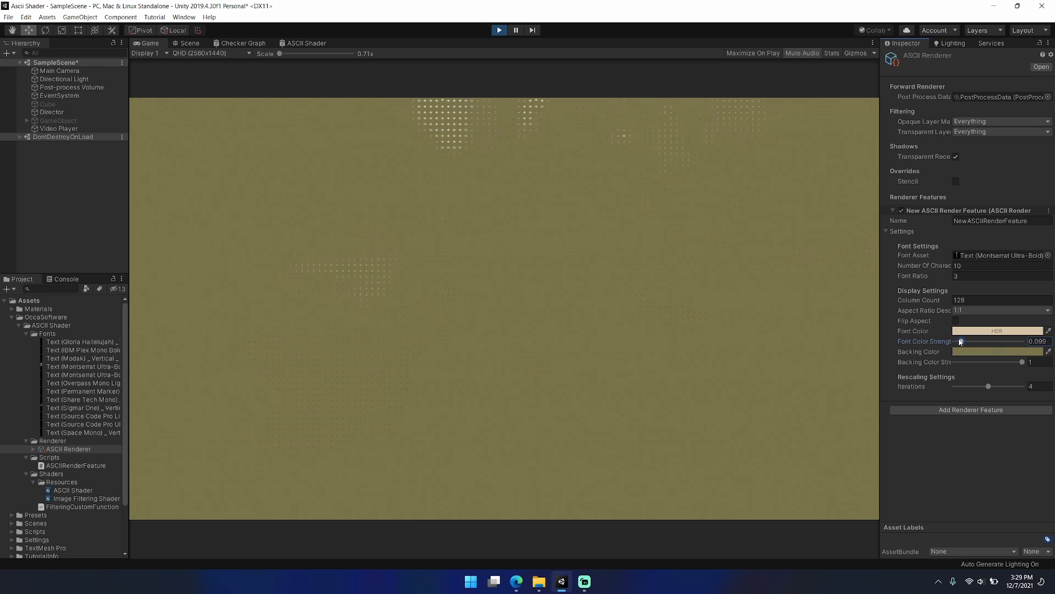
pyautogui.moveTo(960, 341); pyautogui.dragTo(952, 341)
pyautogui.write('1')
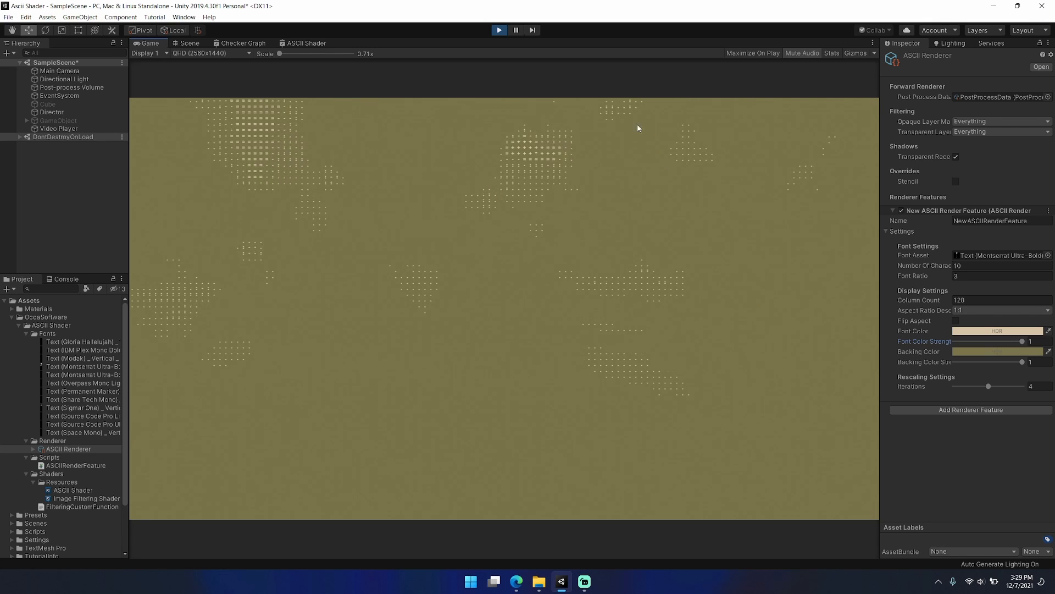
pyautogui.click(499, 30)
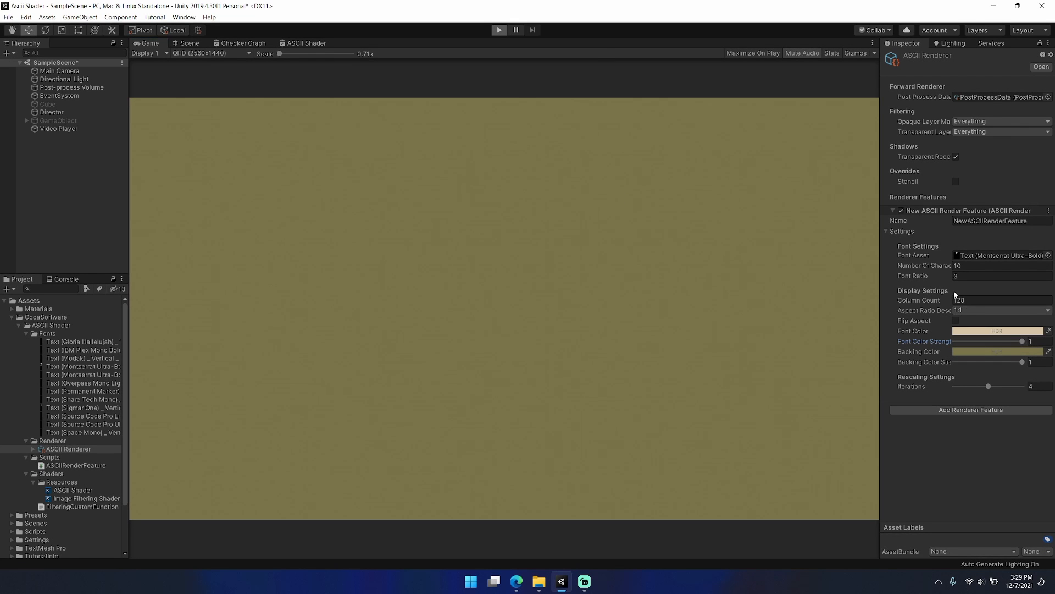
pyautogui.click(498, 30)
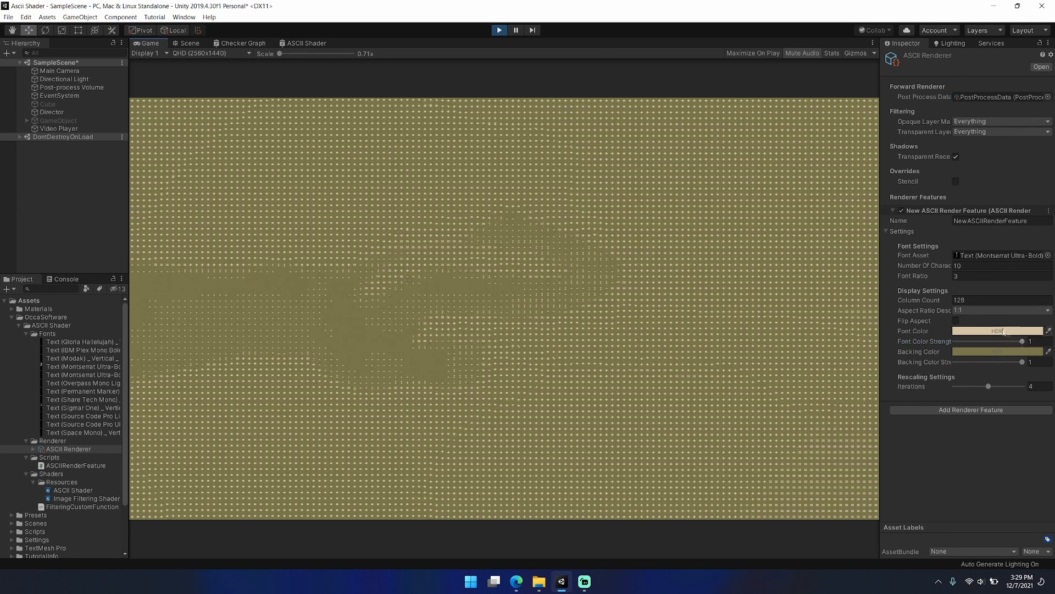
pyautogui.click(998, 330)
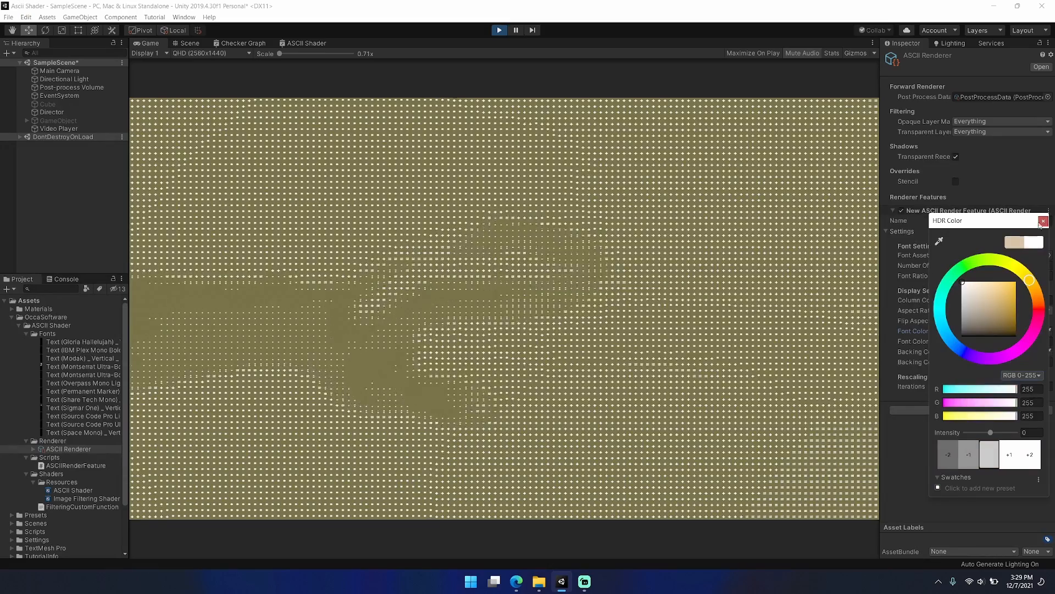
pyautogui.click(1043, 221)
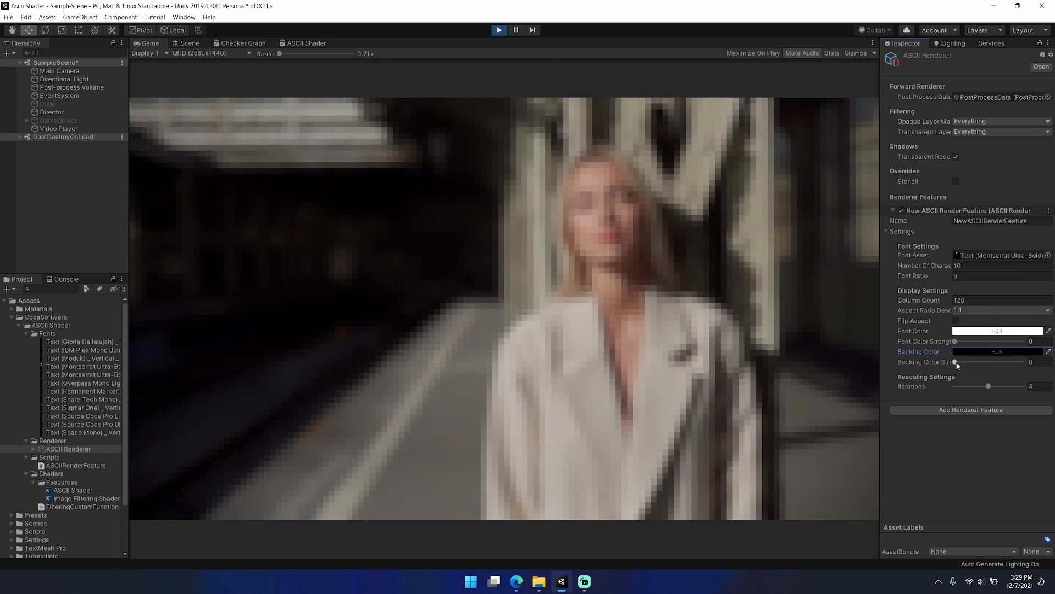
# - Make the backing fully black and set rescaling iterations to 3
pyautogui.moveTo(955, 362); pyautogui.dragTo(999, 362)
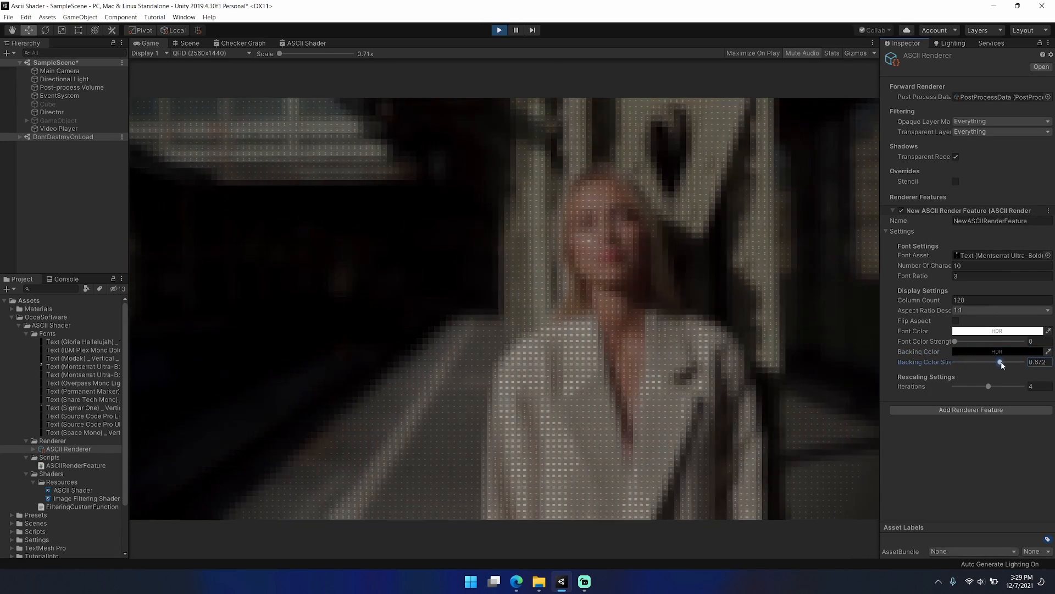
pyautogui.moveTo(999, 362); pyautogui.dragTo(1014, 362)
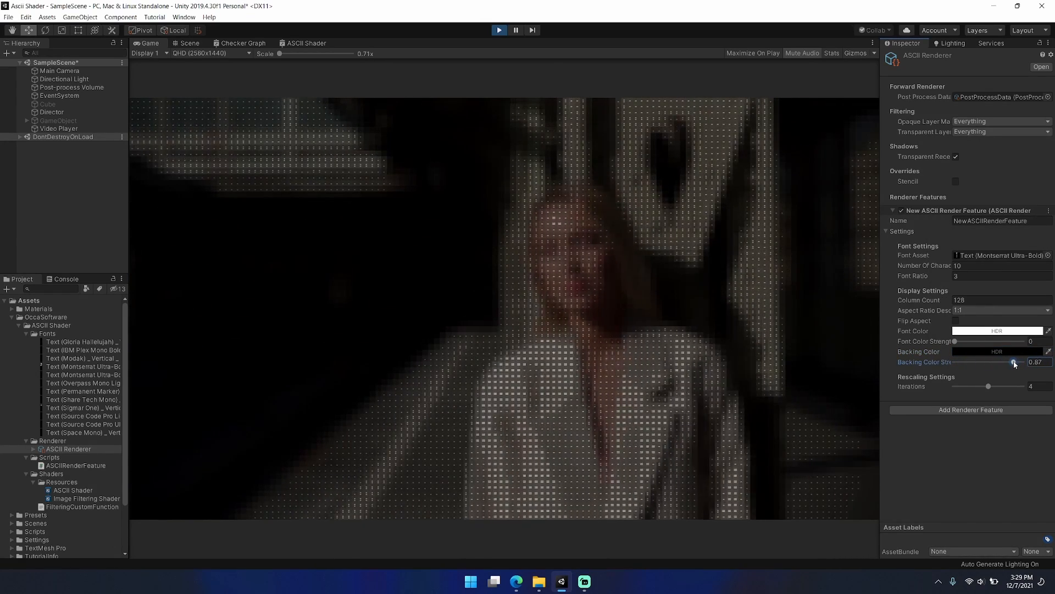
pyautogui.moveTo(1015, 362); pyautogui.dragTo(1022, 362)
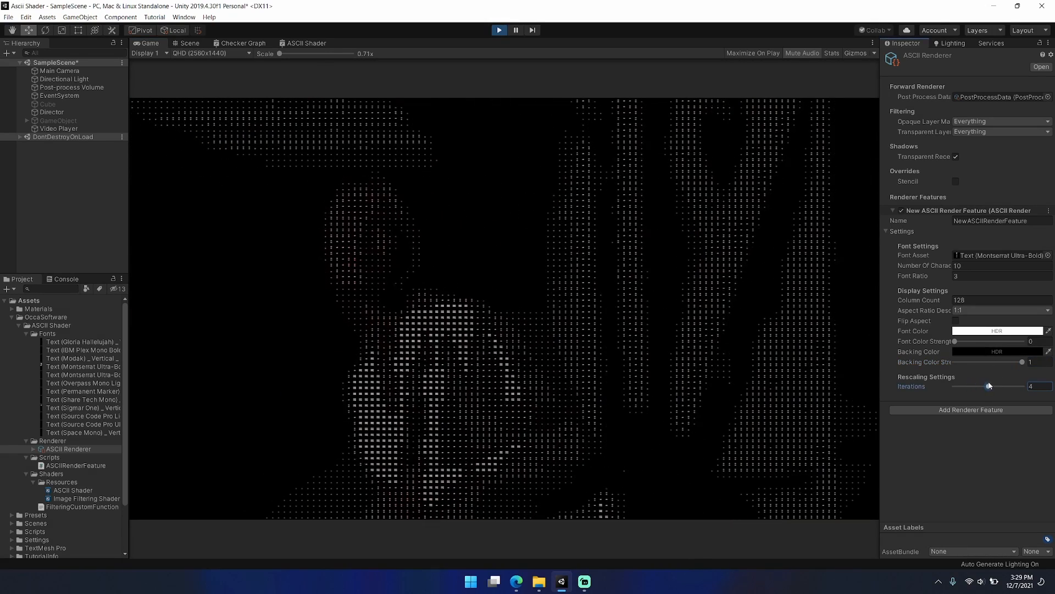
pyautogui.moveTo(989, 386); pyautogui.dragTo(1026, 386)
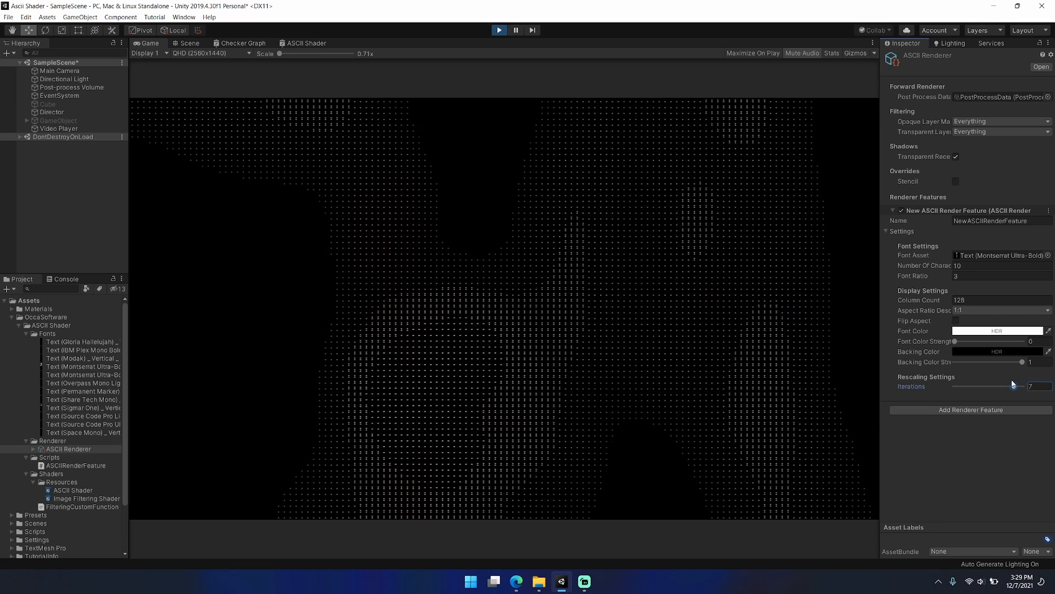
pyautogui.moveTo(1023, 385); pyautogui.dragTo(980, 386)
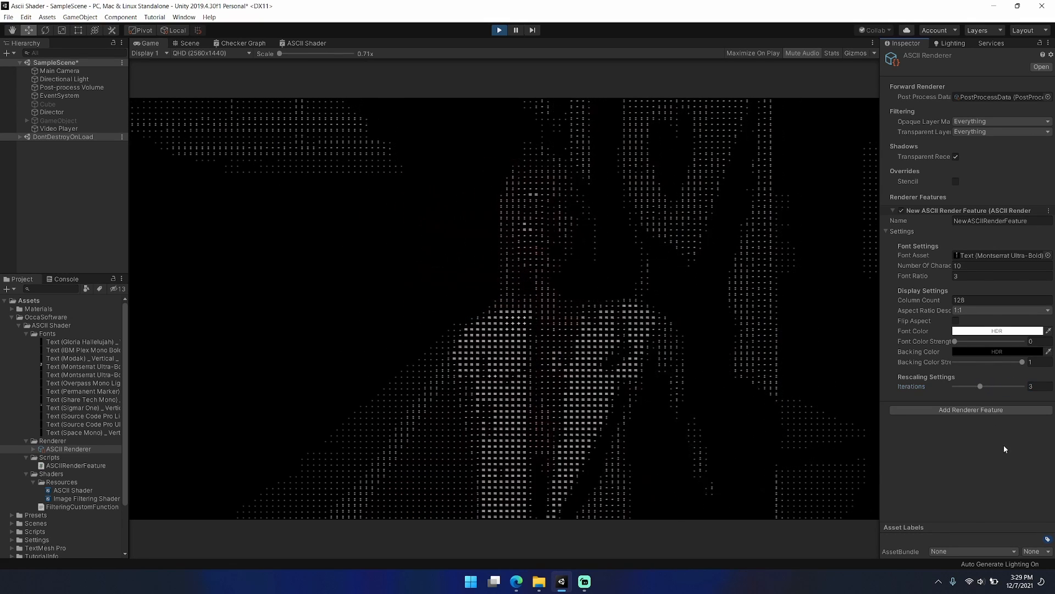
# - Set Column Count to 96 and zoom the Game view to 1x
pyautogui.click(976, 300)
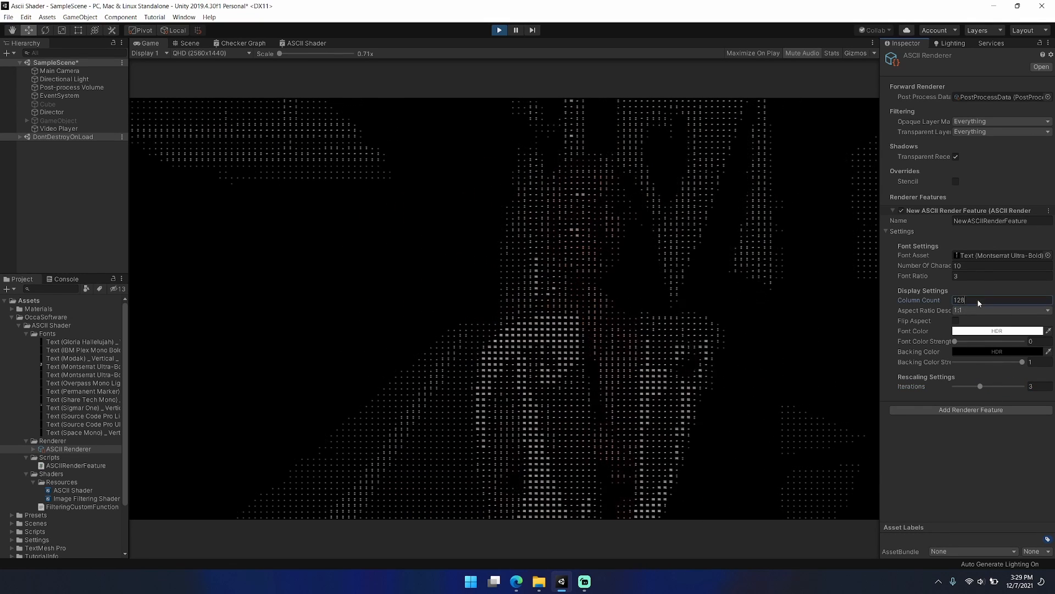
pyautogui.write('96')
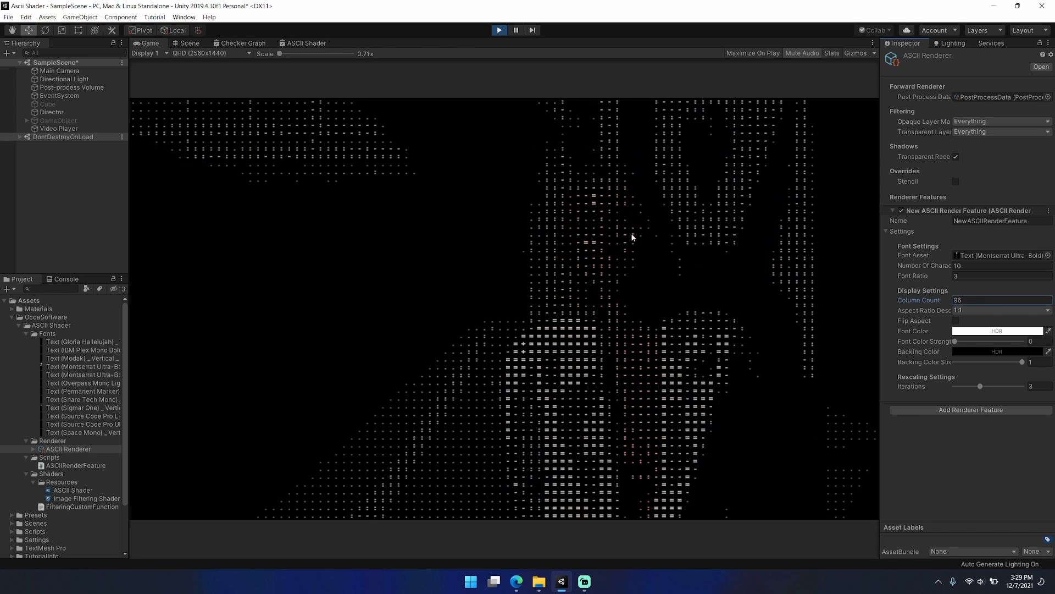
pyautogui.moveTo(282, 54); pyautogui.dragTo(286, 54)
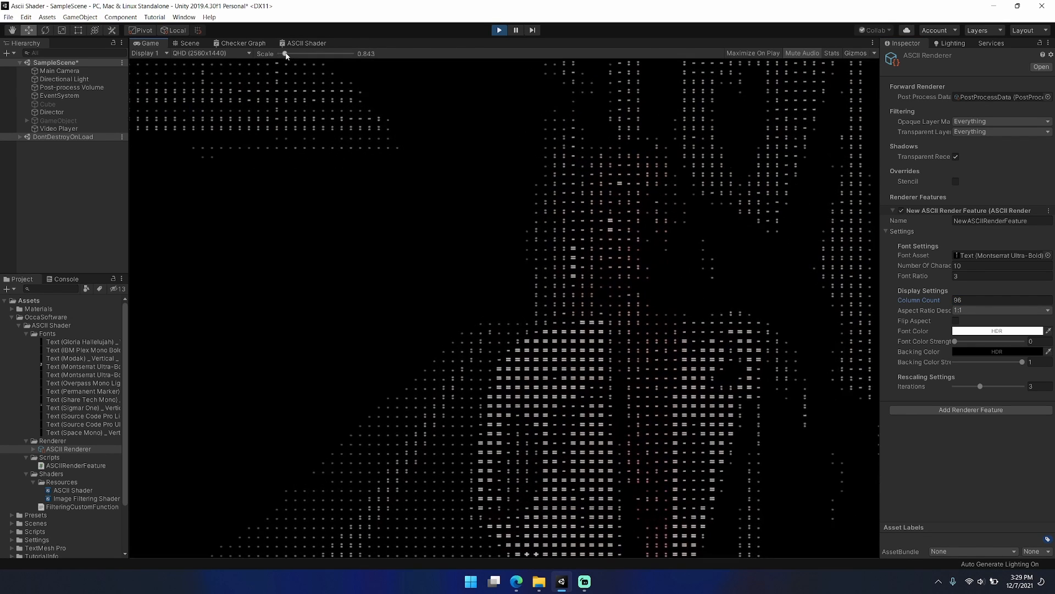
pyautogui.moveTo(285, 54); pyautogui.dragTo(293, 54)
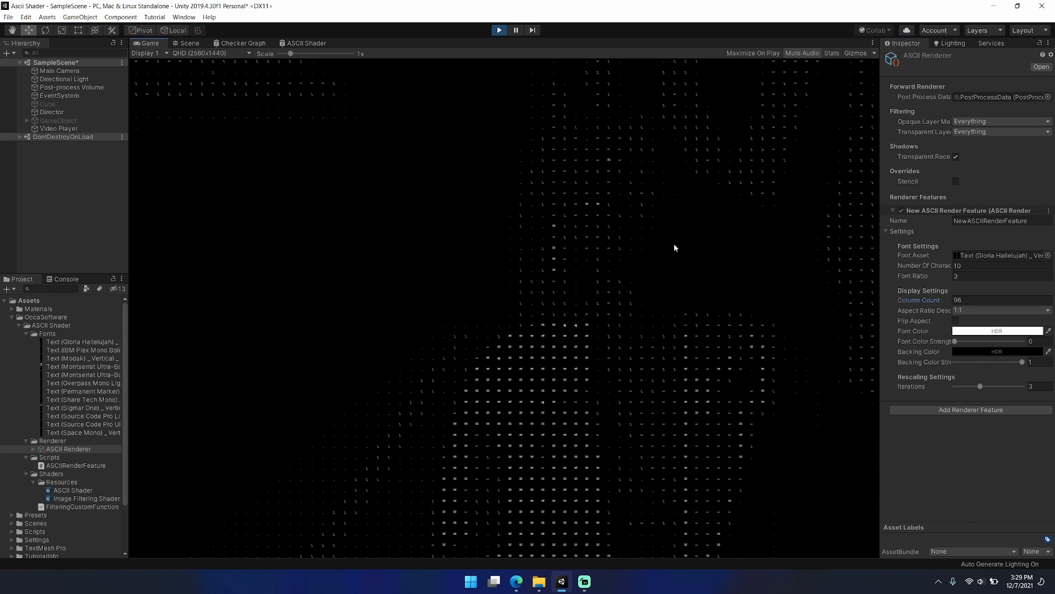
# - Stop the running game, leaving the Game view black
pyautogui.click(498, 30)
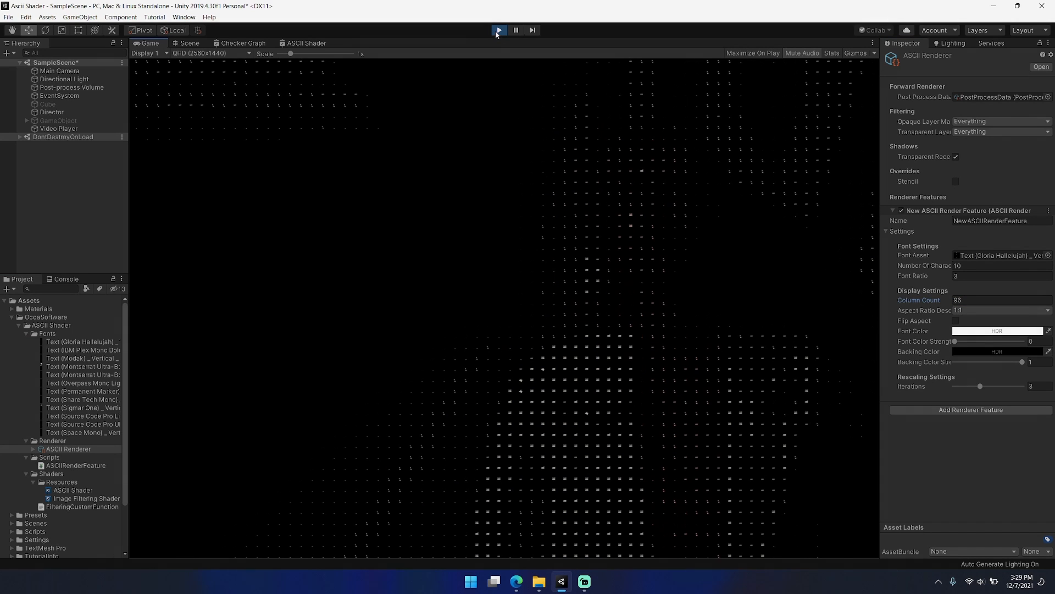
pyautogui.click(498, 30)
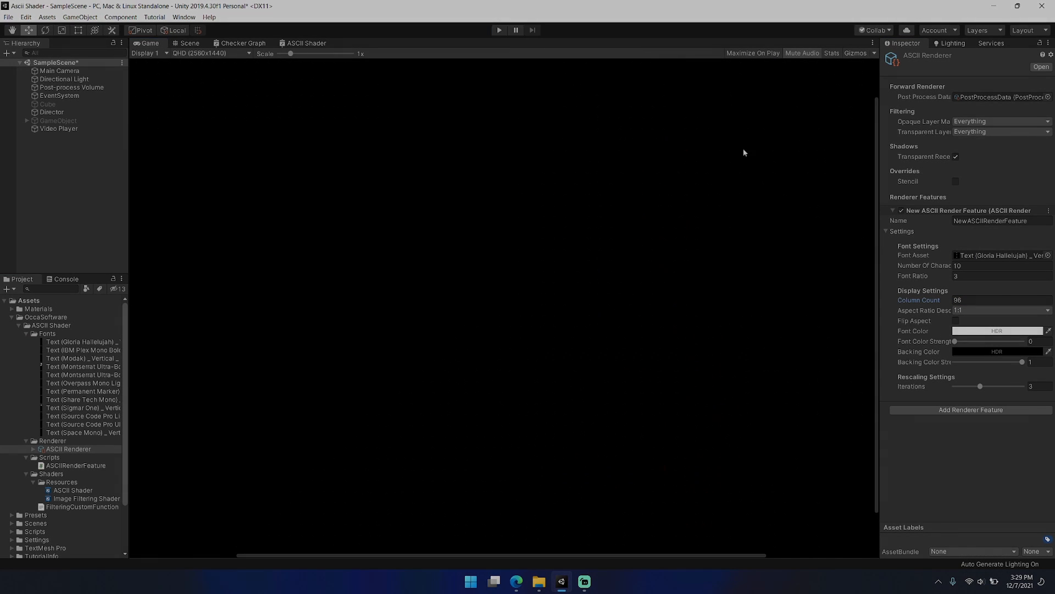